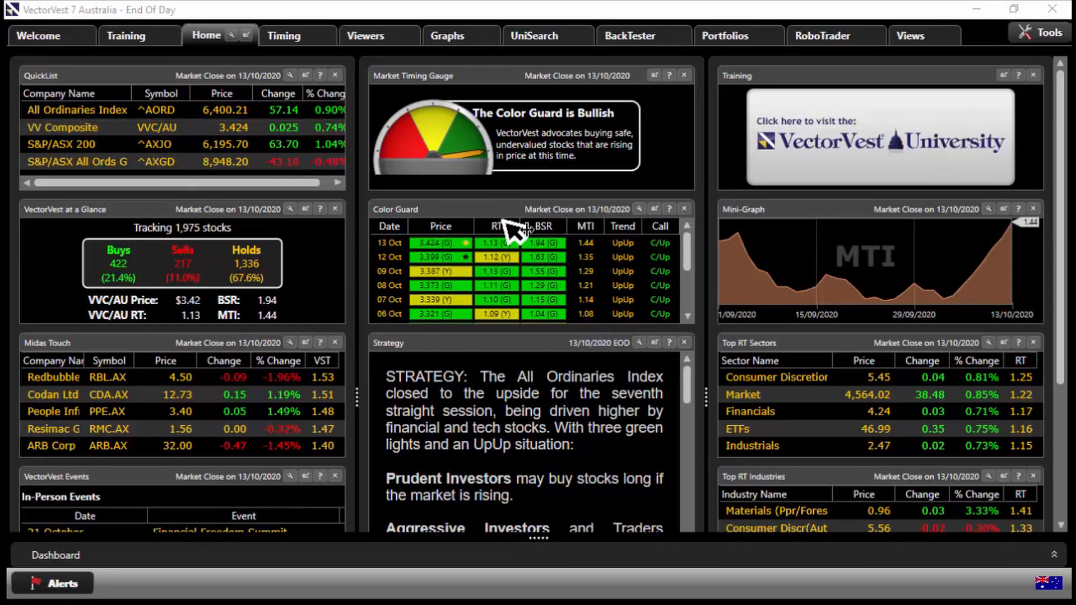
pyautogui.moveTo(597, 316)
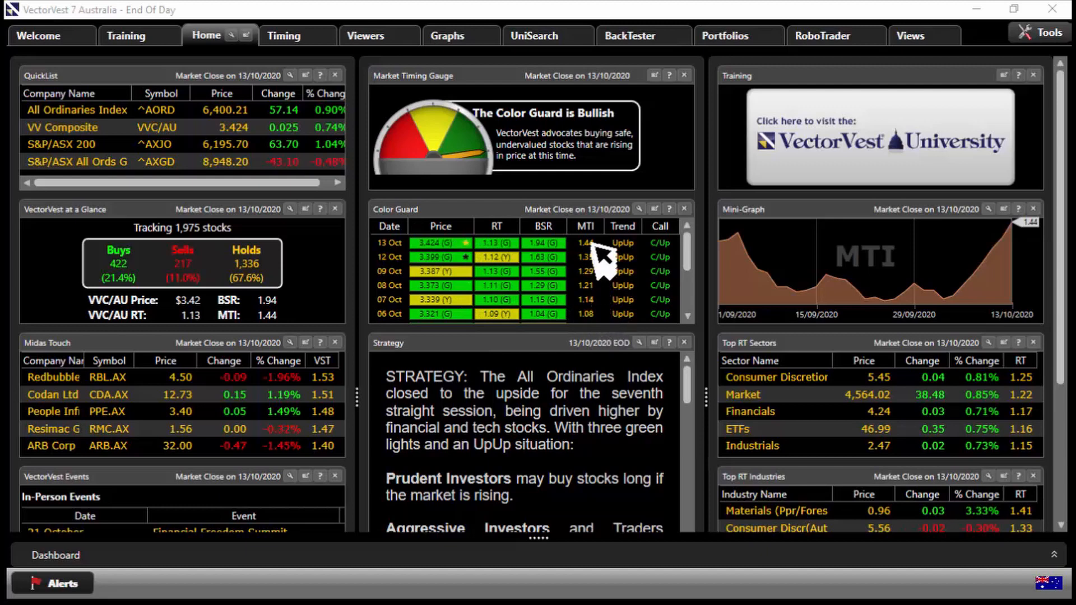
pyautogui.moveTo(610, 319)
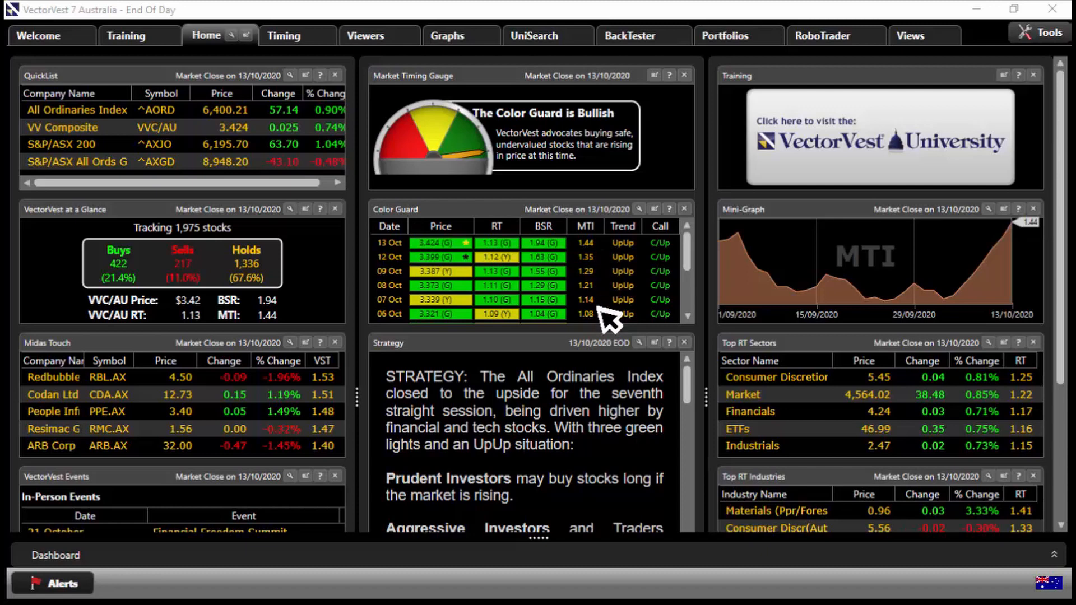
pyautogui.moveTo(611, 323)
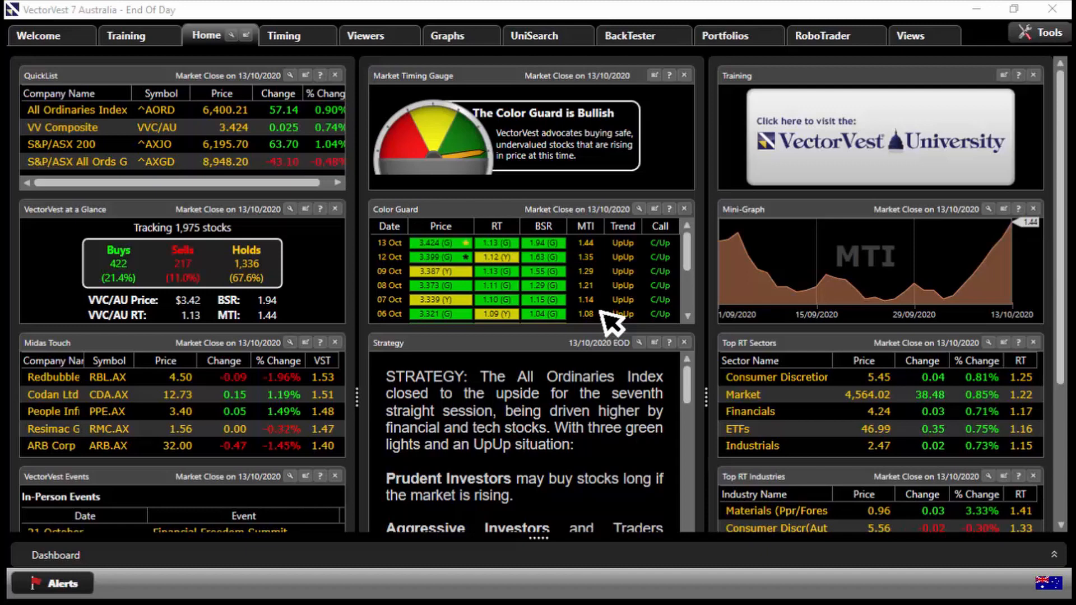
pyautogui.moveTo(607, 264)
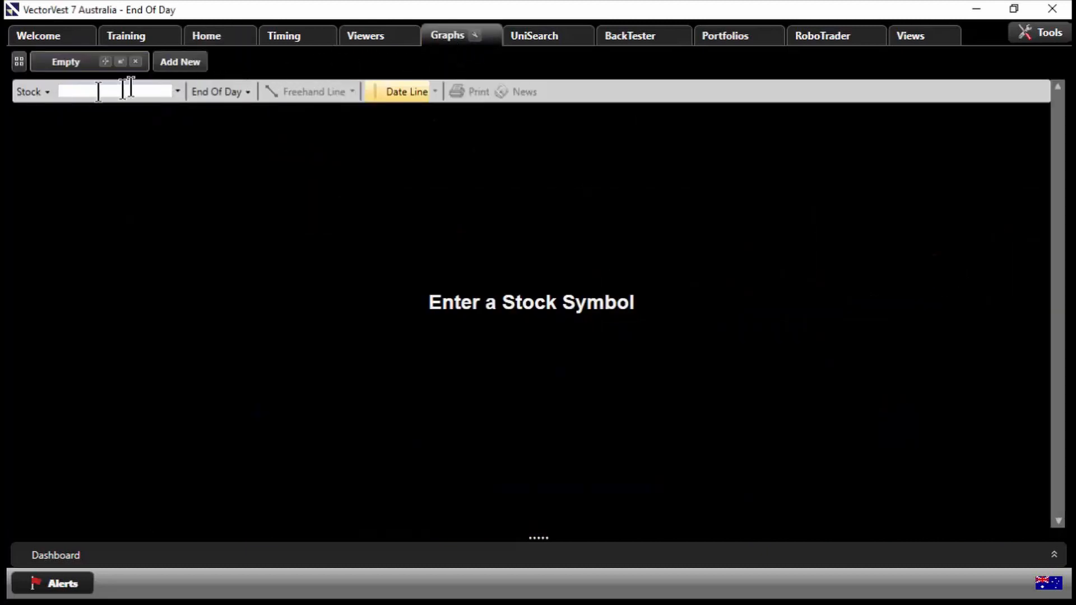
# - Graph Market Timing and load the VectorVest MTI Layout
pyautogui.click(33, 92)
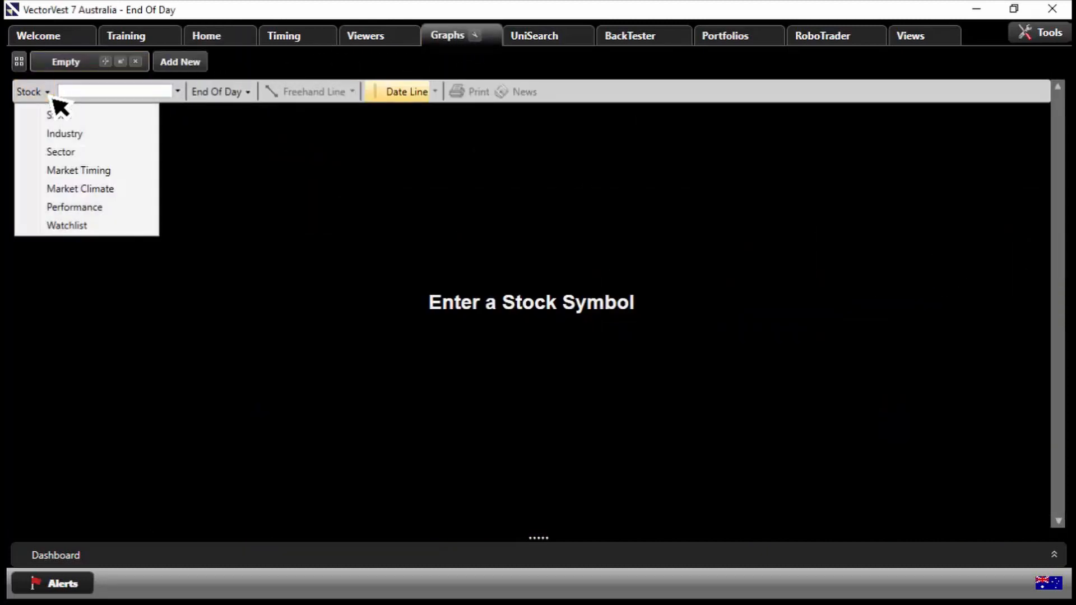
pyautogui.click(79, 170)
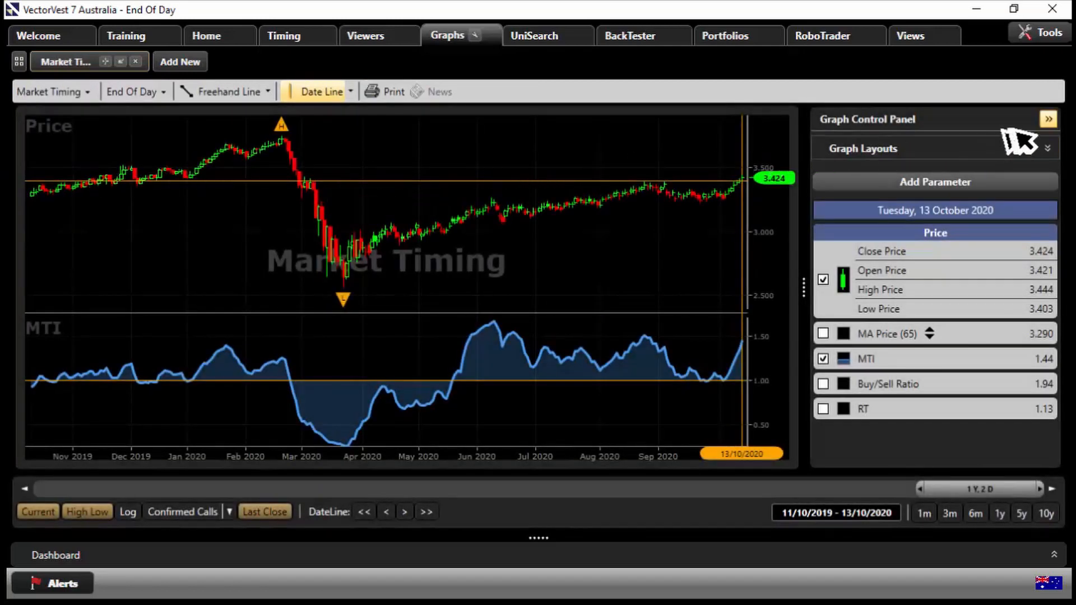
pyautogui.click(1032, 148)
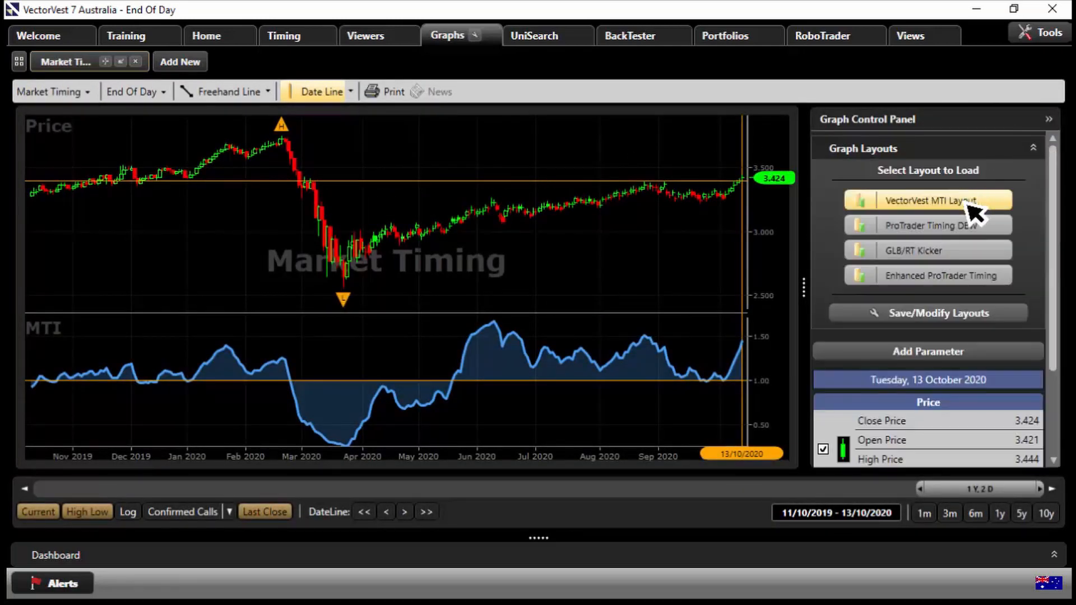
pyautogui.click(927, 201)
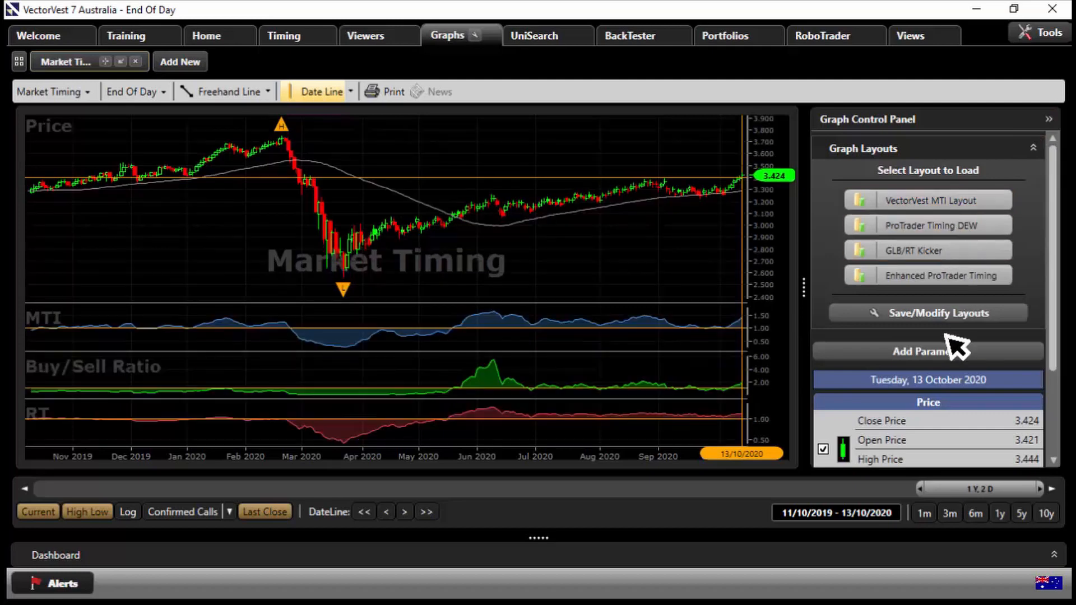
# - Hide the Buy/Sell Ratio and RT panes and turn off the Current markers
pyautogui.scroll(-3)
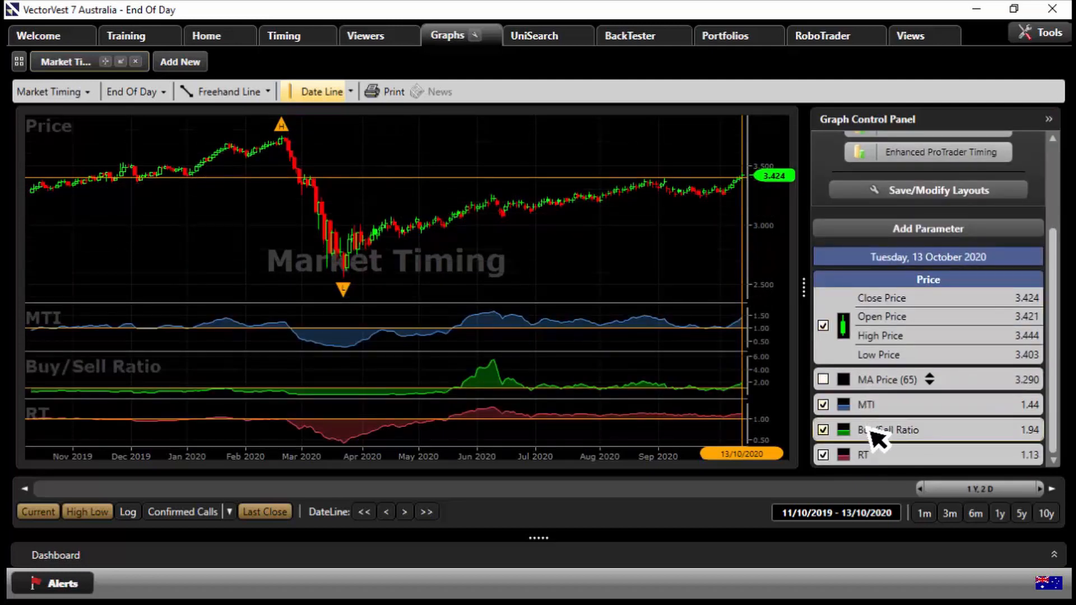
pyautogui.click(822, 430)
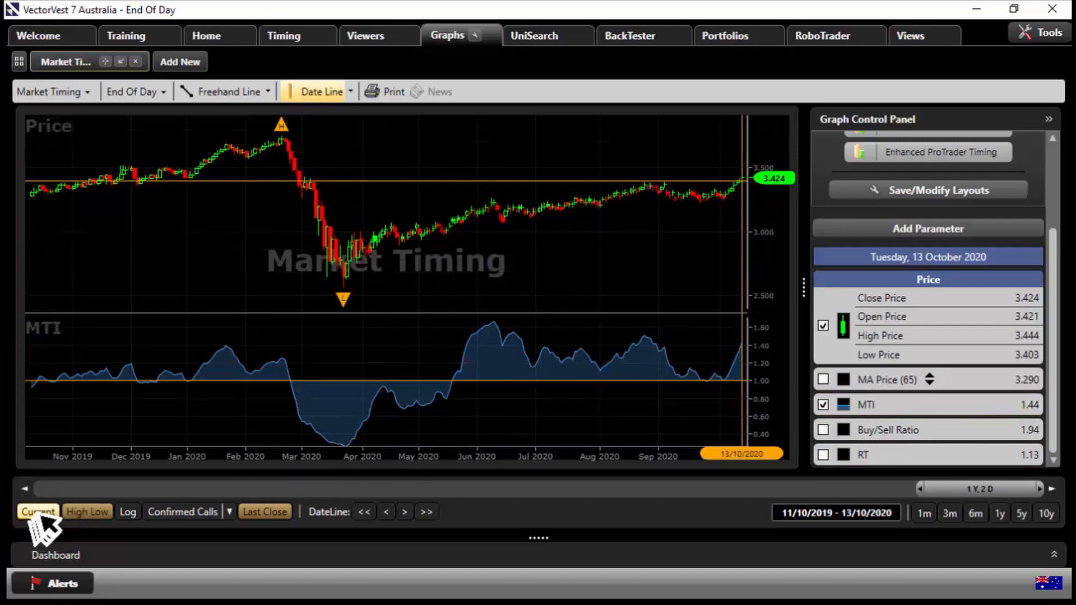
pyautogui.click(264, 511)
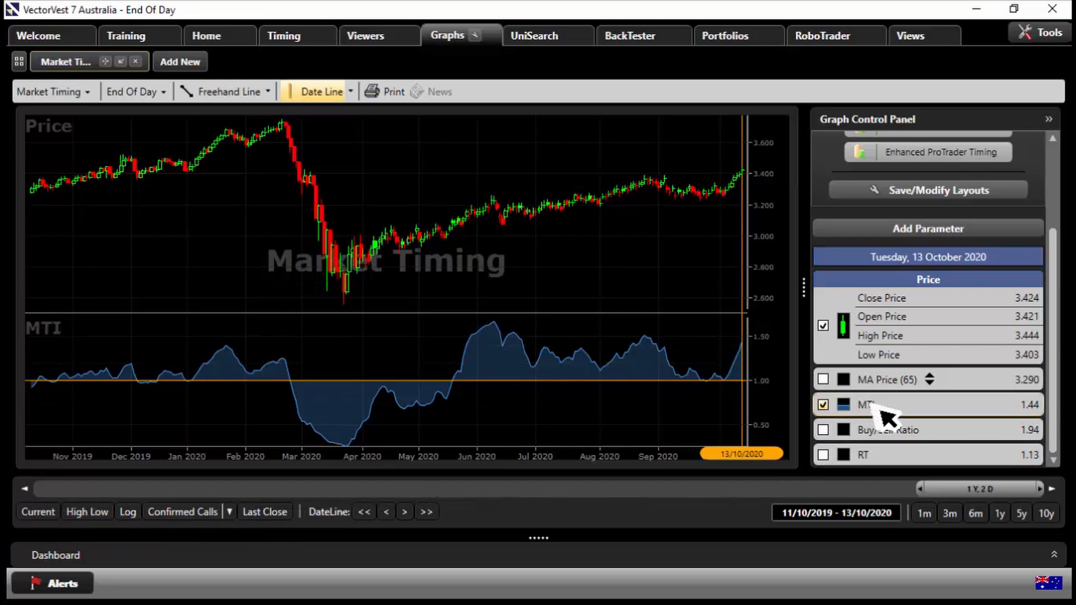
# - Give the MTI line a brighter custom colour through its Change Style settings
pyautogui.rightClick(866, 404)
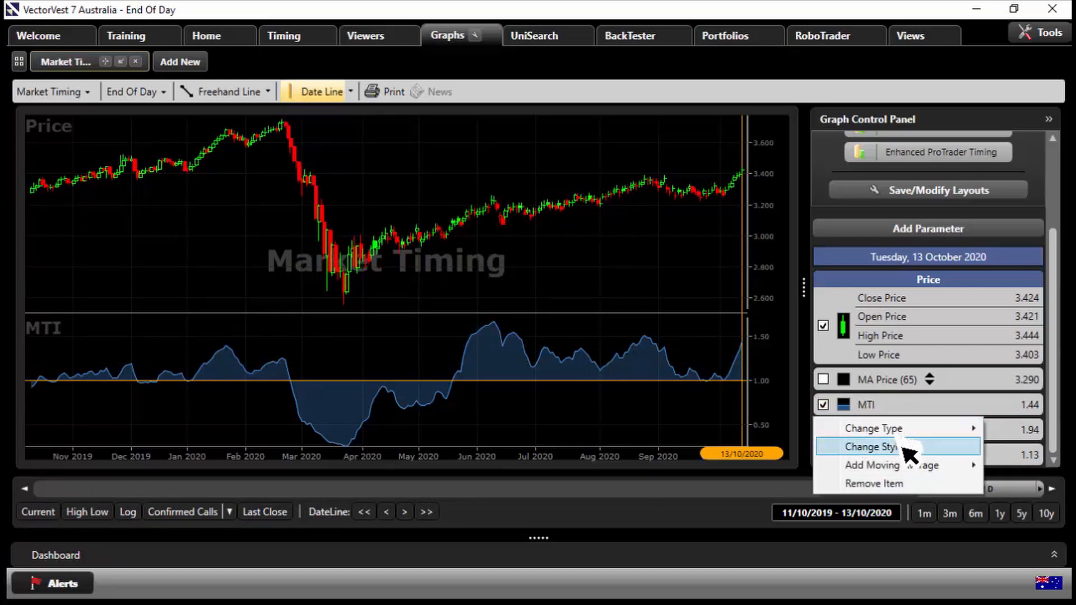
pyautogui.click(873, 447)
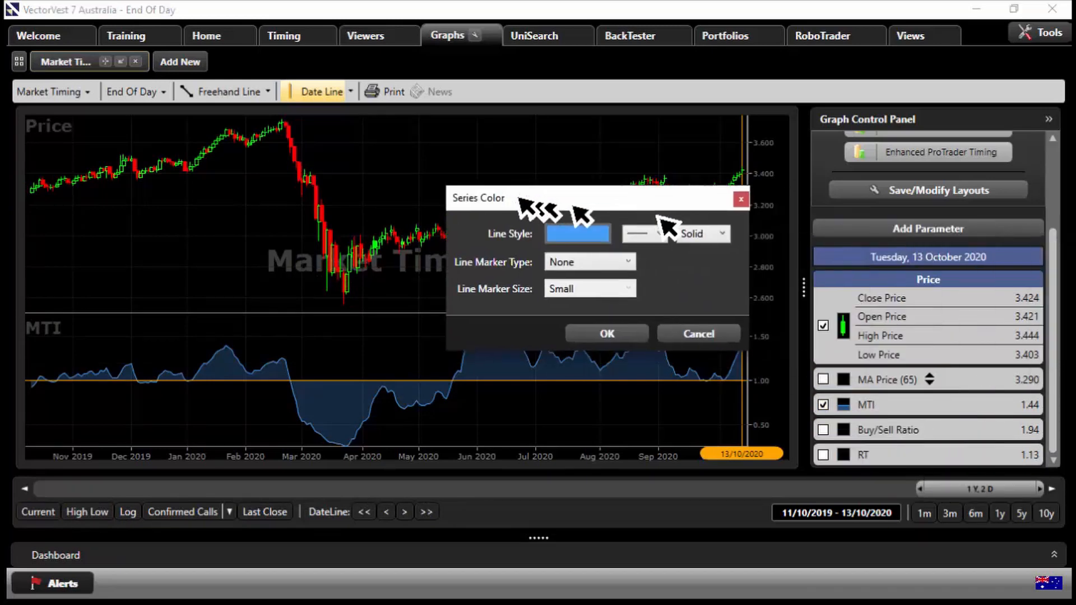
pyautogui.click(641, 232)
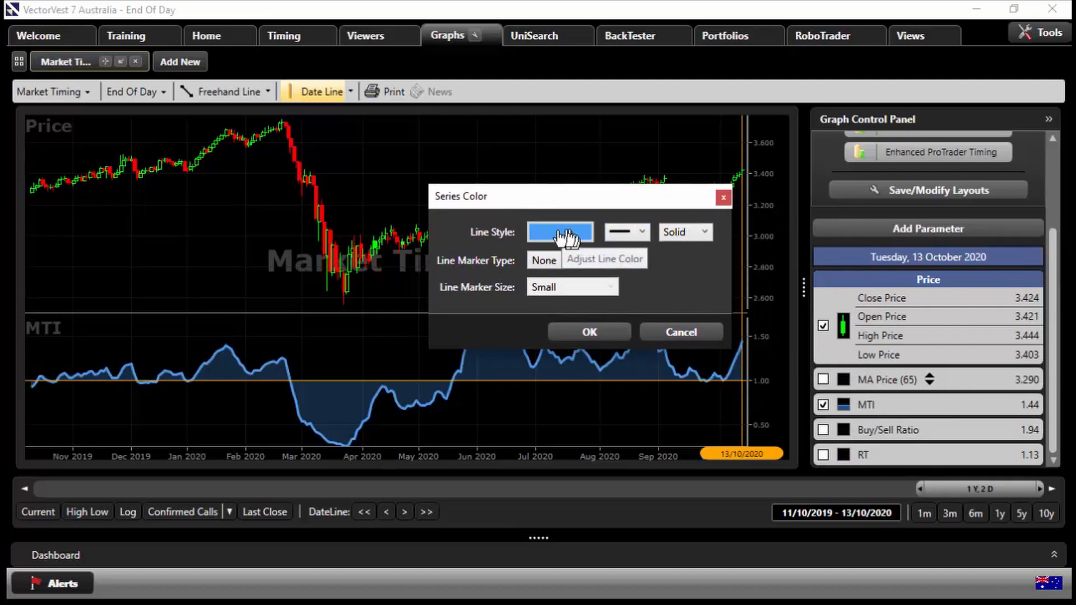
pyautogui.click(560, 232)
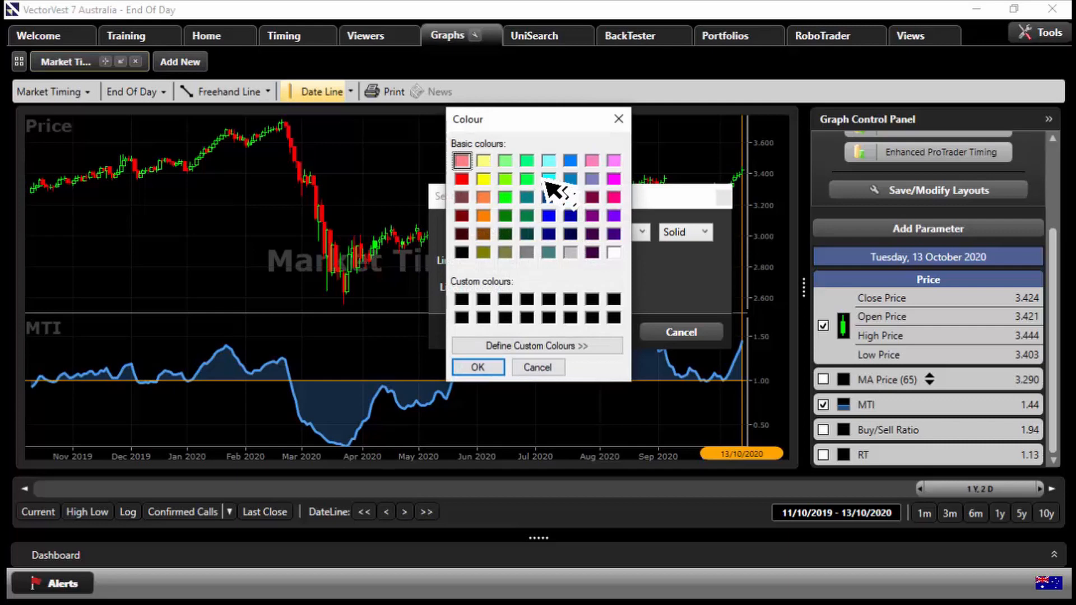
pyautogui.click(538, 345)
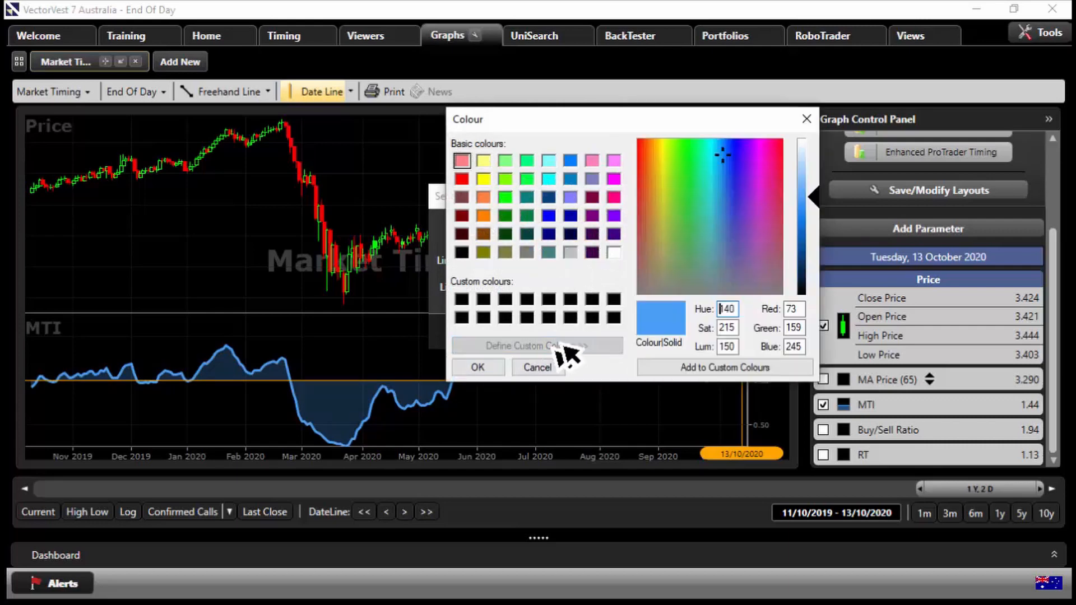
pyautogui.click(477, 367)
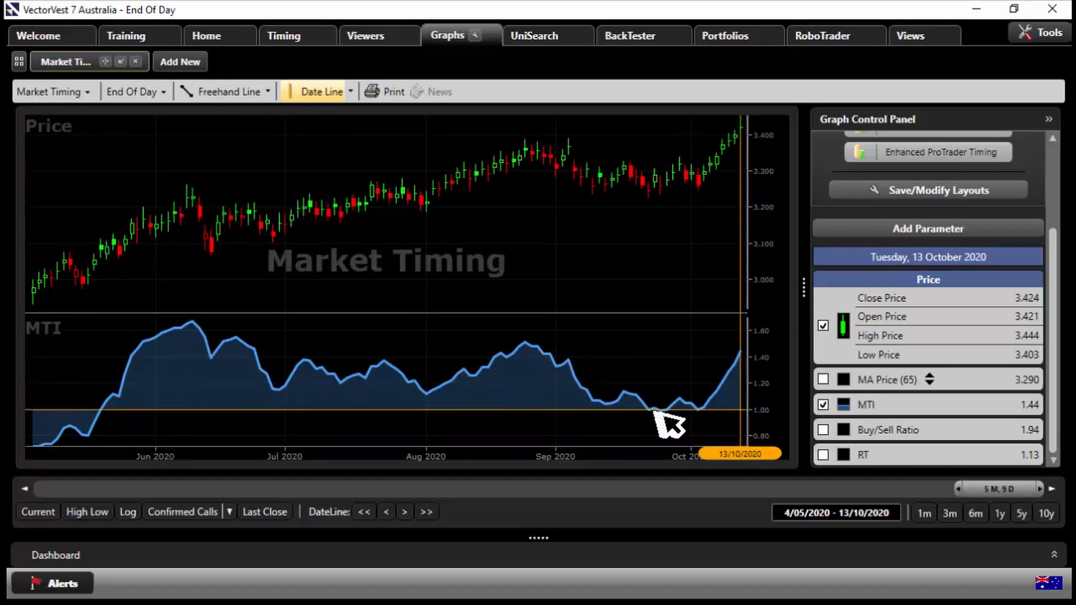
pyautogui.moveTo(664, 422)
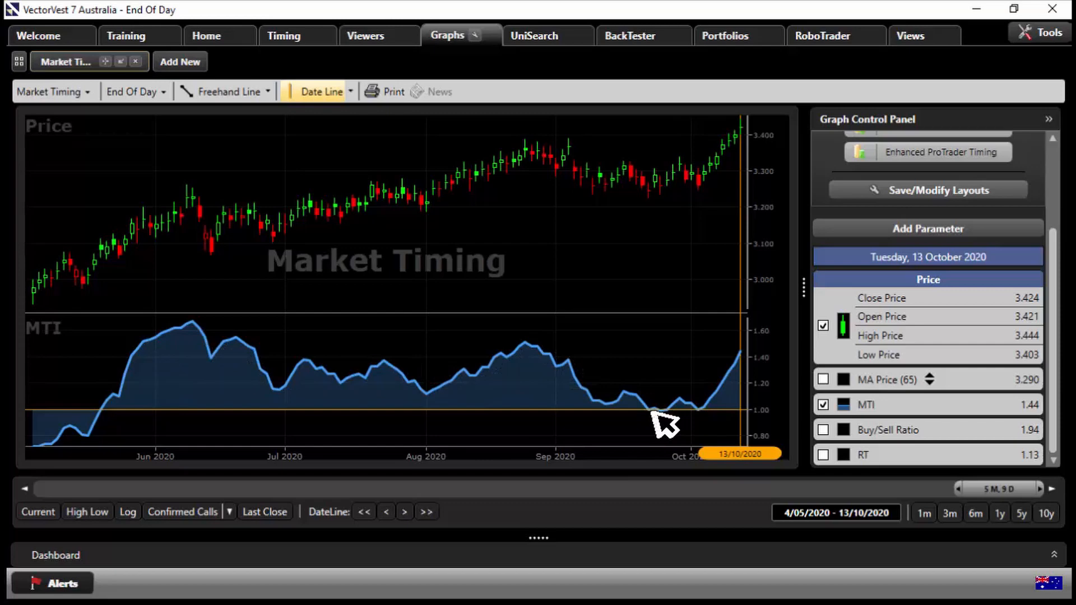
pyautogui.moveTo(741, 351)
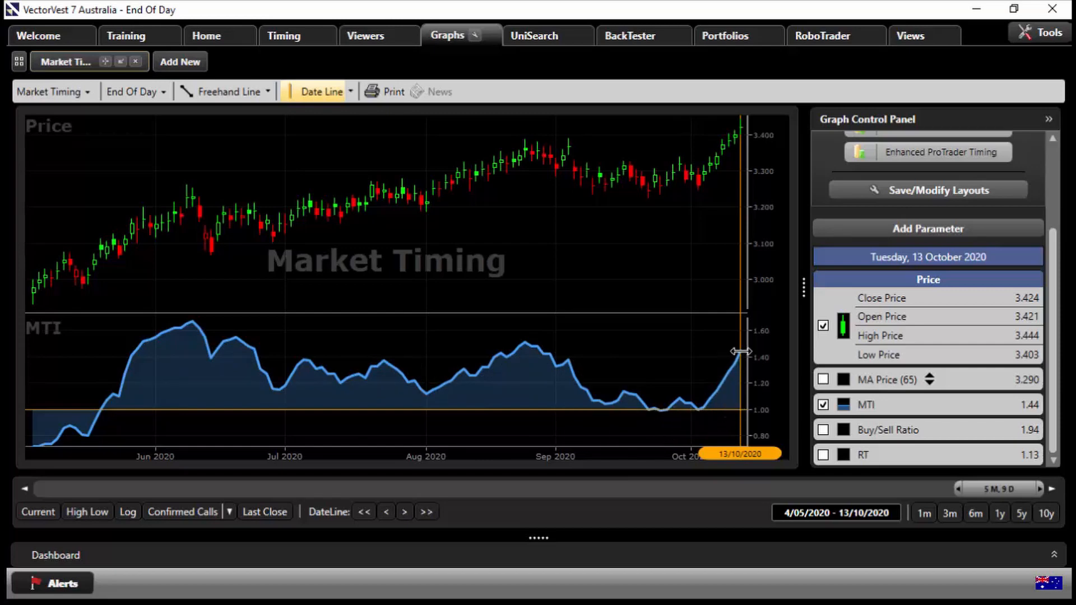
pyautogui.moveTo(662, 350)
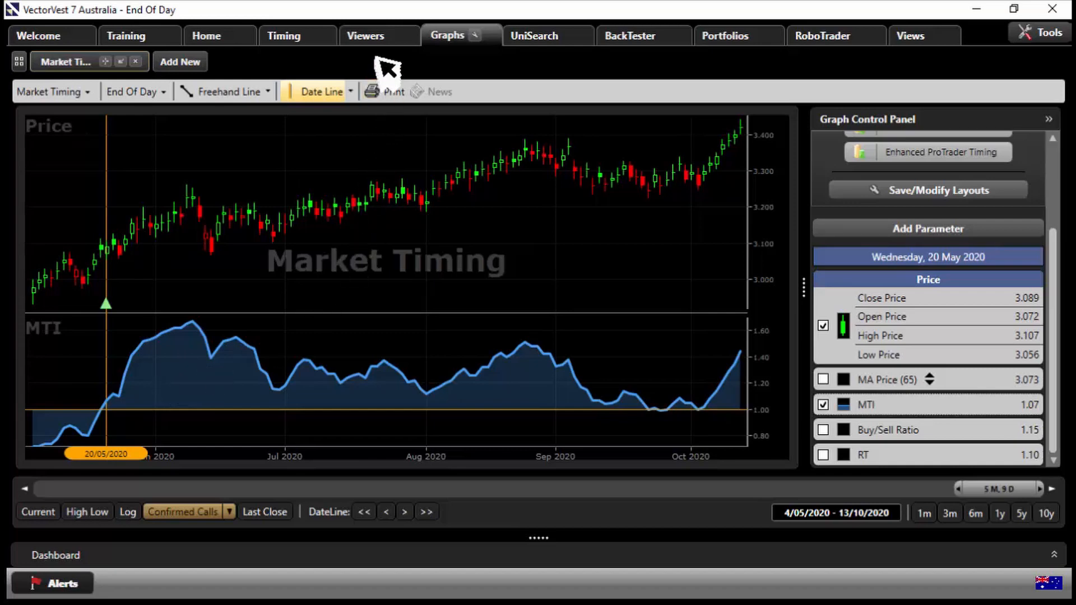
# - Open the Stock Viewer from the Viewers tab, ranking 1919 stocks by VST
pyautogui.click(364, 36)
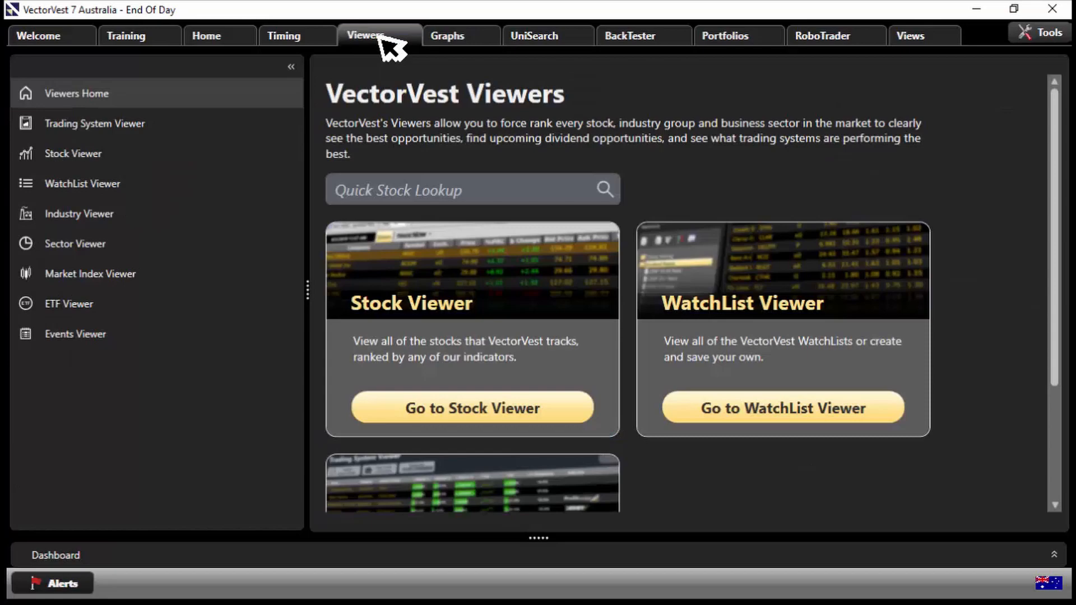
pyautogui.scroll(-3)
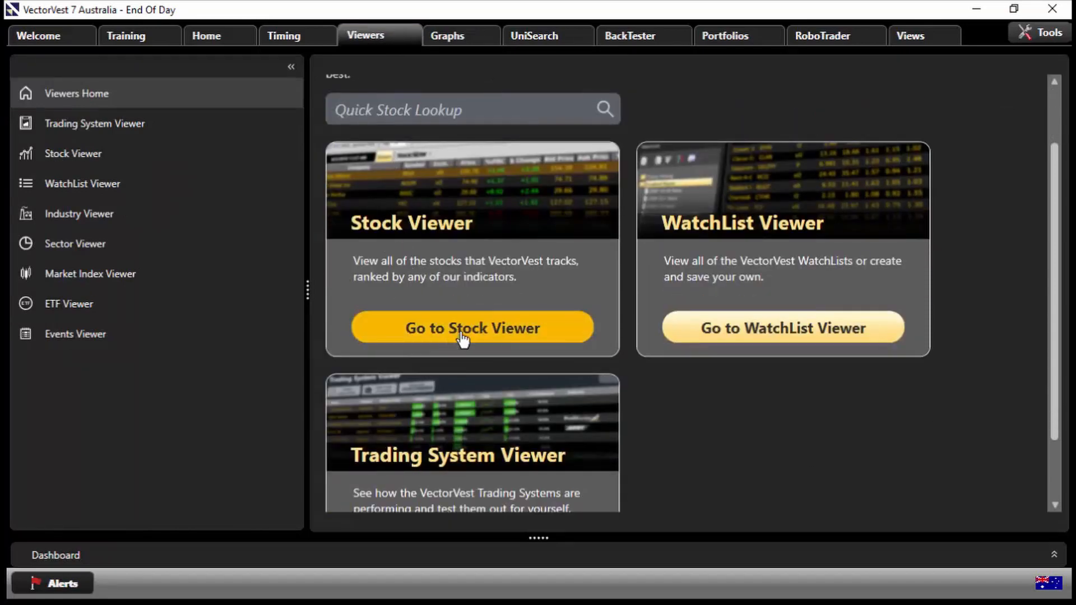
pyautogui.moveTo(103, 110)
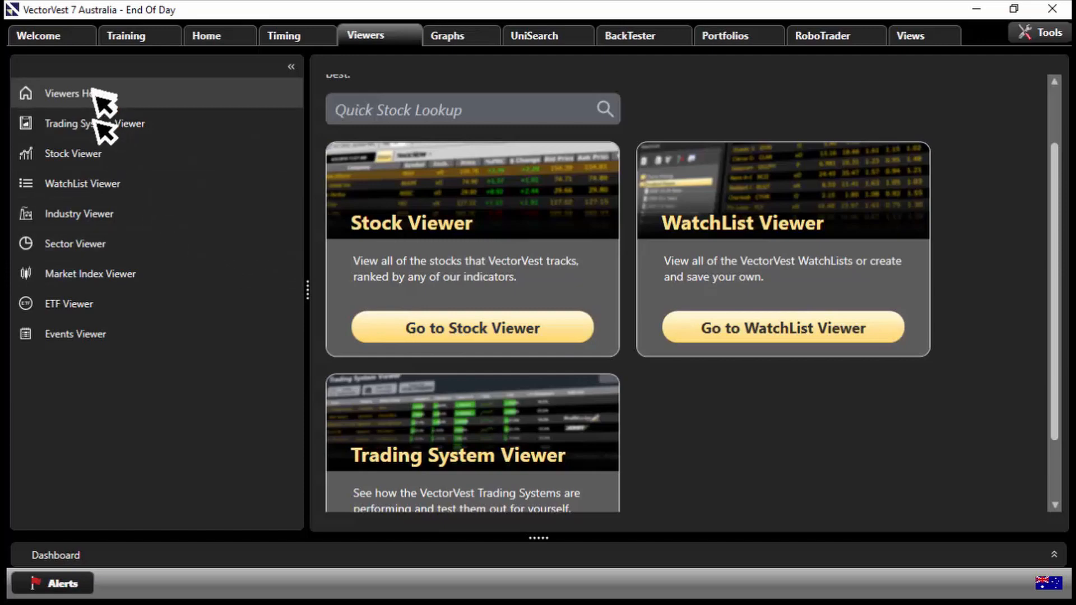
pyautogui.moveTo(472, 327)
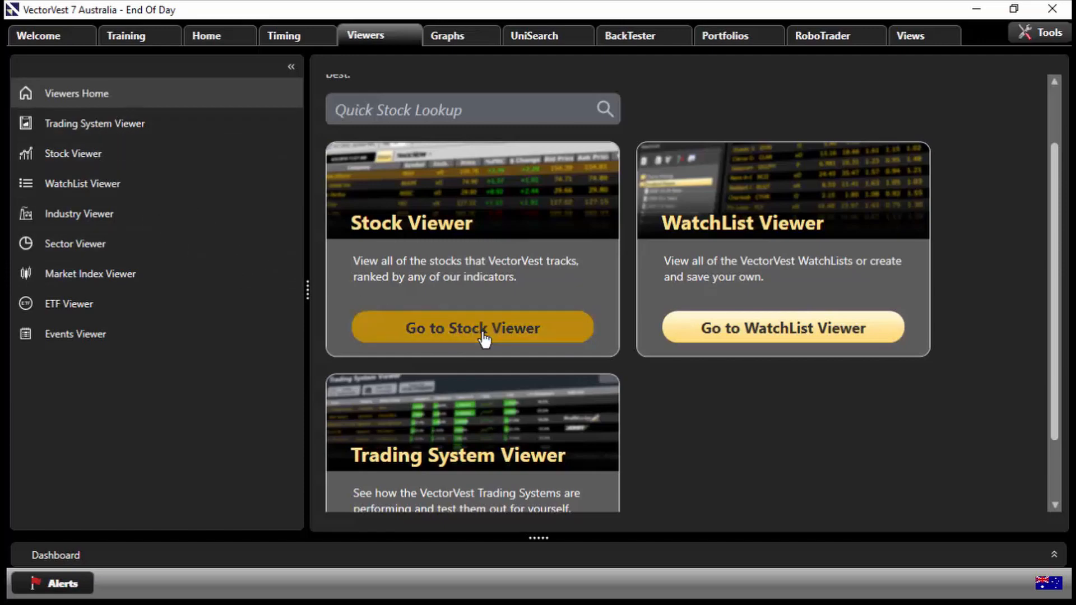
pyautogui.click(472, 328)
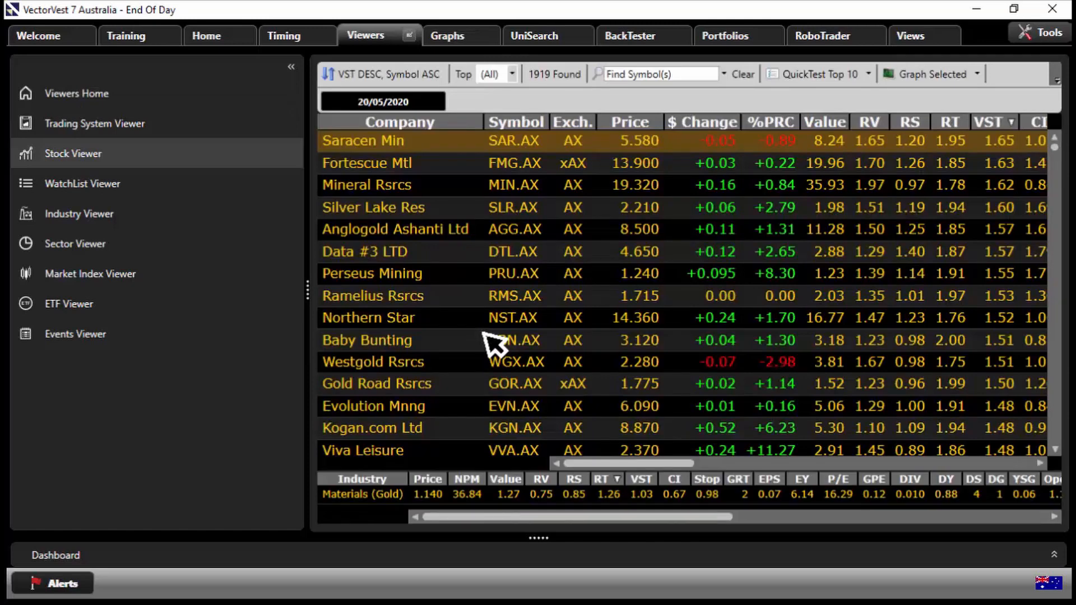
pyautogui.moveTo(398, 151)
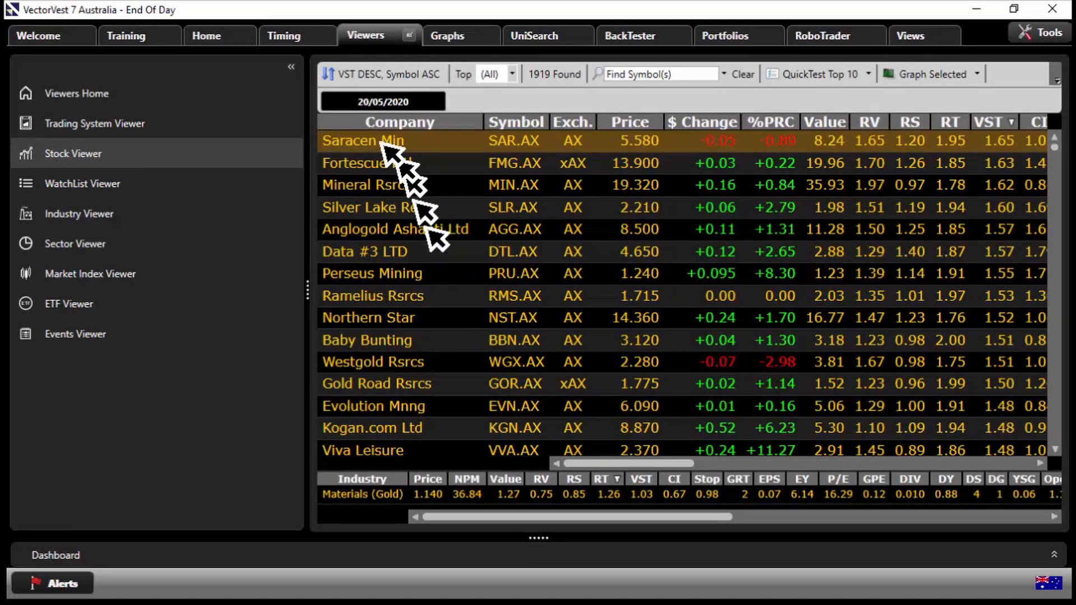
pyautogui.moveTo(1022, 147)
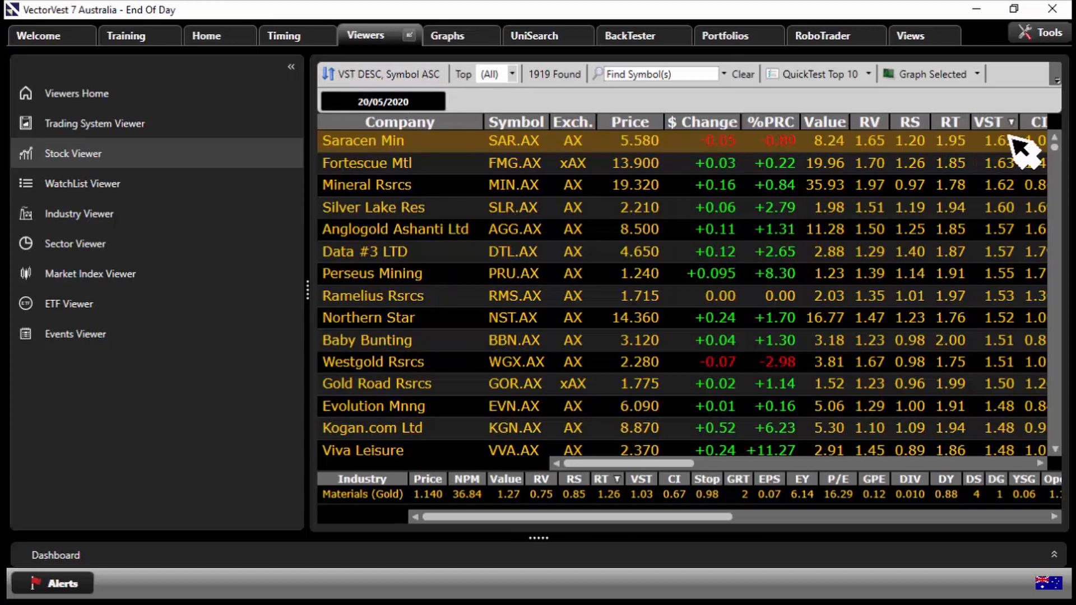
pyautogui.moveTo(993, 134)
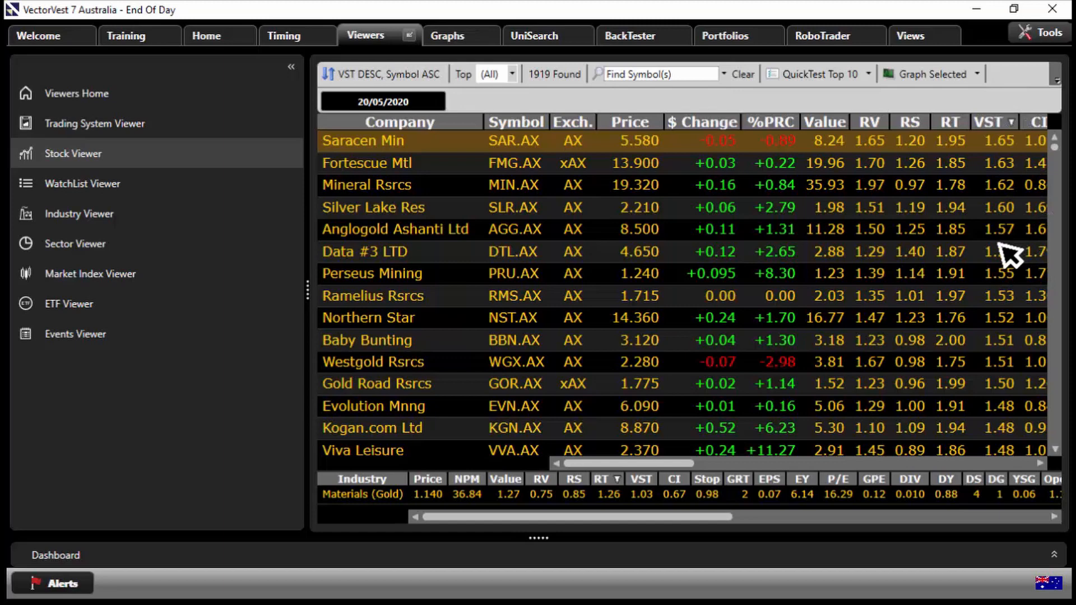
pyautogui.moveTo(1018, 186)
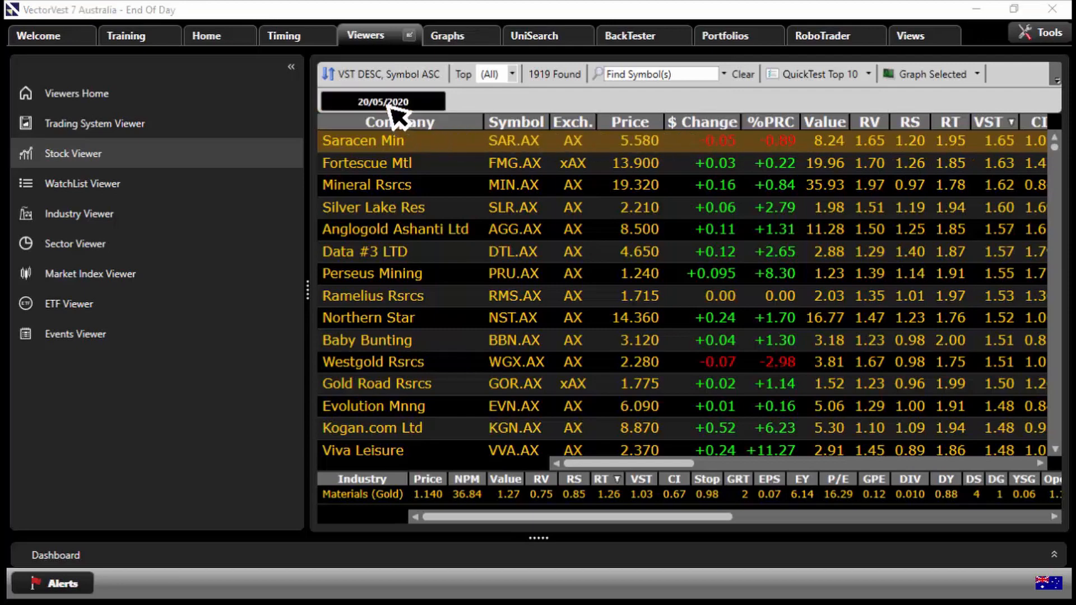
# - Open the date picker to show the VST-ranked stock list for 20/05/2020
pyautogui.click(382, 101)
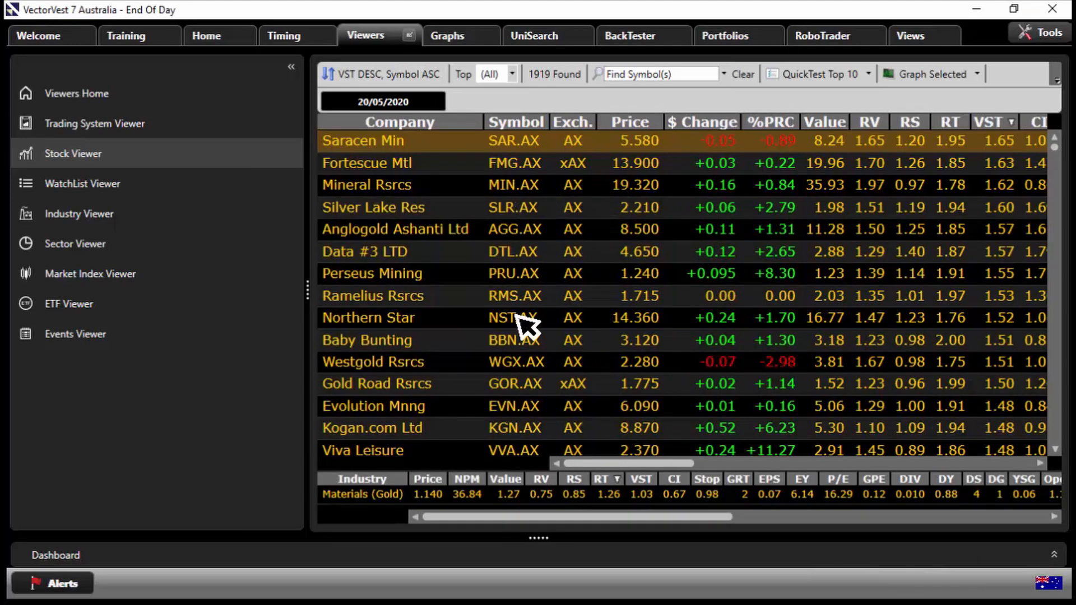
pyautogui.moveTo(875, 76)
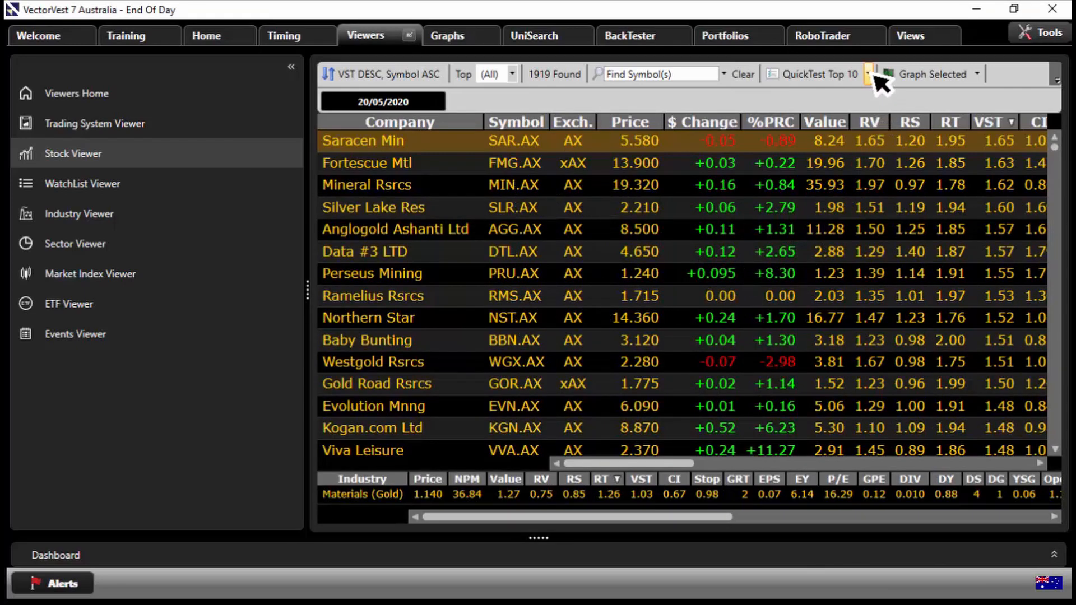
# - Open the QuickTest options to test the selected top 10 stocks
pyautogui.click(869, 73)
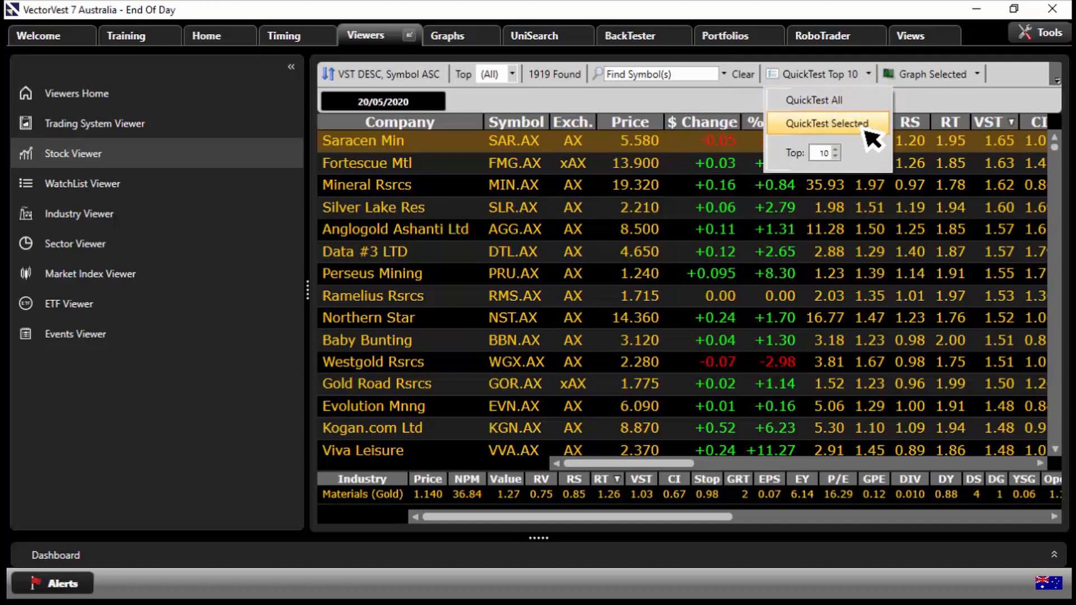
pyautogui.moveTo(850, 165)
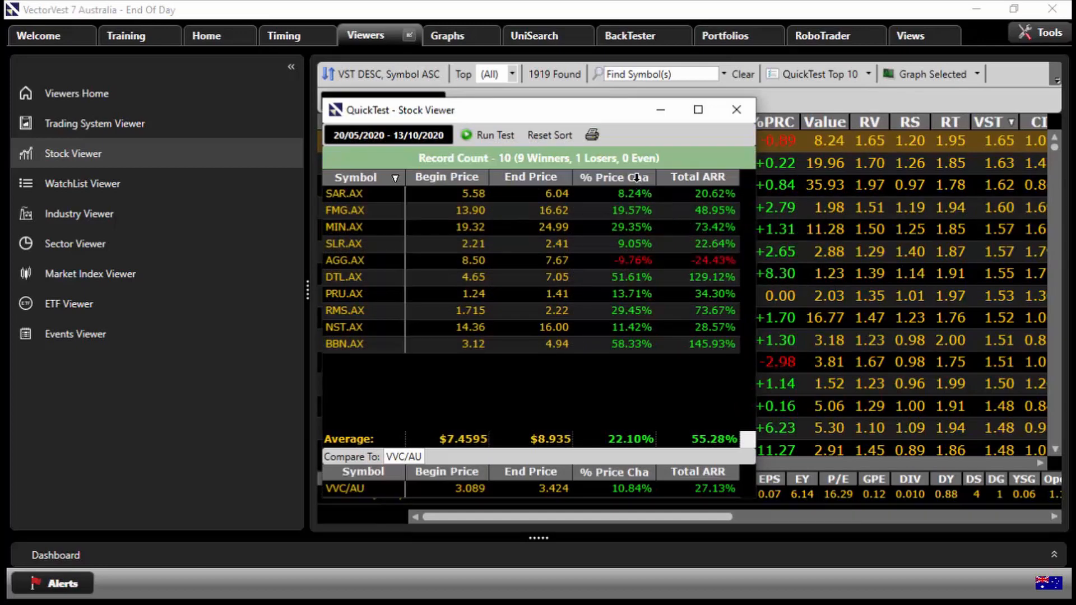
# - Sort the QuickTest results by % Price Change, then close the results window
pyautogui.click(605, 177)
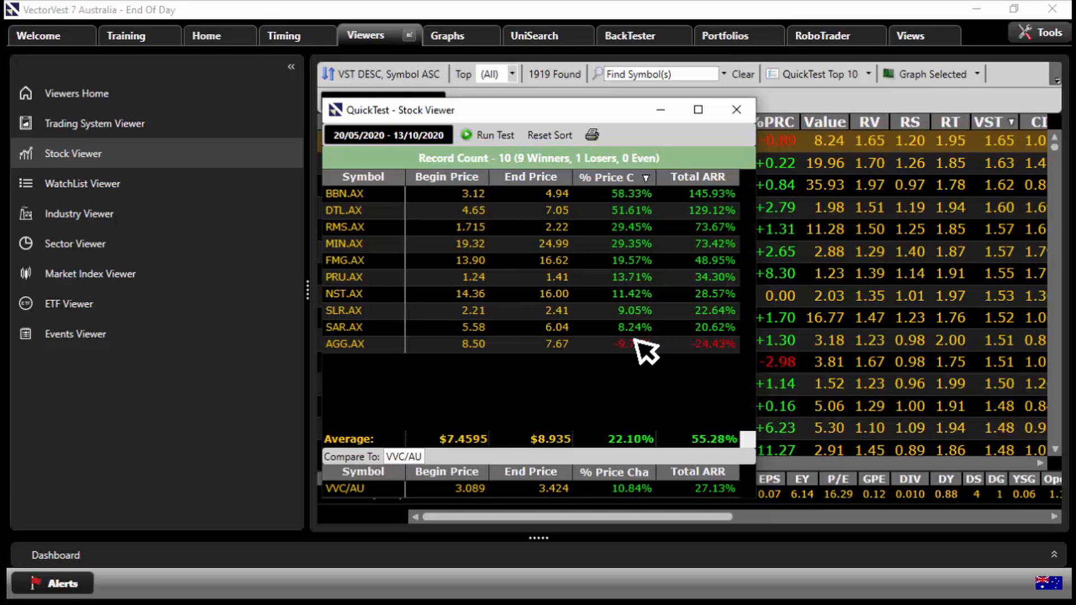
pyautogui.moveTo(542, 384)
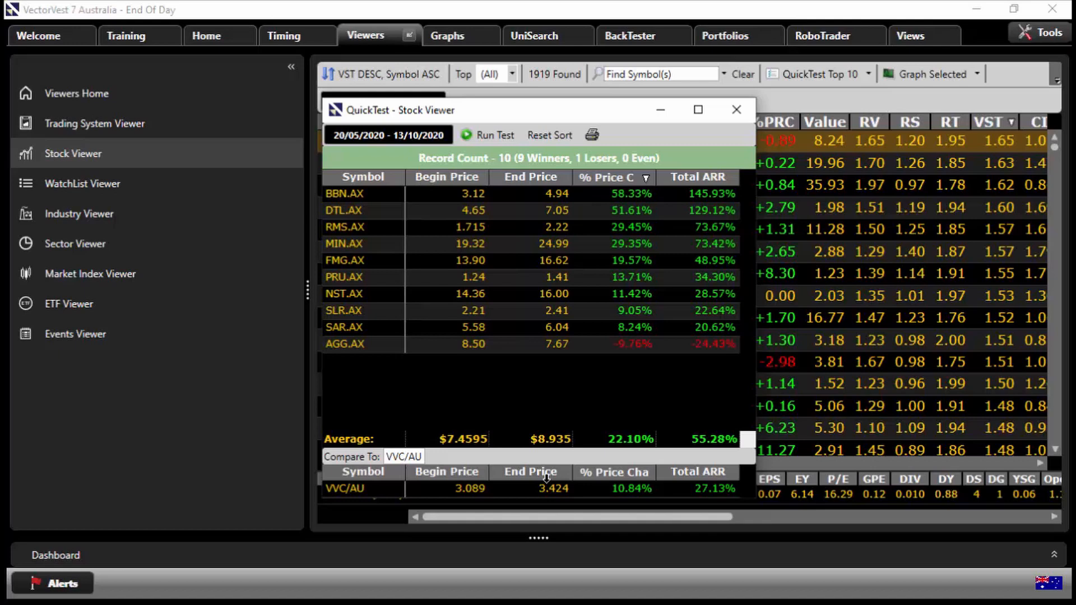
pyautogui.moveTo(662, 446)
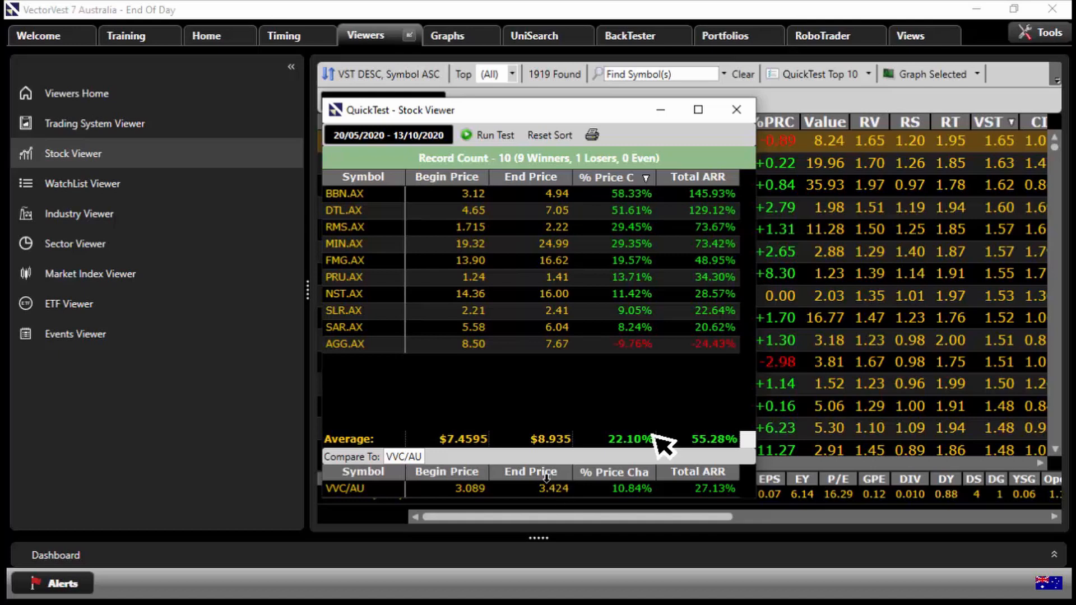
pyautogui.moveTo(645, 364)
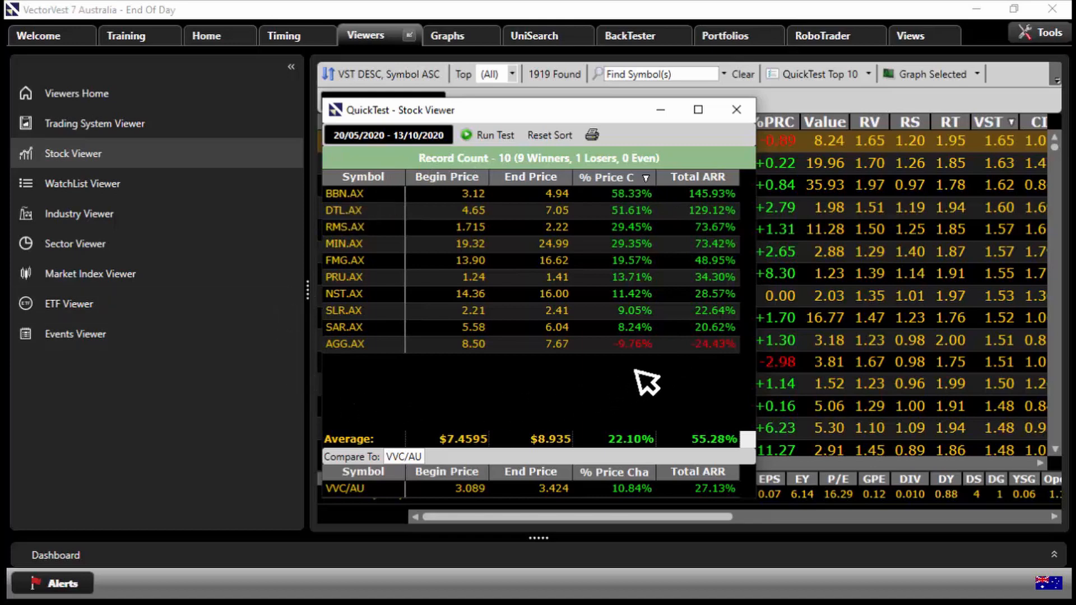
pyautogui.moveTo(659, 409)
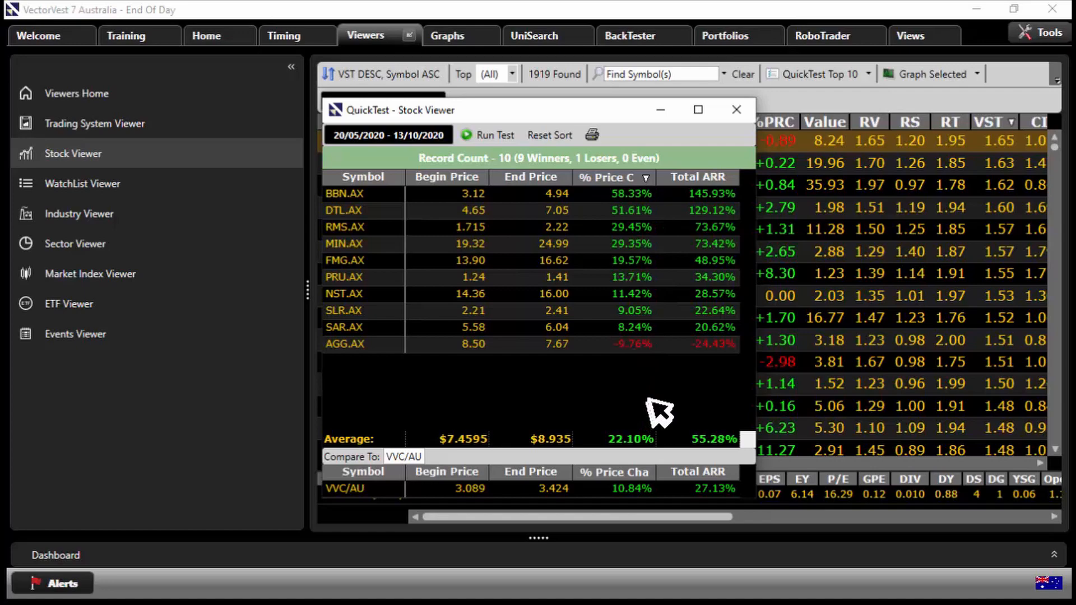
pyautogui.moveTo(737, 110)
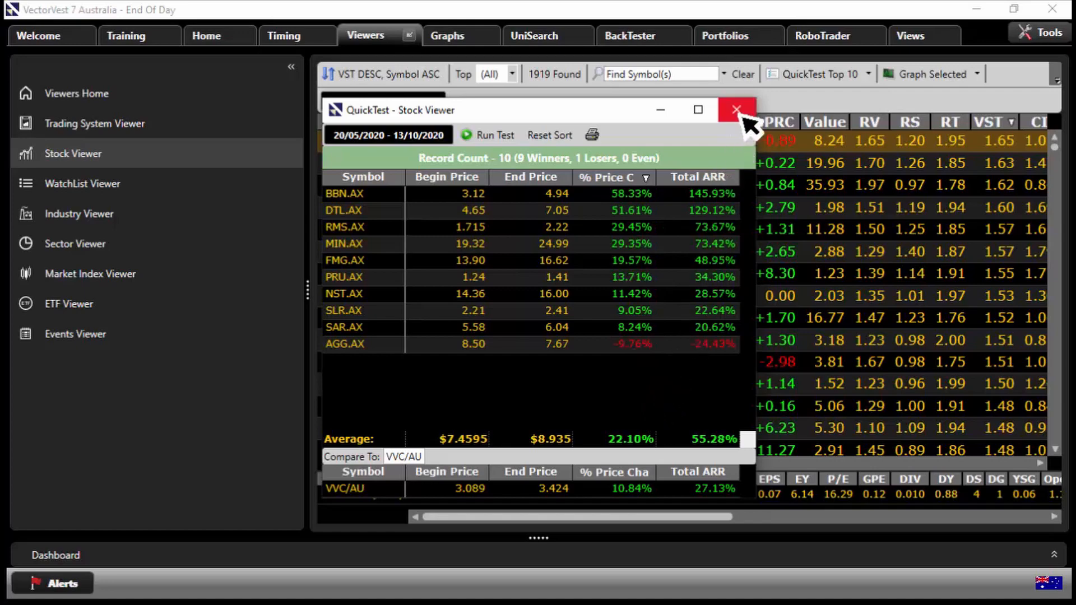
pyautogui.click(734, 110)
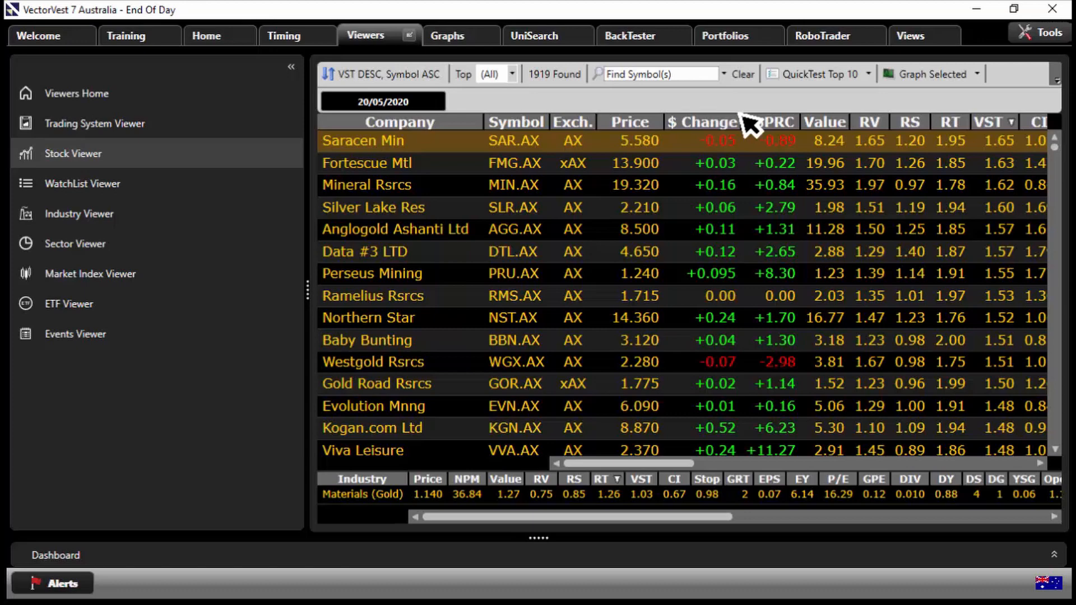
# - Load the 5-Week Price Delta search in UniSearch, keeping 20 May 2020 as the date
pyautogui.click(534, 36)
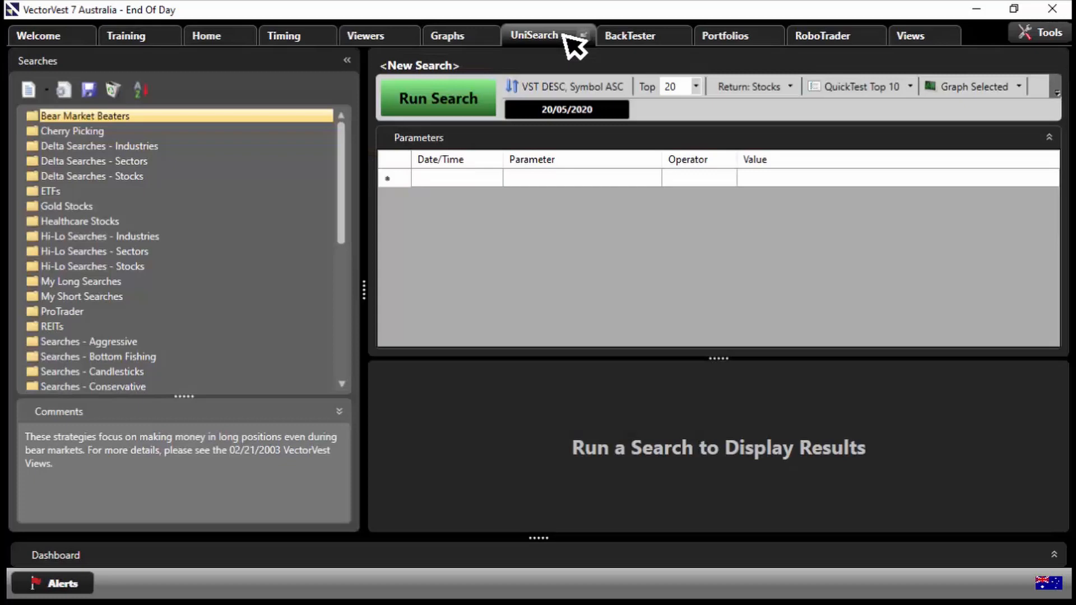
pyautogui.moveTo(103, 295)
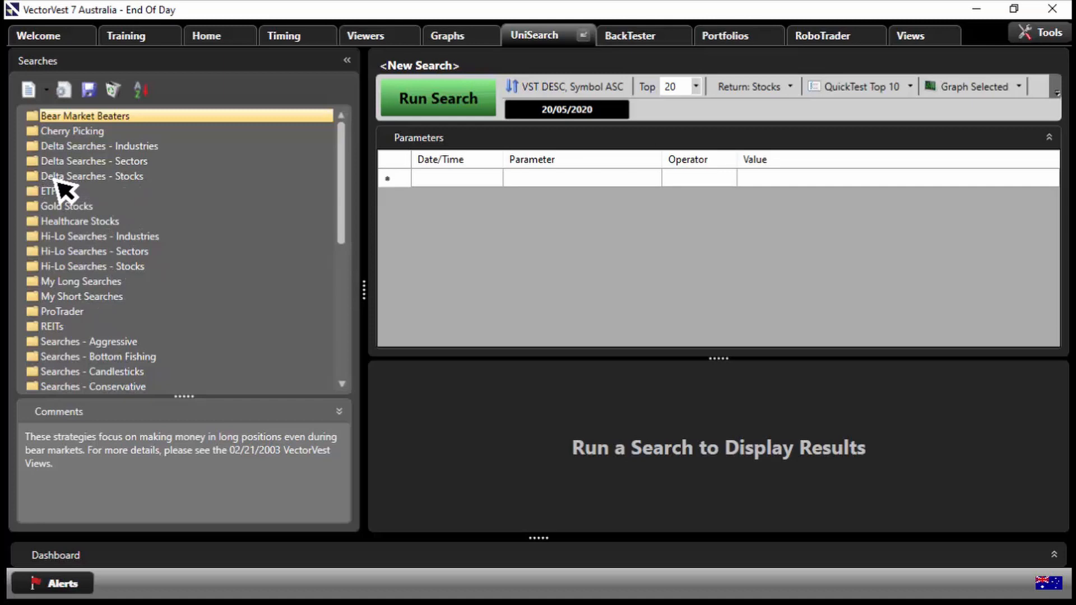
pyautogui.click(92, 175)
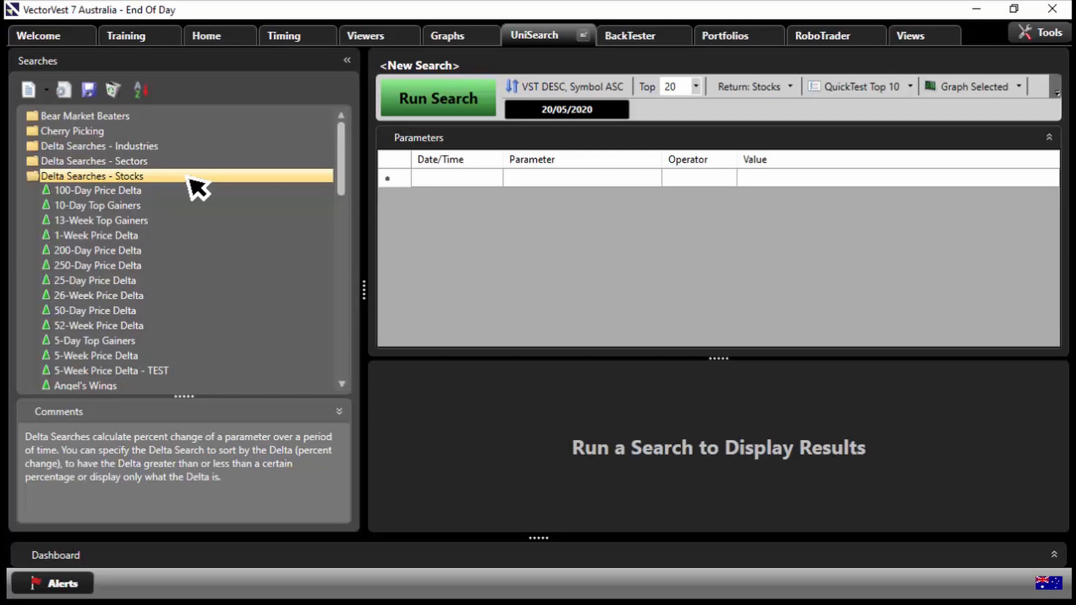
pyautogui.moveTo(106, 373)
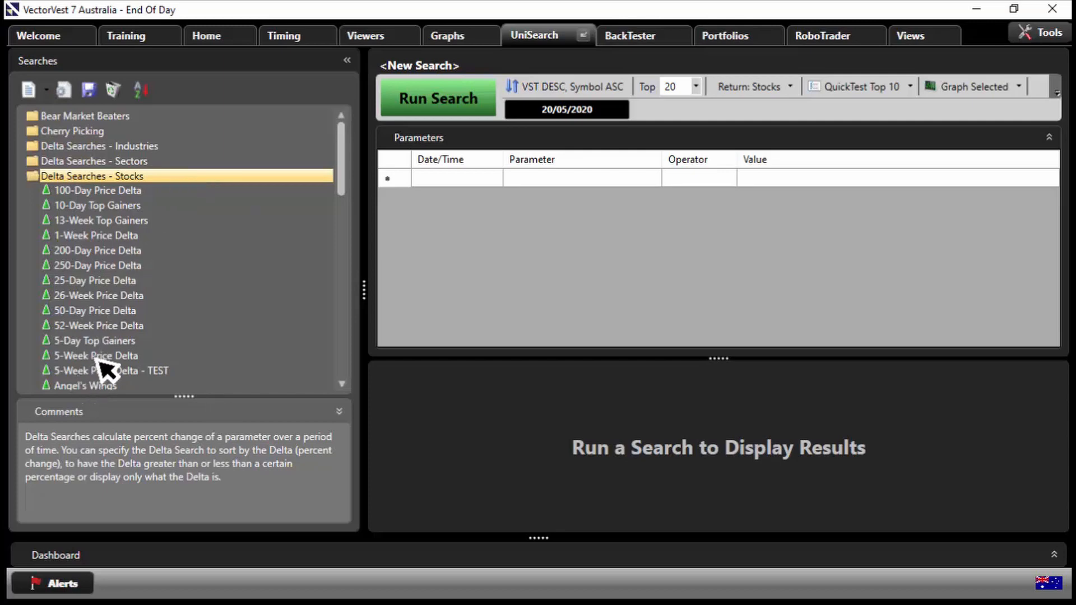
pyautogui.click(96, 356)
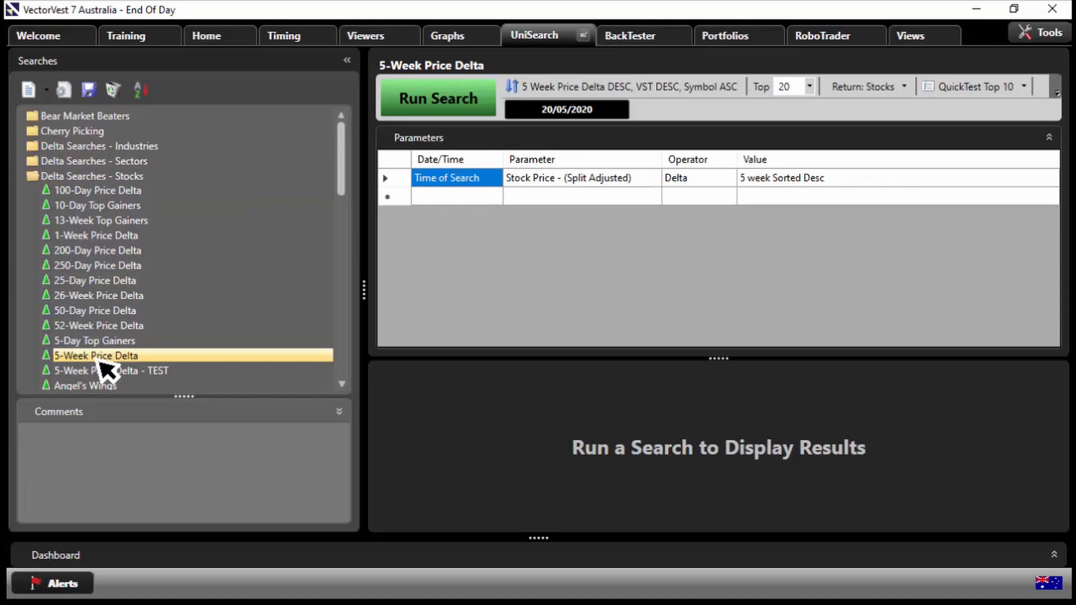
pyautogui.click(565, 110)
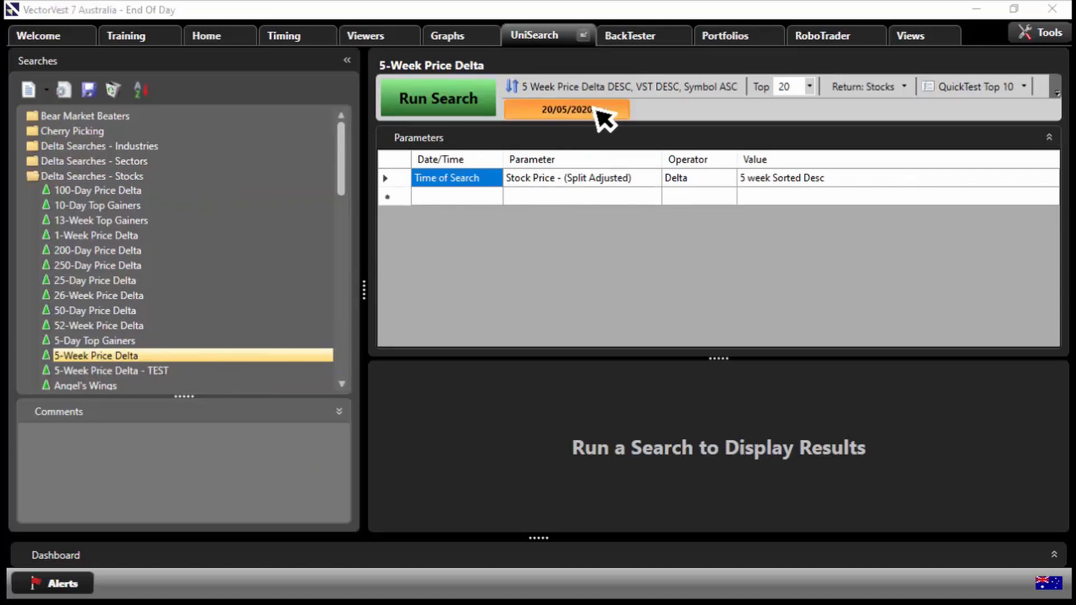
pyautogui.click(564, 109)
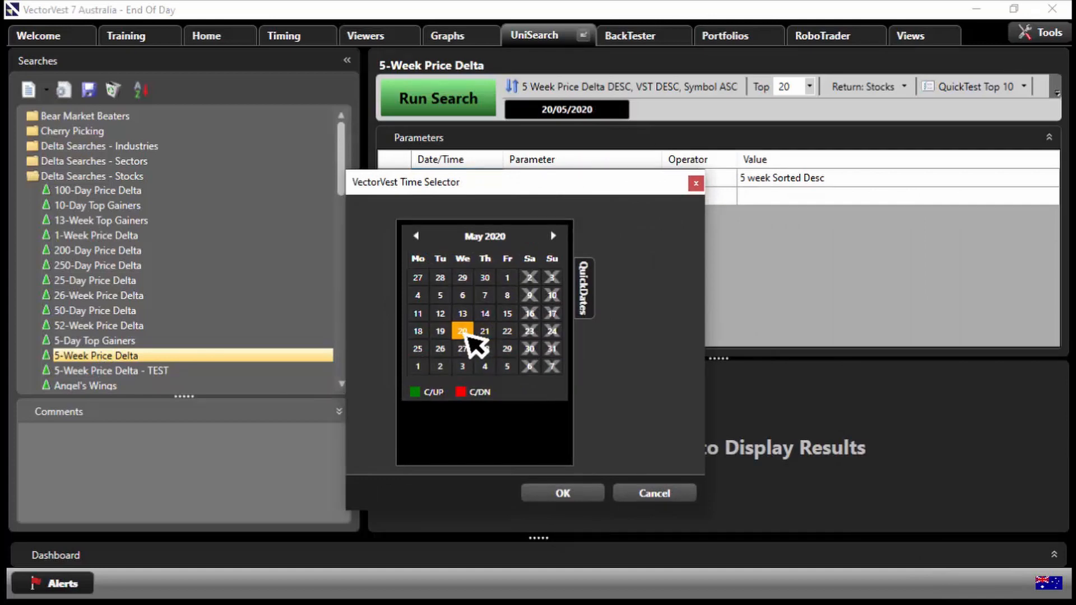
pyautogui.click(562, 493)
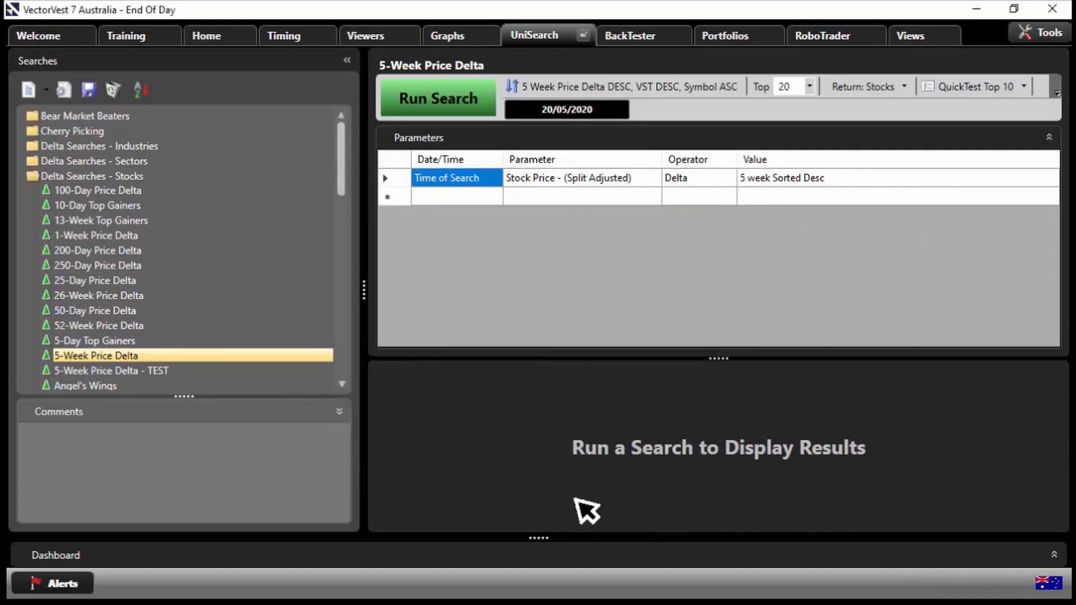
pyautogui.moveTo(520, 225)
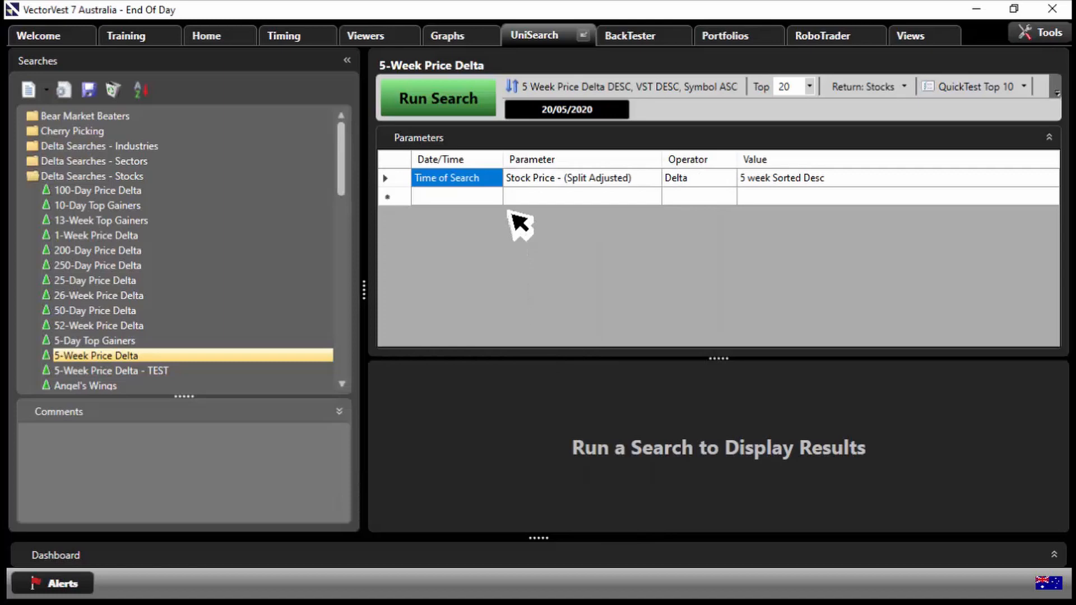
pyautogui.moveTo(614, 199)
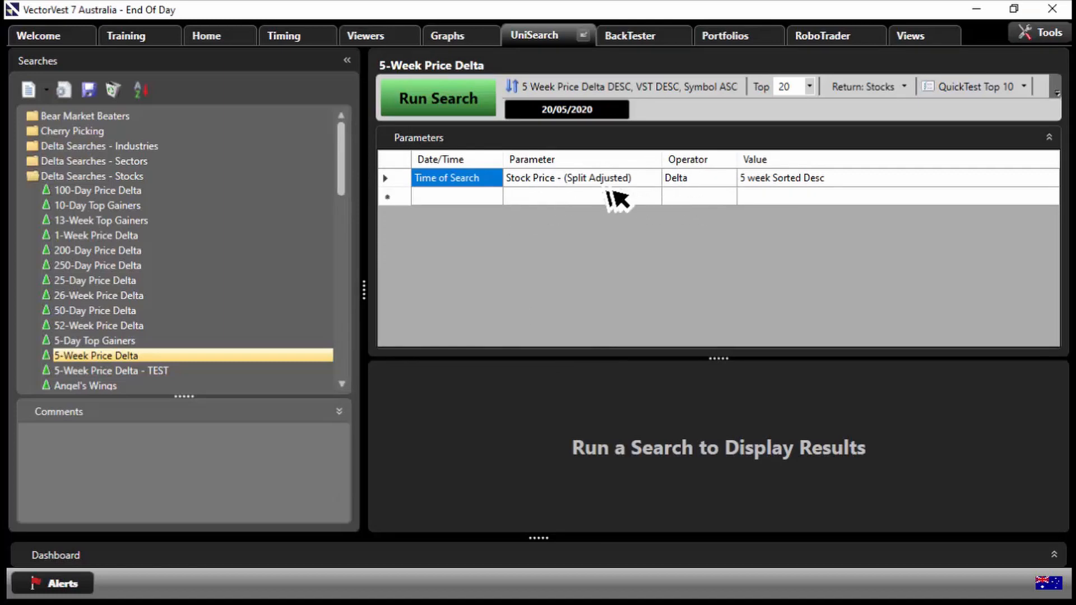
pyautogui.moveTo(820, 193)
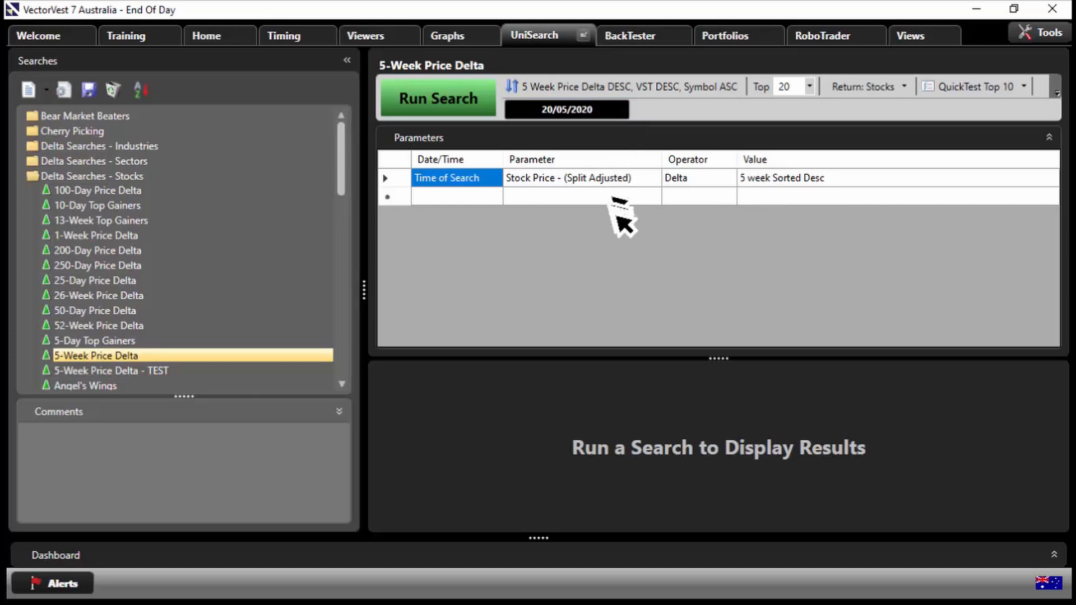
pyautogui.moveTo(636, 260)
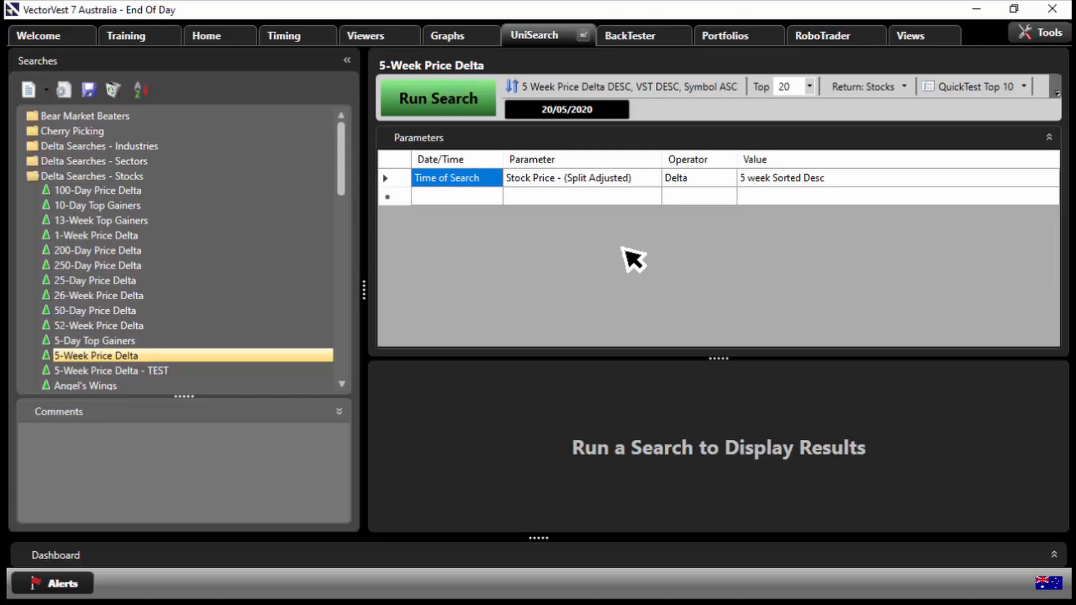
pyautogui.click(437, 97)
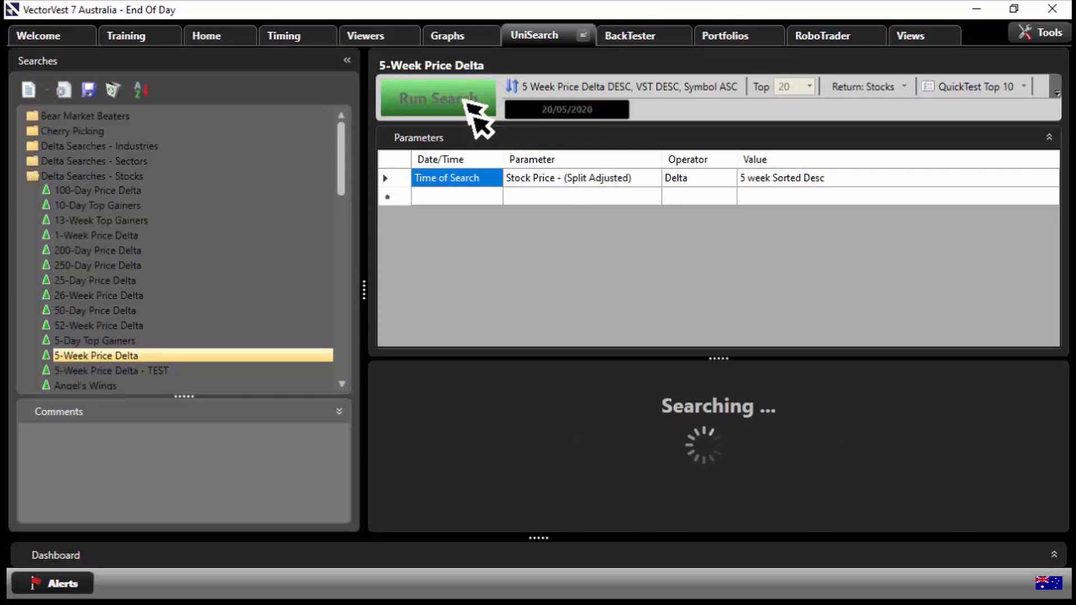
pyautogui.click(437, 99)
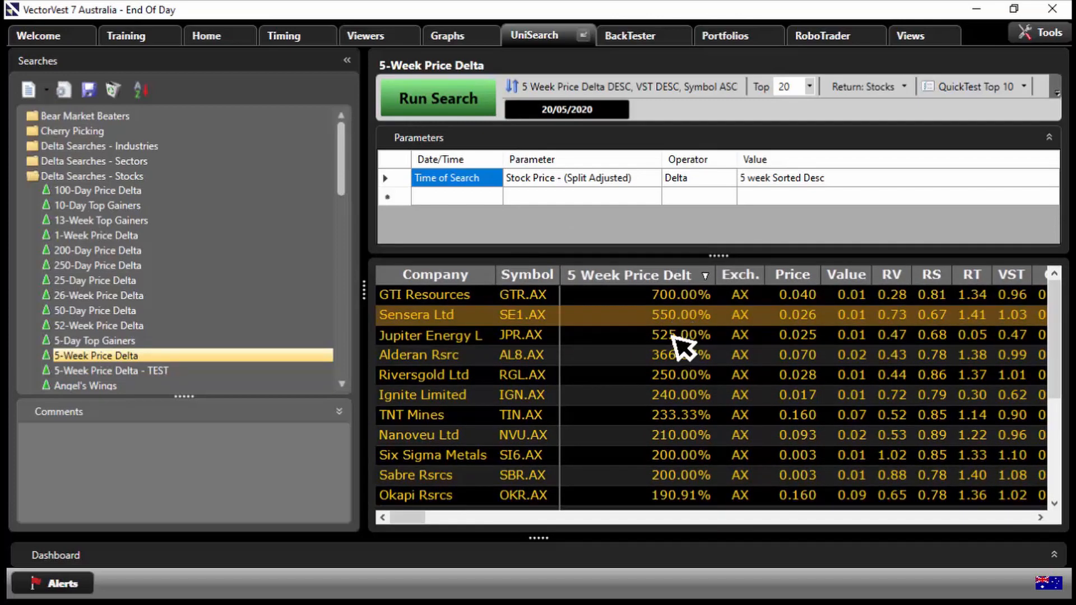
pyautogui.click(430, 336)
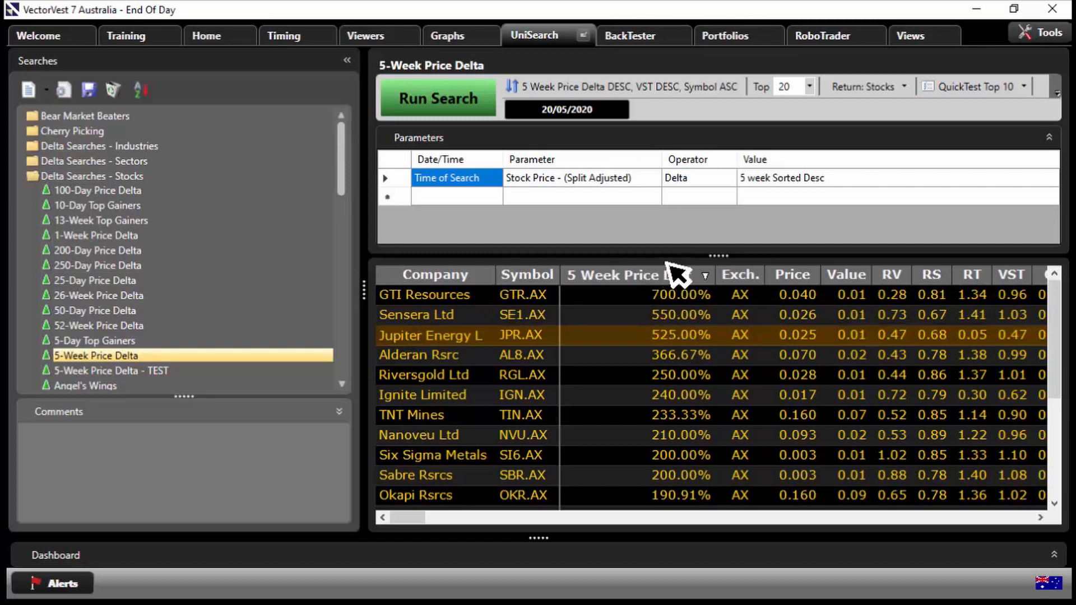
pyautogui.click(565, 109)
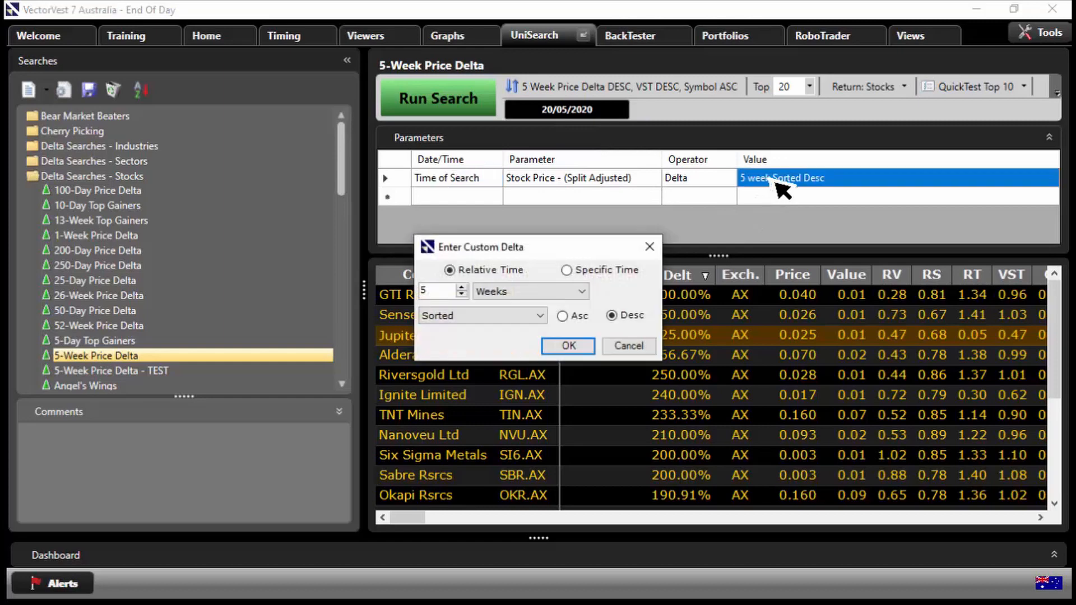
pyautogui.moveTo(772, 199)
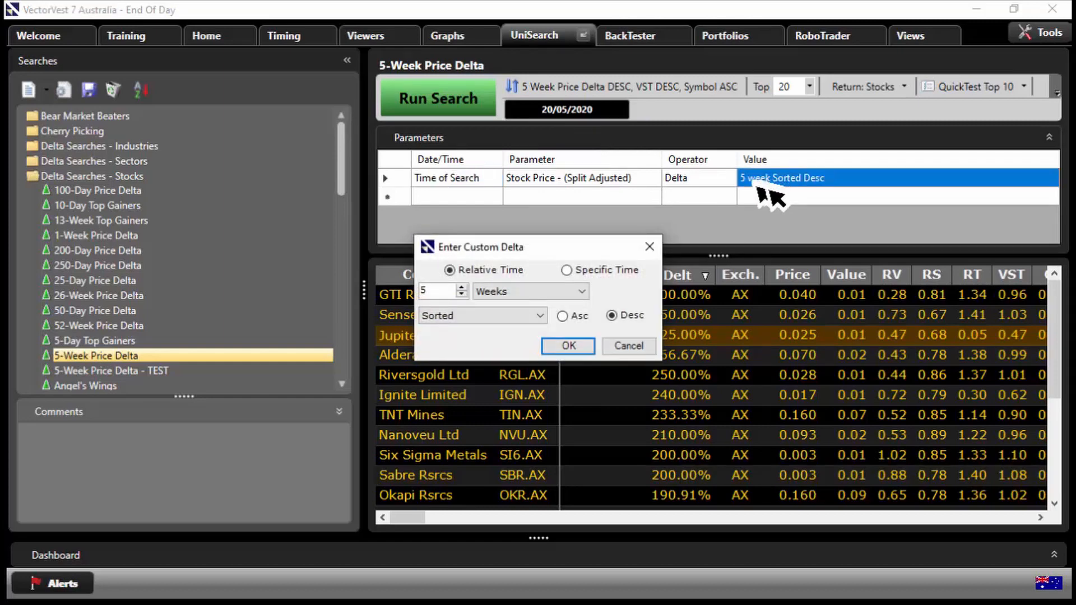
pyautogui.moveTo(680, 243)
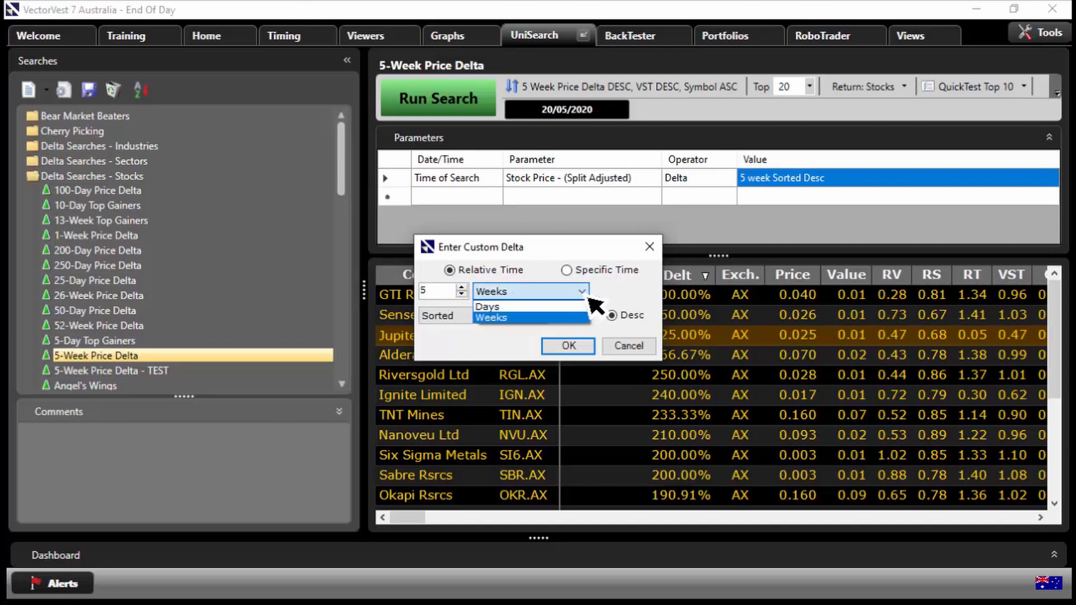
pyautogui.click(490, 317)
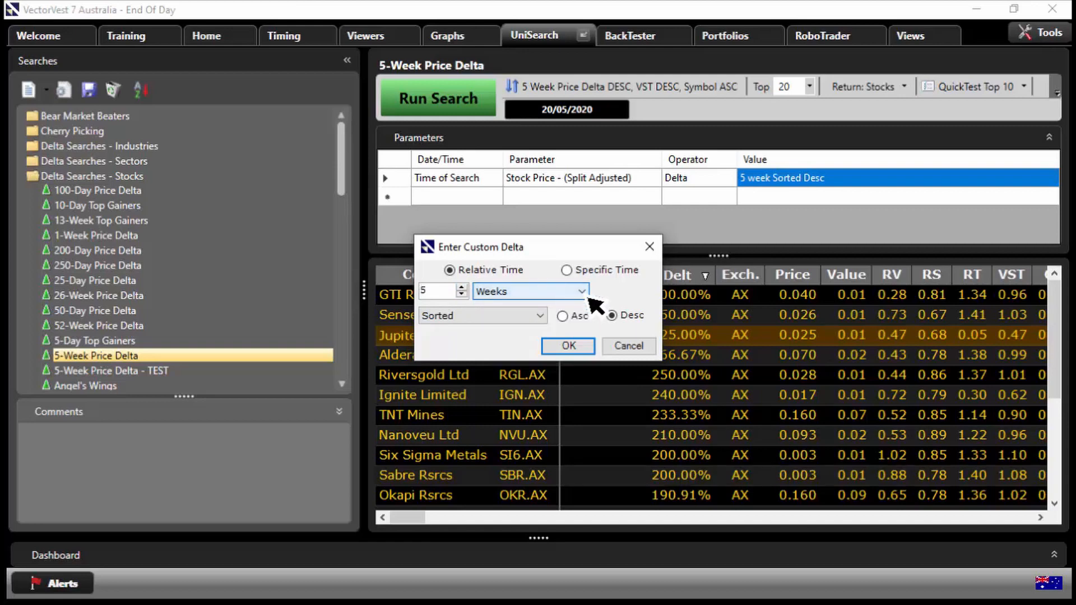
pyautogui.click(567, 345)
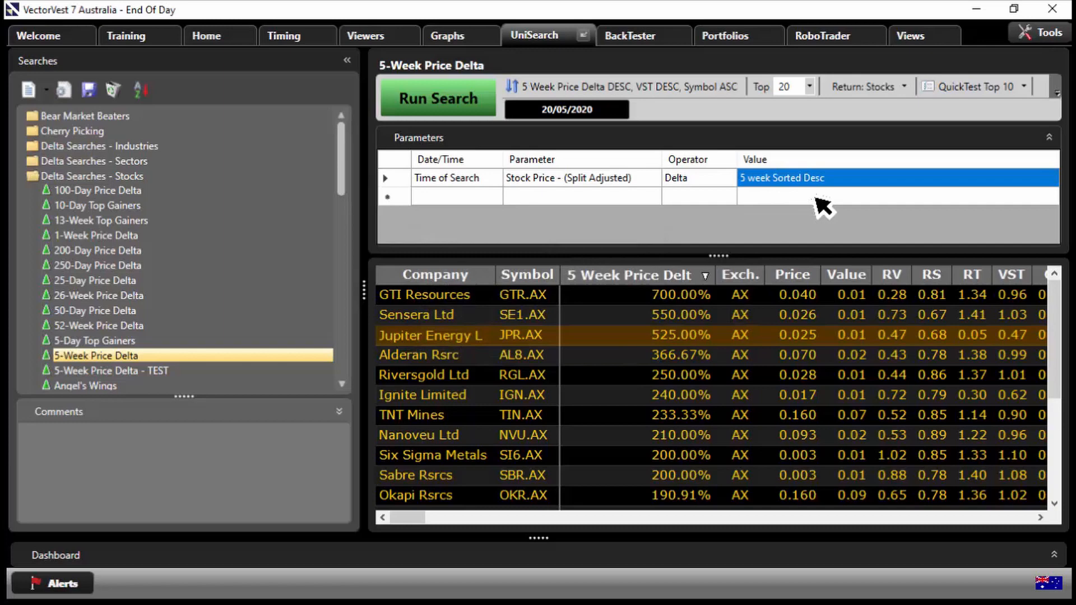
pyautogui.moveTo(803, 216)
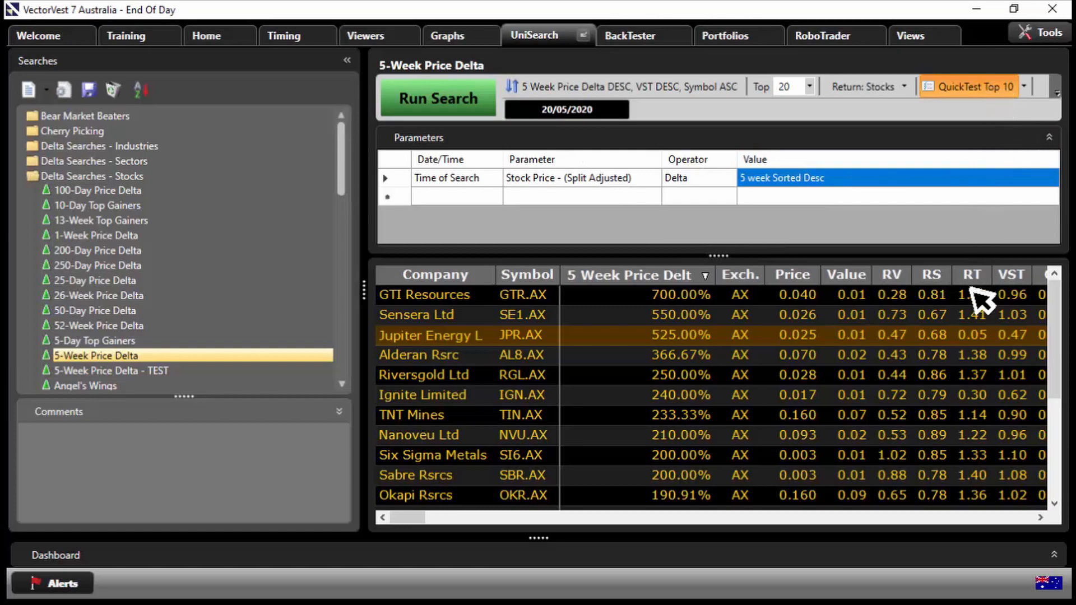
pyautogui.click(971, 86)
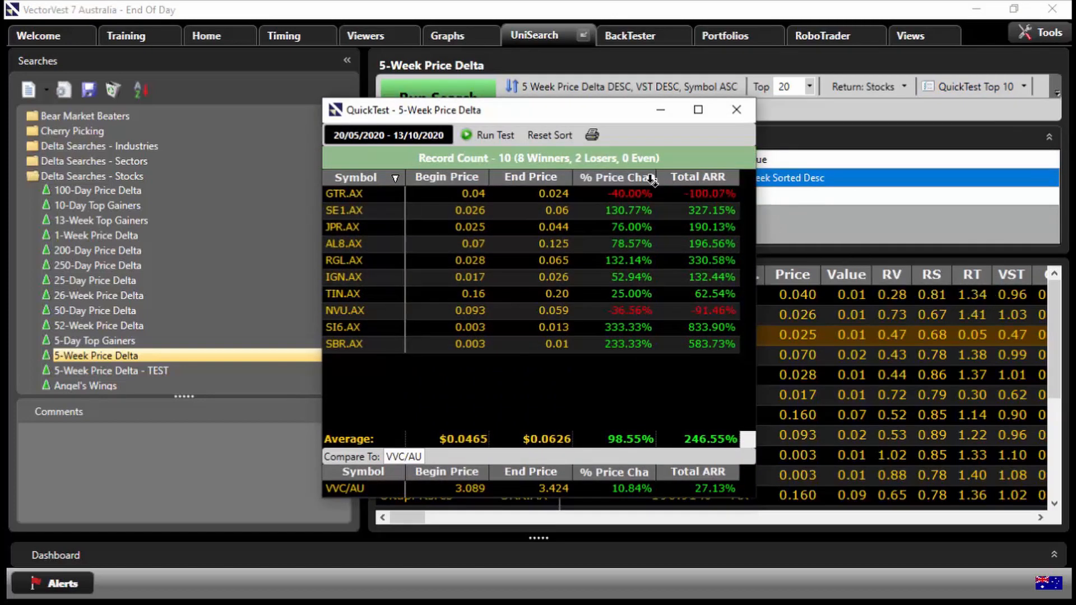
pyautogui.click(614, 178)
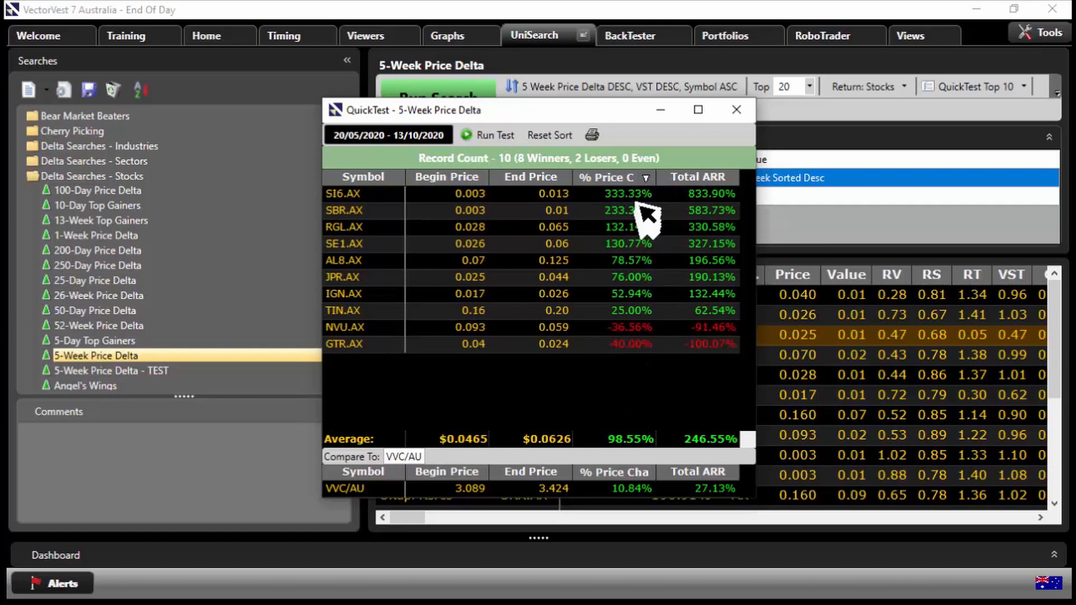
pyautogui.moveTo(648, 210)
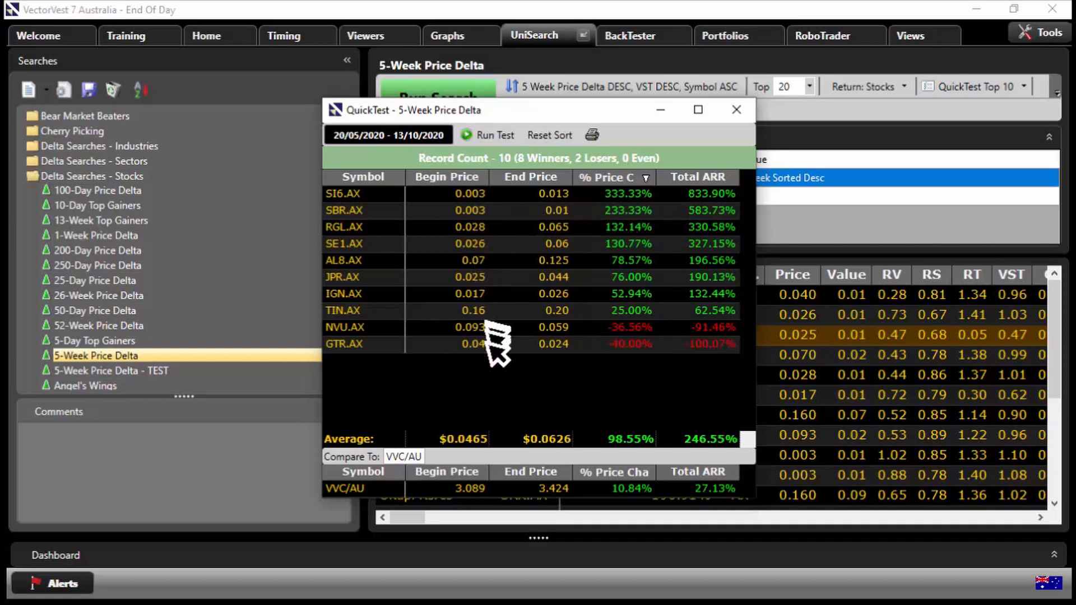
pyautogui.moveTo(493, 364)
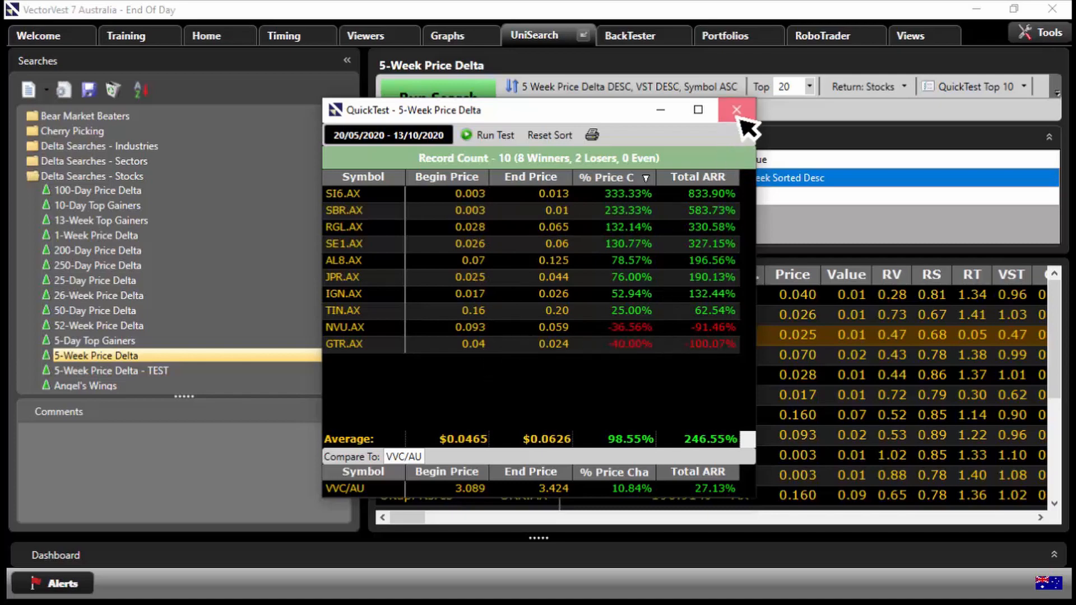
pyautogui.click(736, 110)
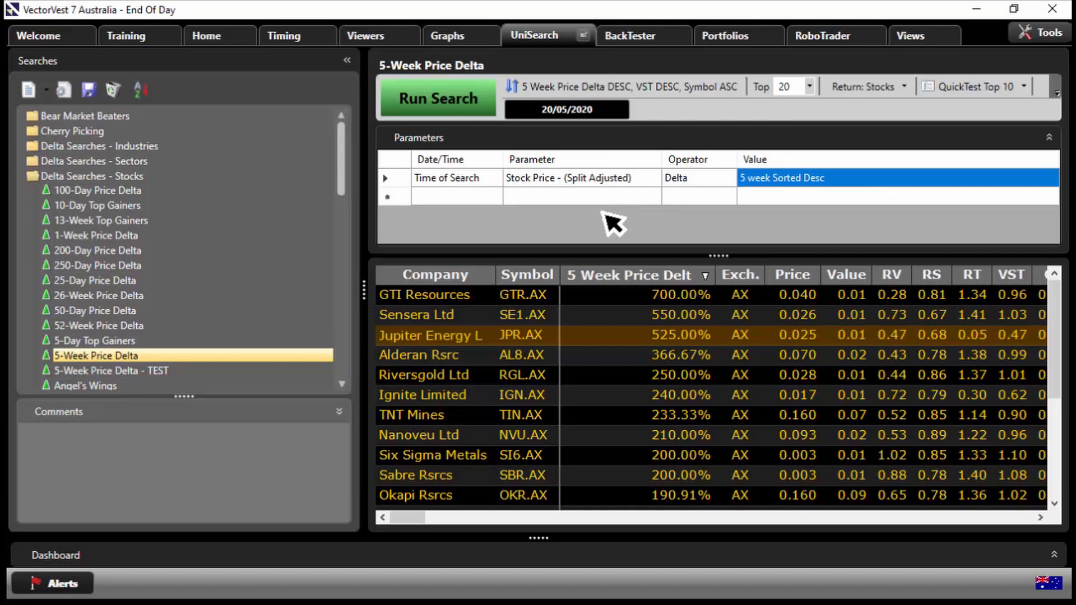
# - Create the 'Top 10 By Delta Searches' group in the WatchList Viewer
pyautogui.click(365, 36)
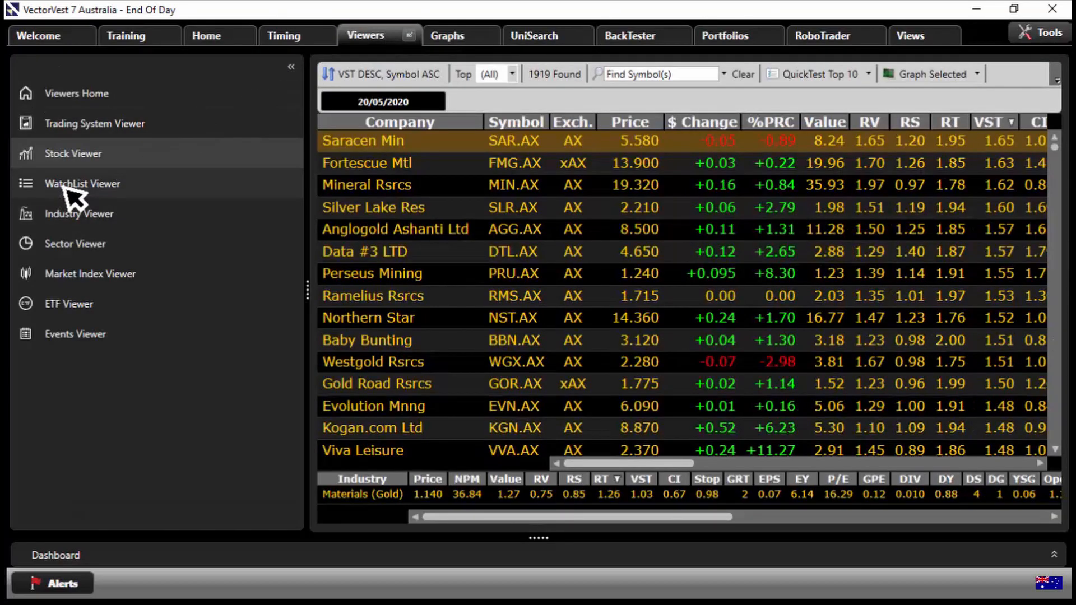
pyautogui.click(83, 184)
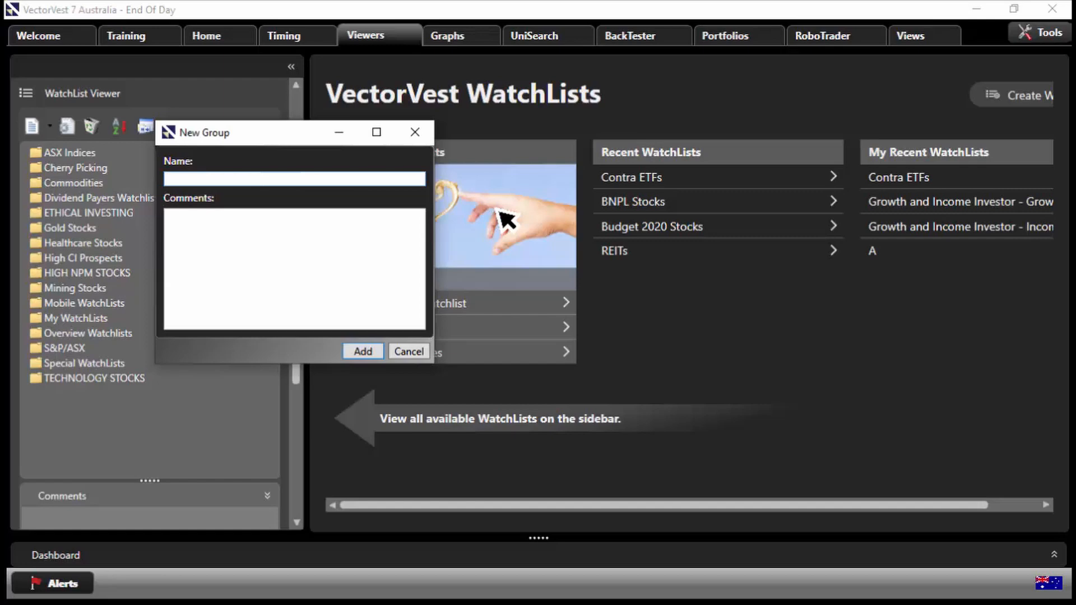
pyautogui.write('Top 10')
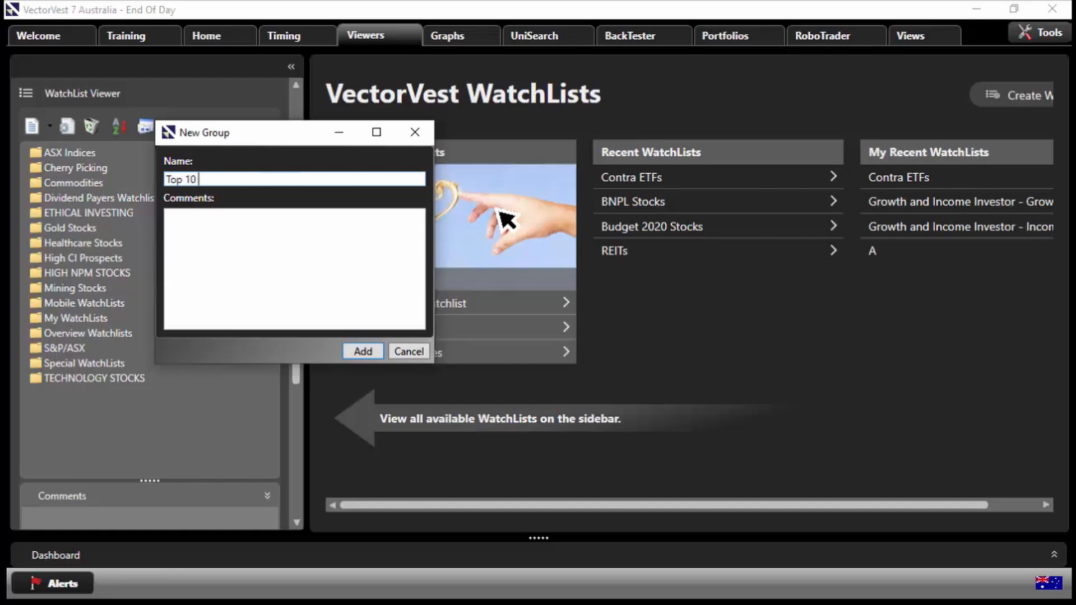
pyautogui.write('By Det')
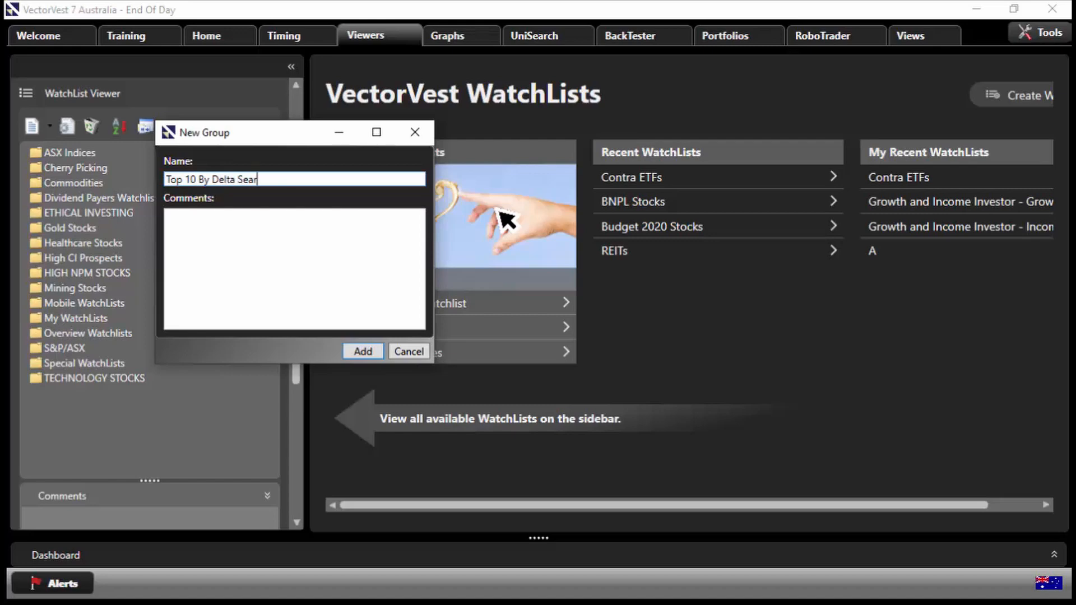
pyautogui.click(363, 351)
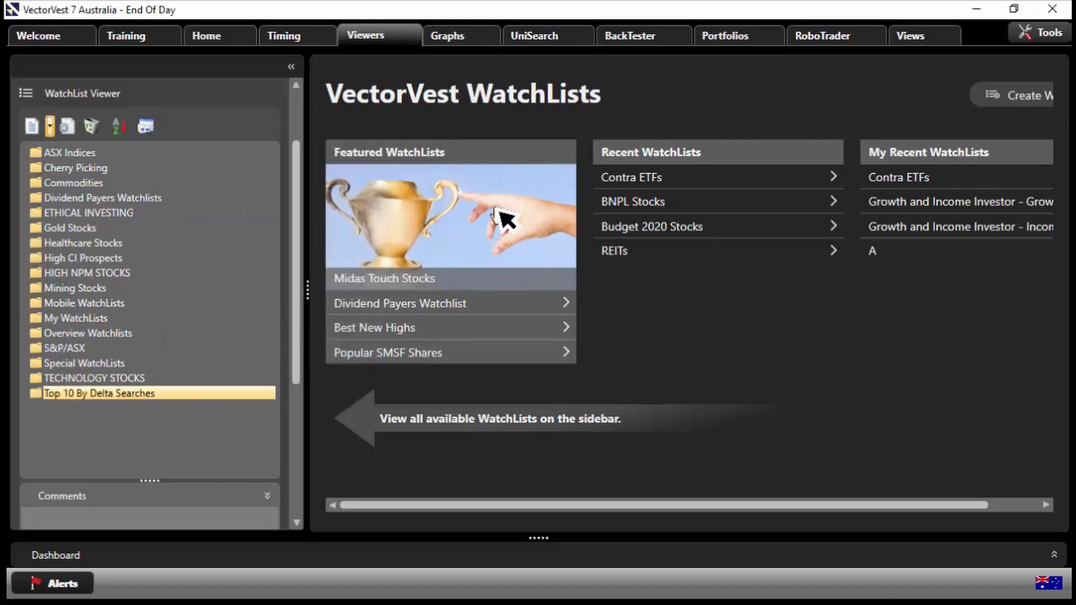
pyautogui.moveTo(21, 75)
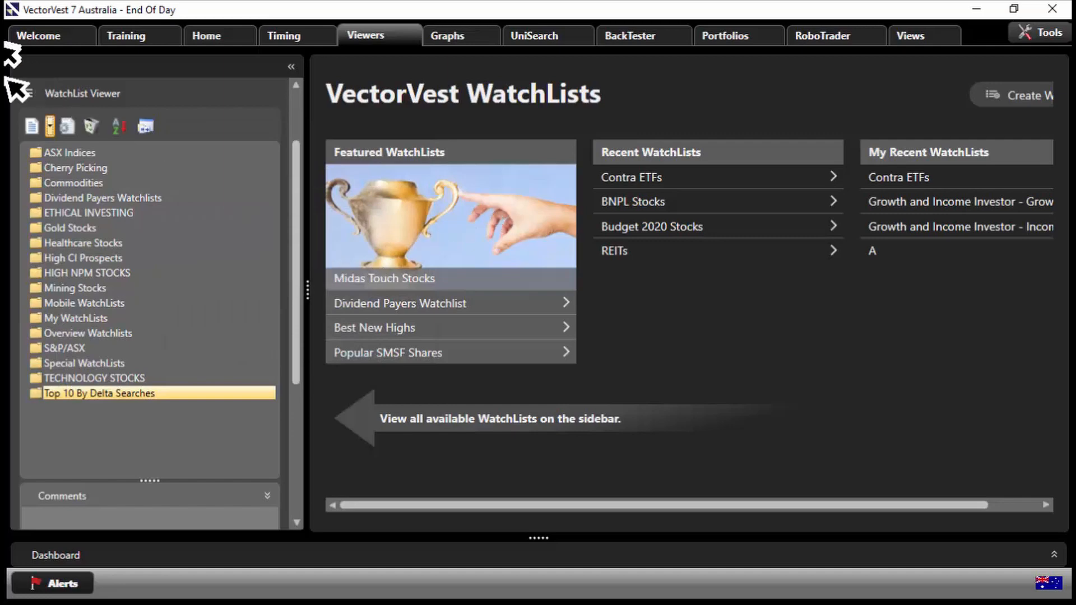
# - Add the 'Top 10 Delta' watchlist to the group
pyautogui.click(50, 126)
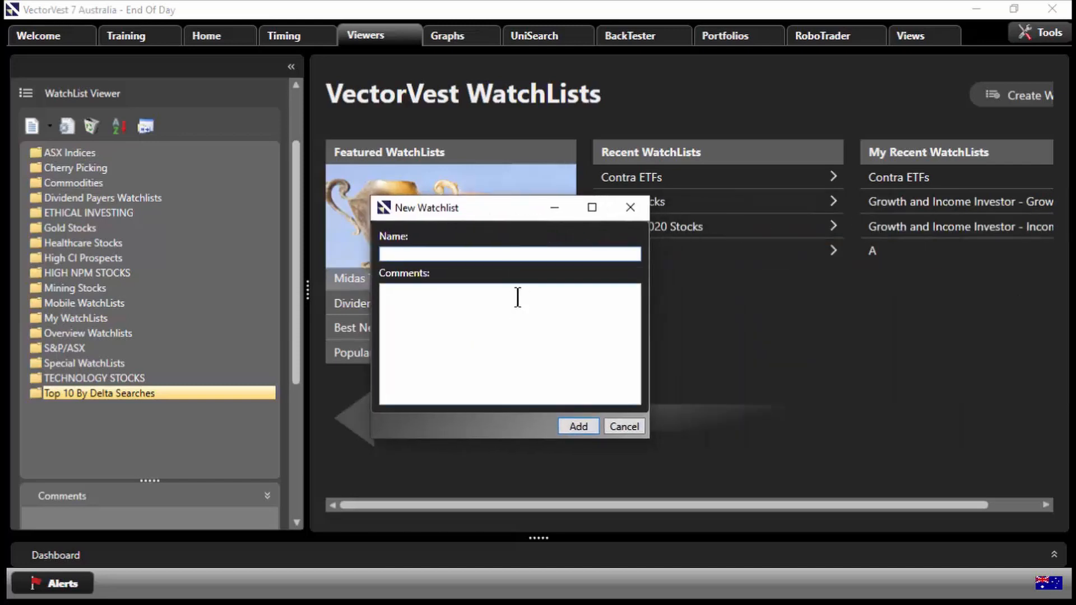
pyautogui.write('Top 10')
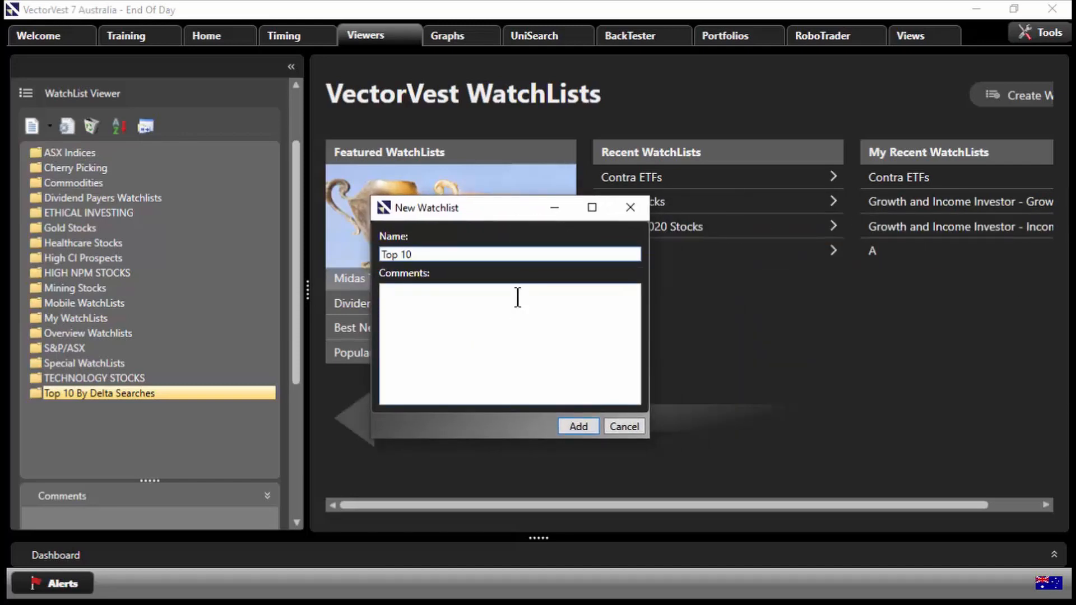
pyautogui.write('Delta')
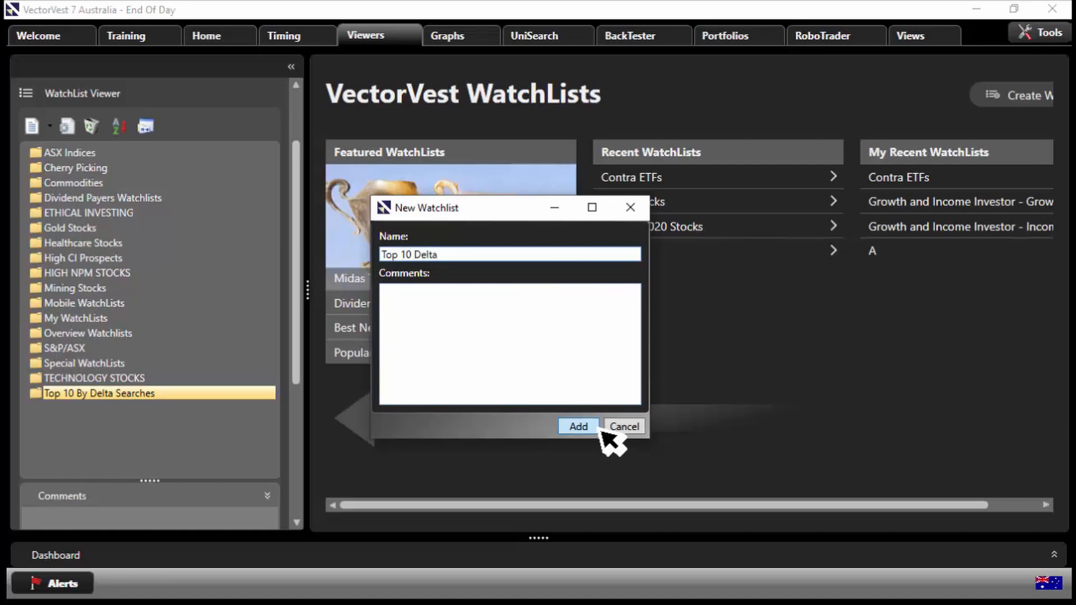
pyautogui.click(579, 426)
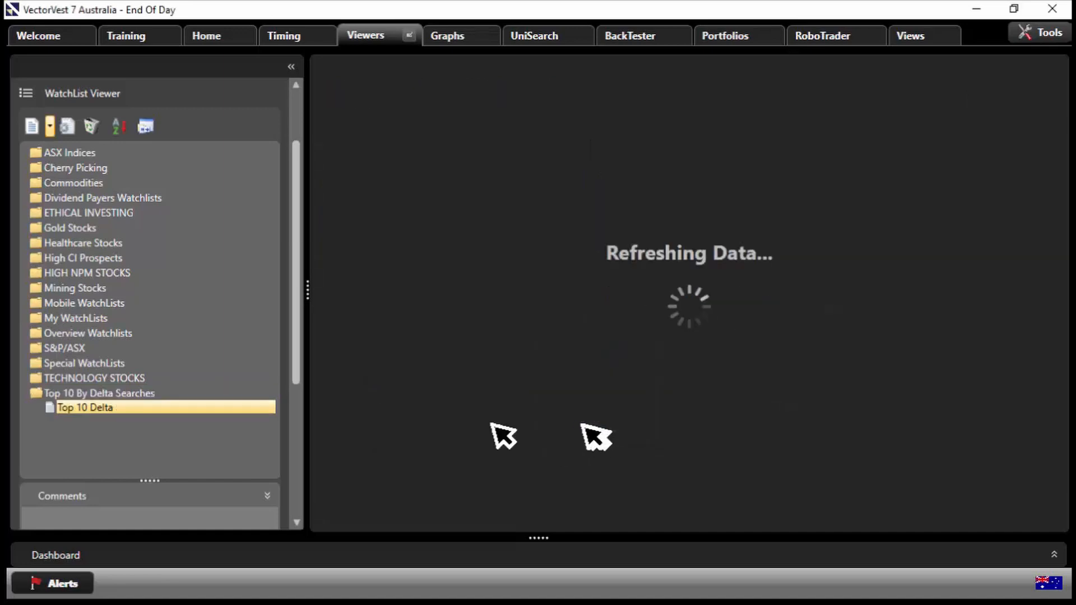
# - Add the 'Top 10 Delta Pt 2' and 'Pt 3' watchlists, then select Top 10 Delta
pyautogui.click(32, 127)
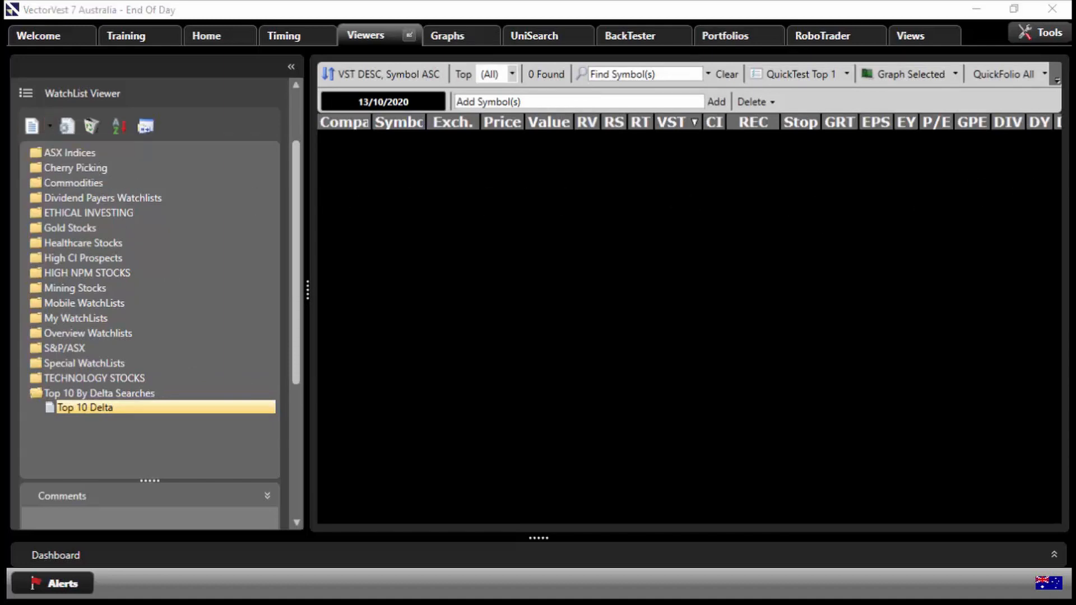
pyautogui.click(31, 126)
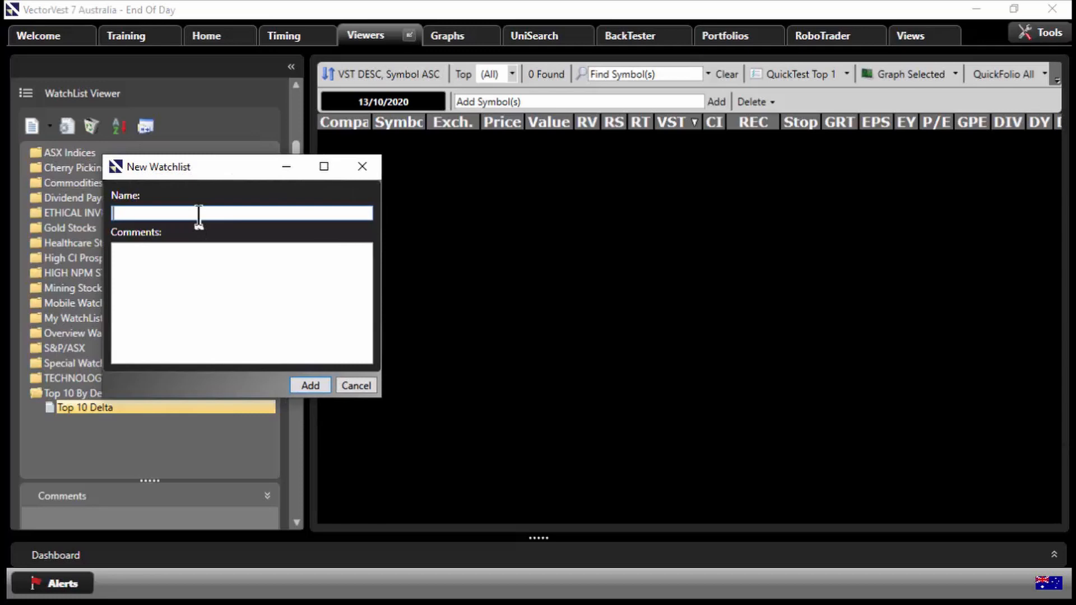
pyautogui.write('Top 10 D')
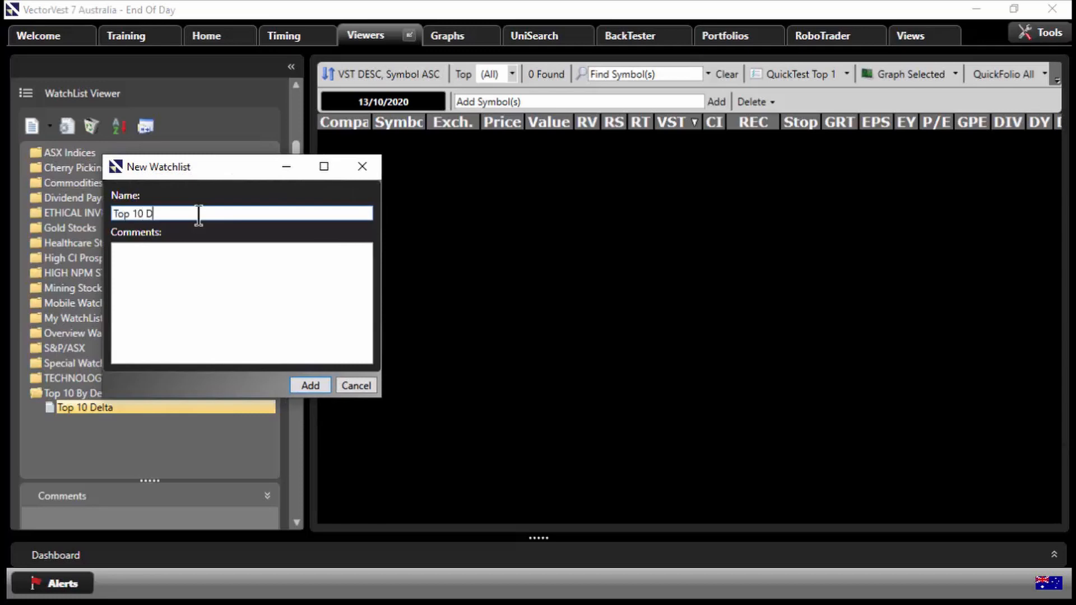
pyautogui.write('elta Pt')
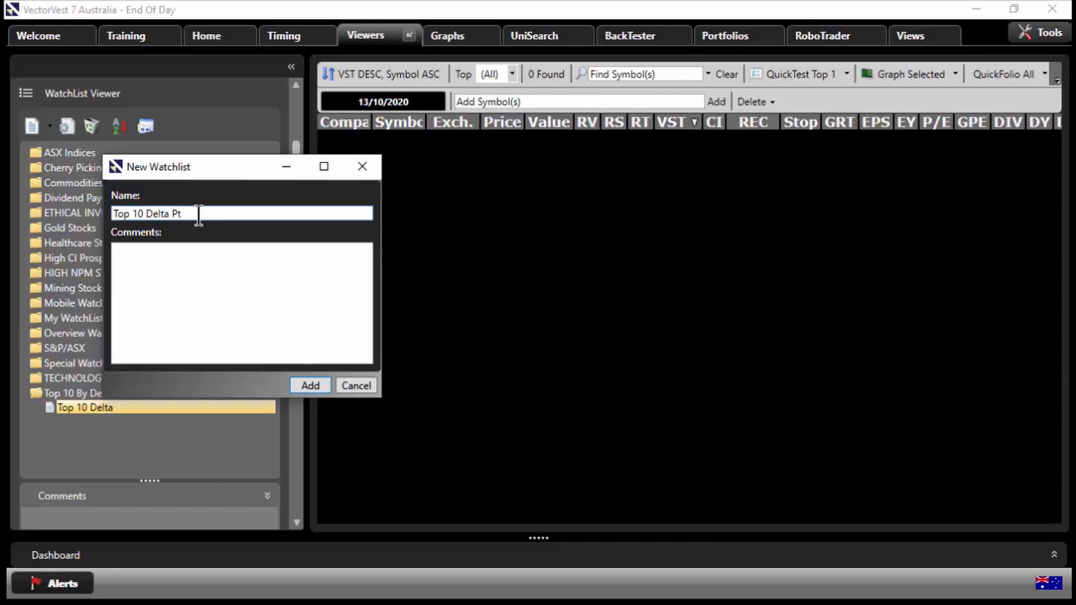
pyautogui.write('2')
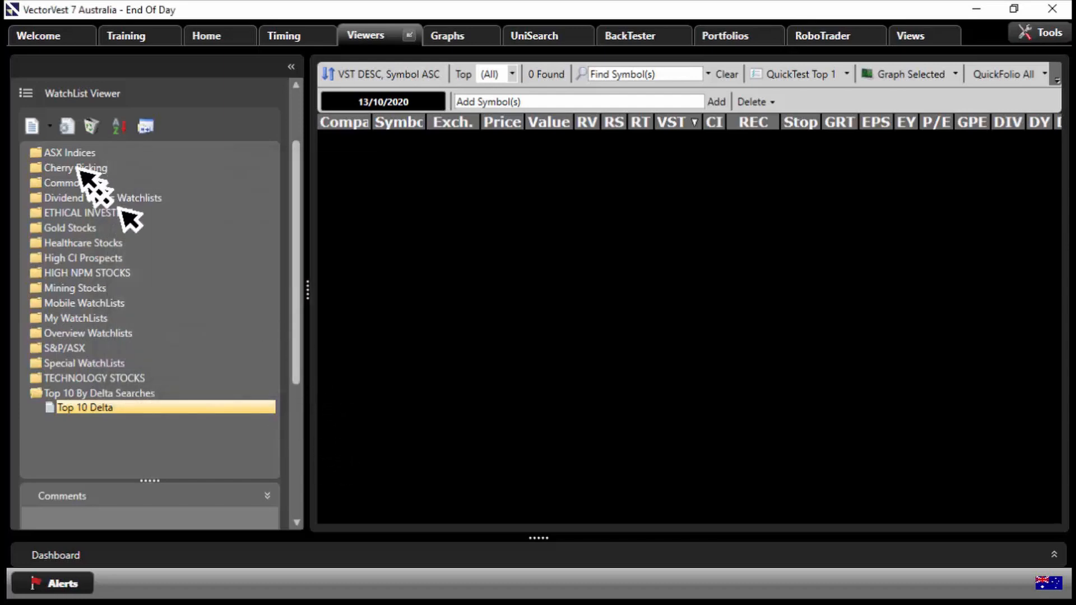
pyautogui.click(31, 126)
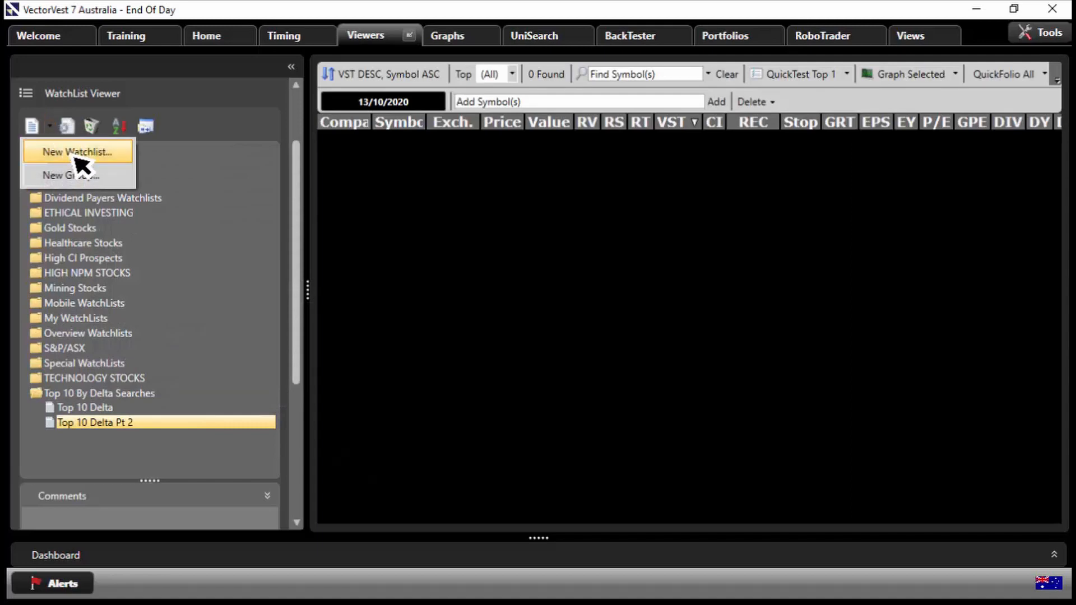
pyautogui.click(78, 152)
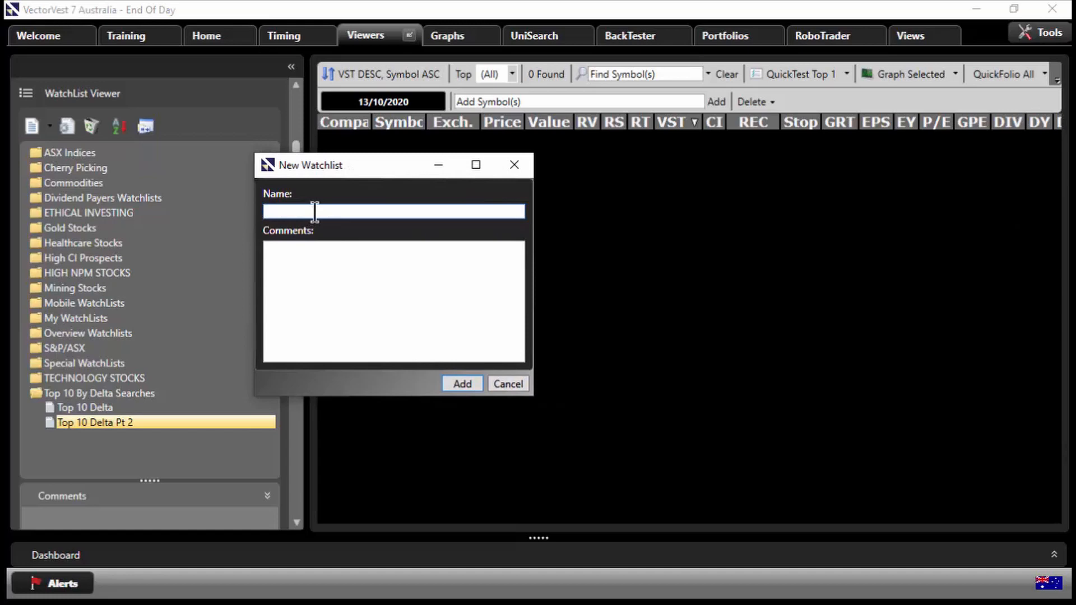
pyautogui.write('Top')
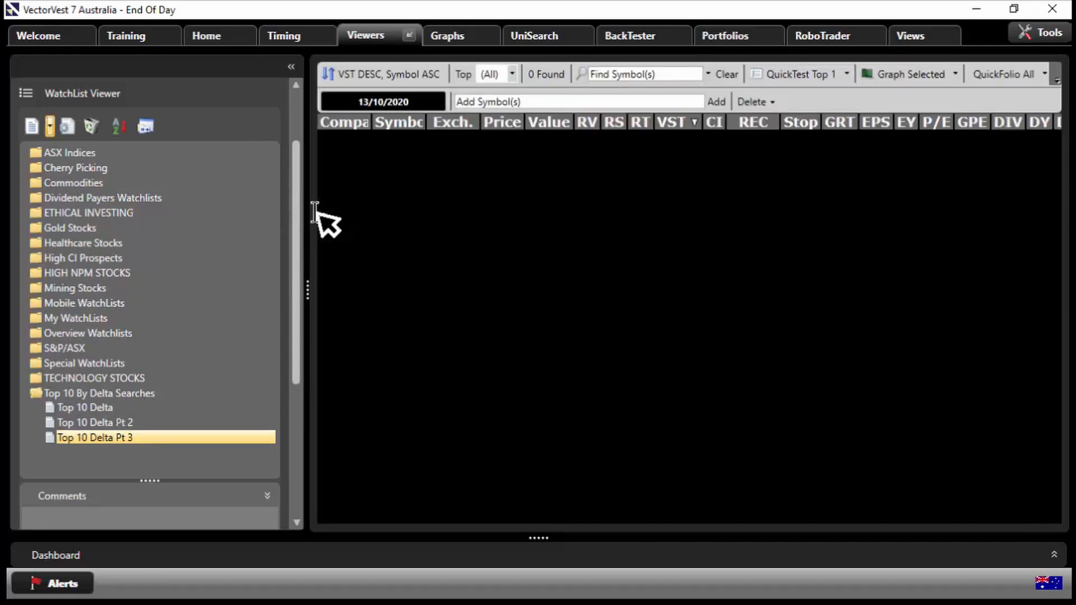
pyautogui.click(85, 407)
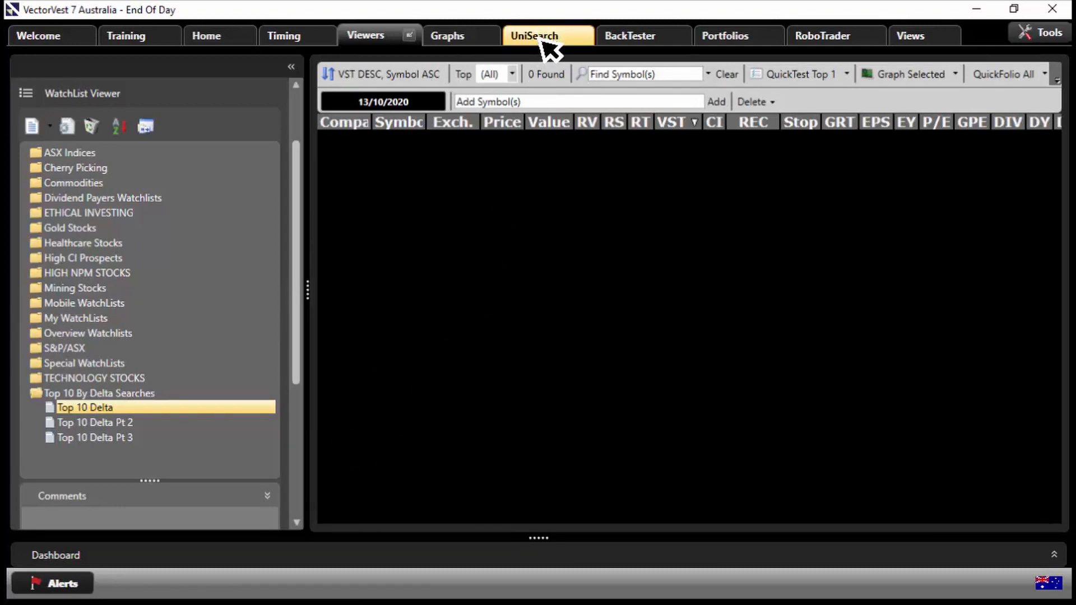
# - Add a Stock Price >= 1 filter, rerun the search, and send results to Top 10 Delta
pyautogui.click(547, 36)
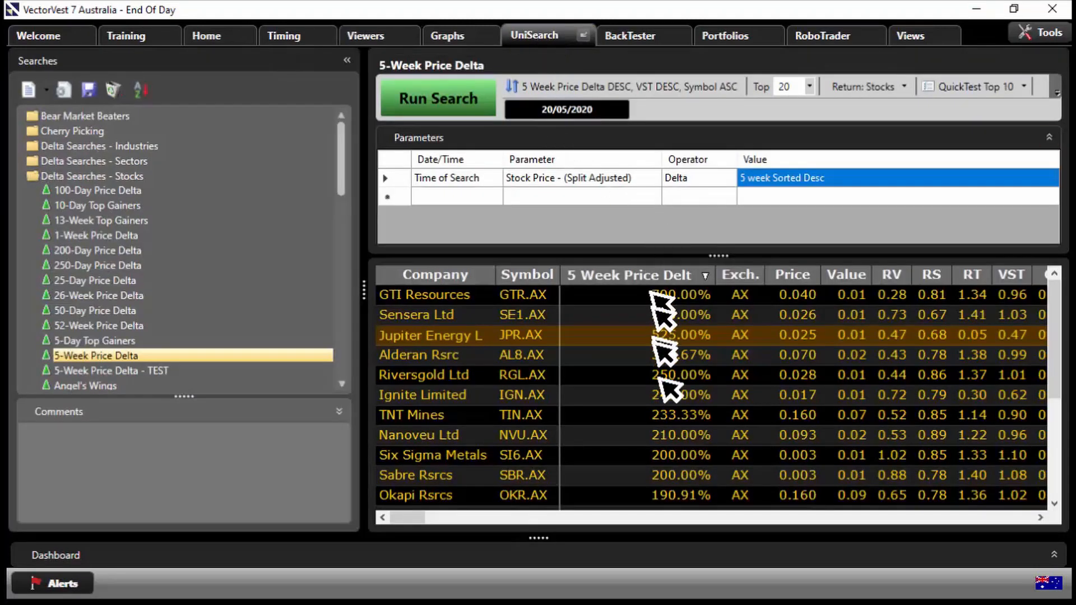
pyautogui.moveTo(683, 436)
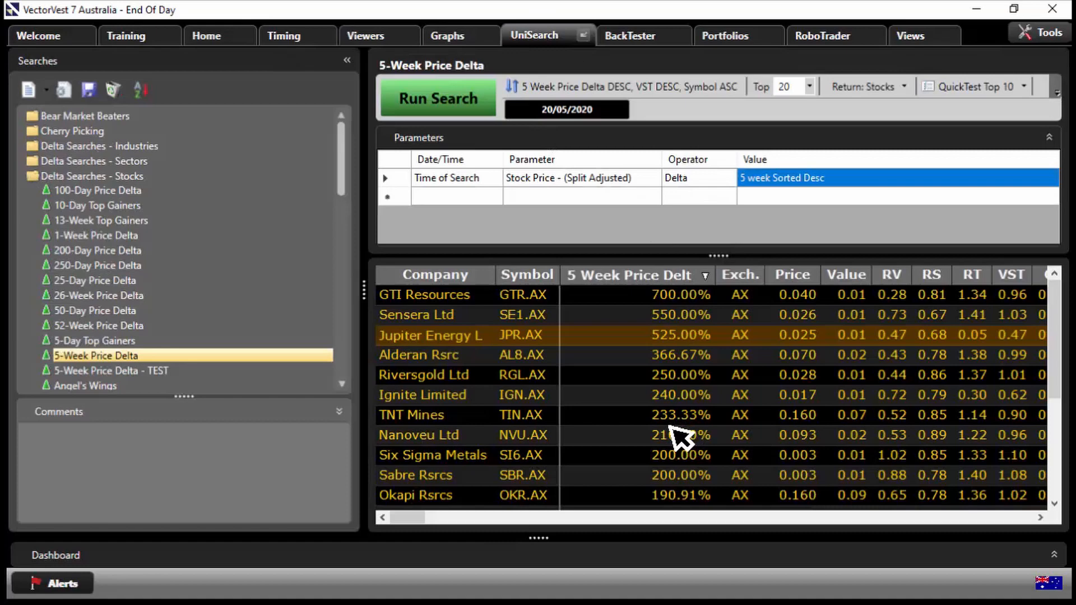
pyautogui.moveTo(666, 391)
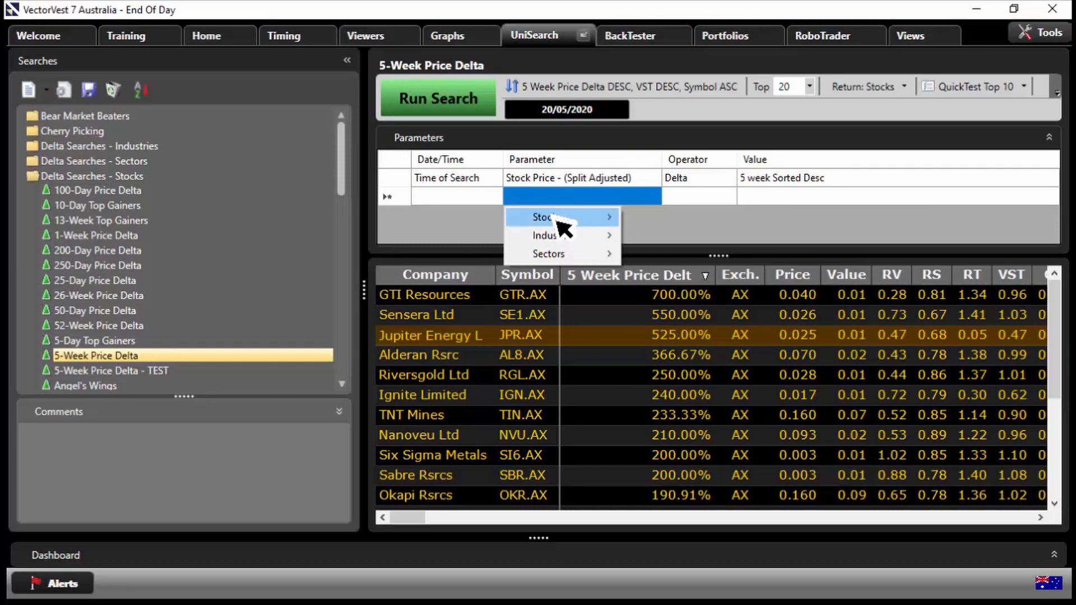
pyautogui.moveTo(547, 217)
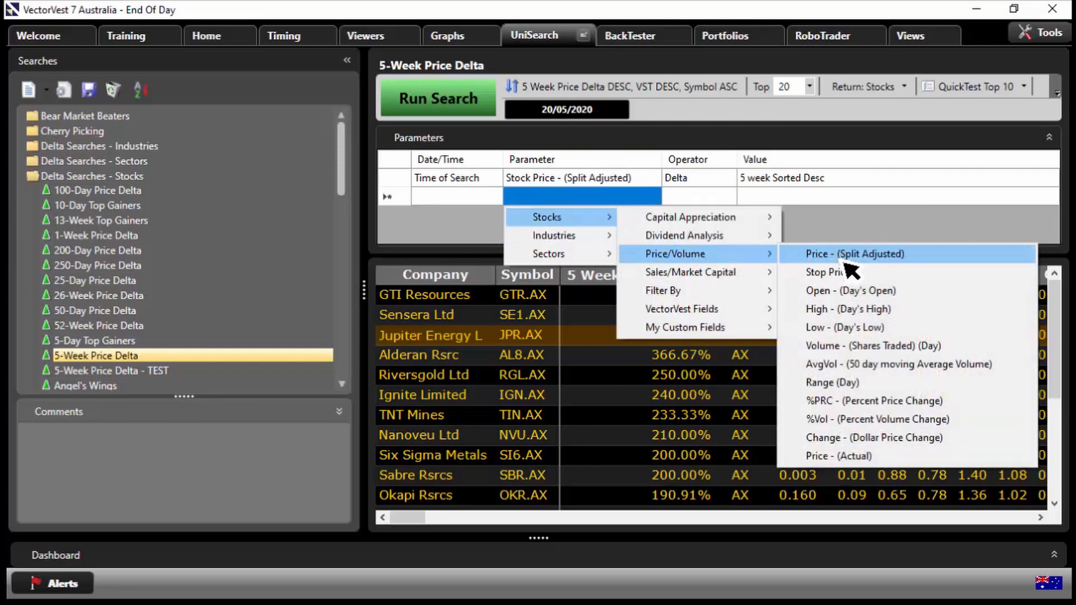
pyautogui.click(854, 254)
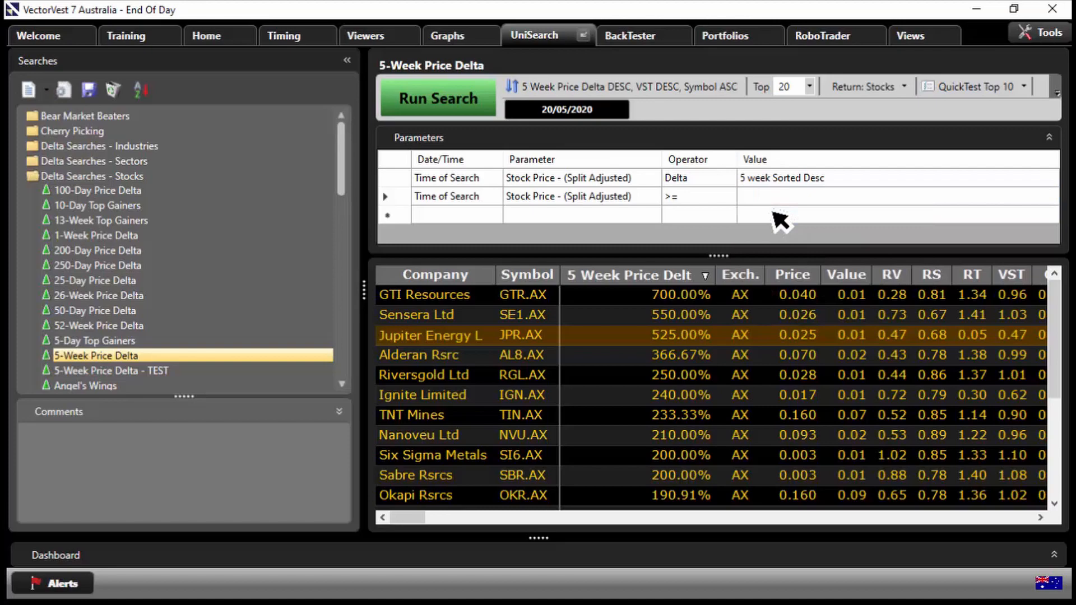
pyautogui.click(437, 98)
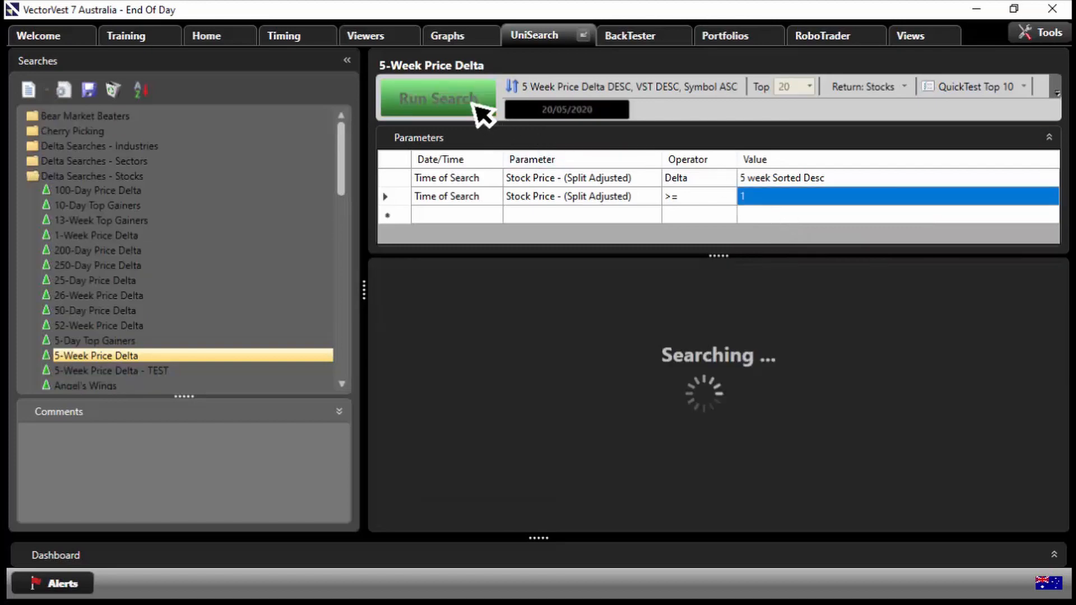
pyautogui.click(437, 98)
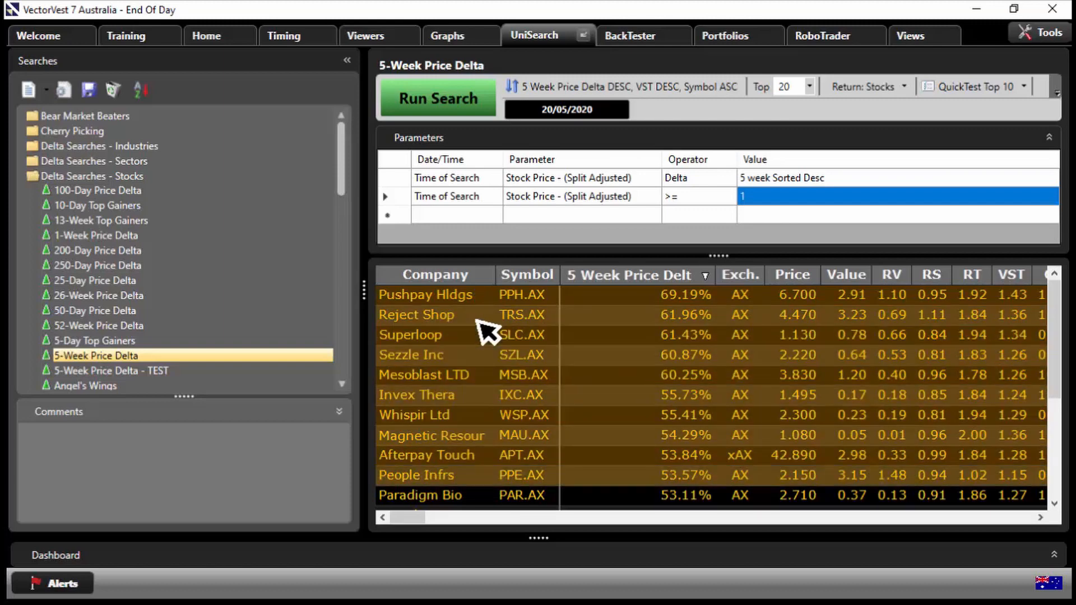
pyautogui.rightClick(491, 334)
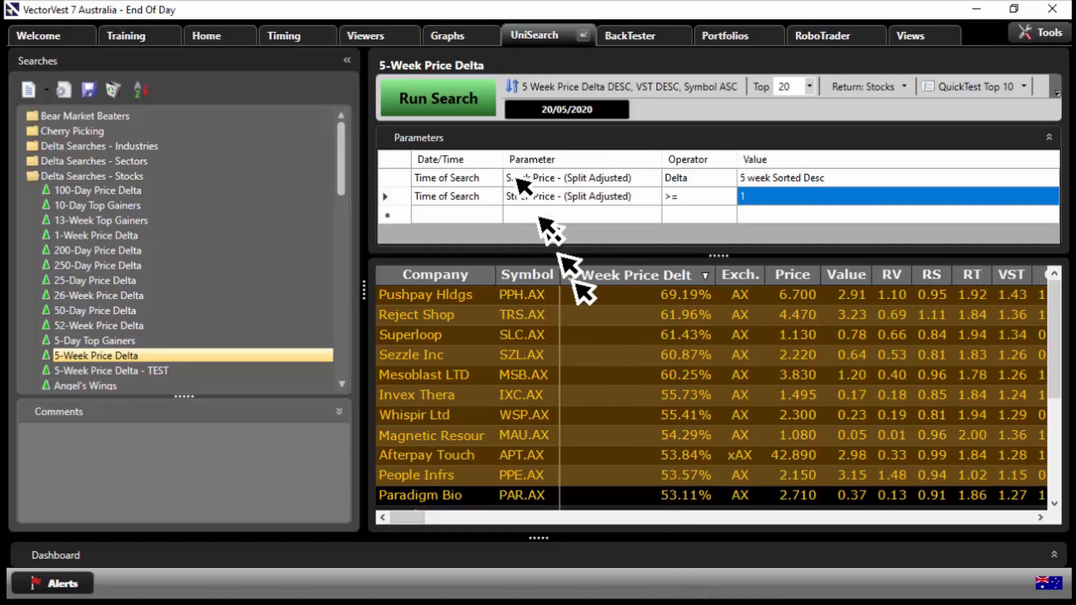
pyautogui.click(365, 36)
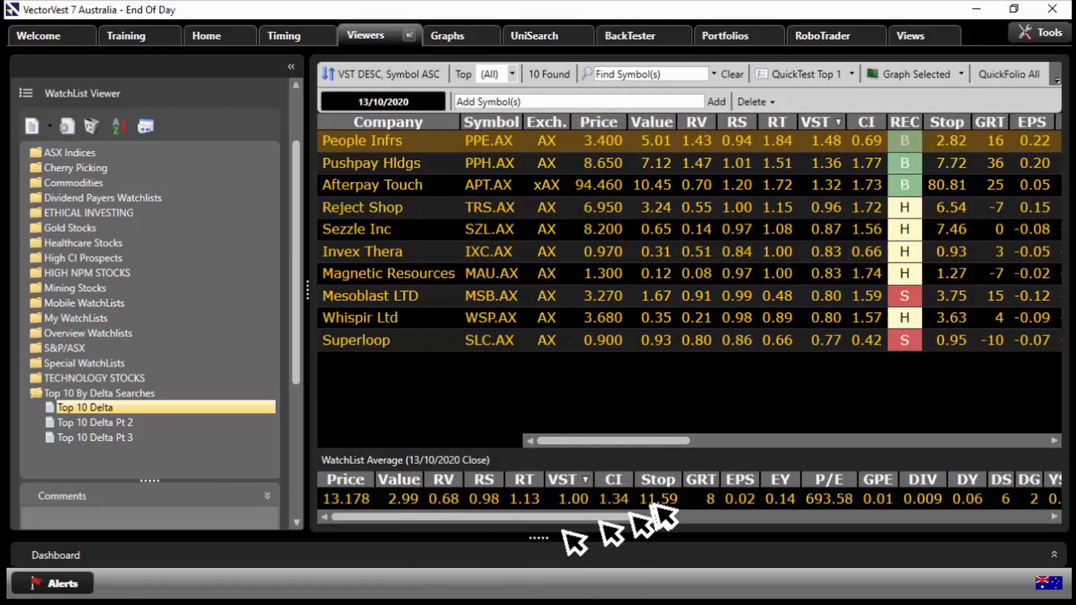
pyautogui.moveTo(871, 92)
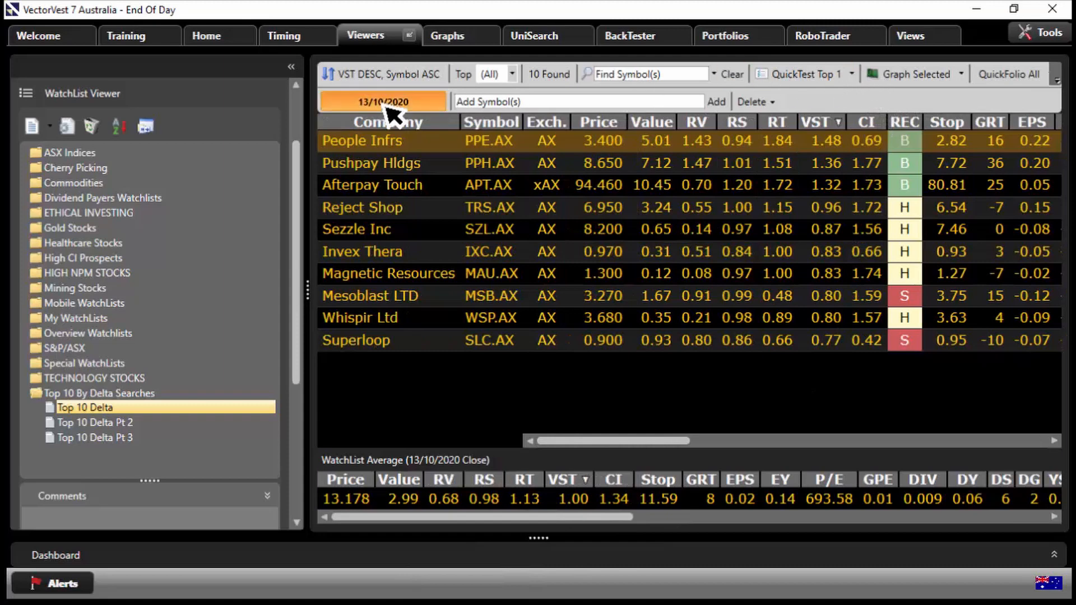
# - View the Top 10 Delta watchlist at 20 May 2020 and set QuickTest to All
pyautogui.click(382, 101)
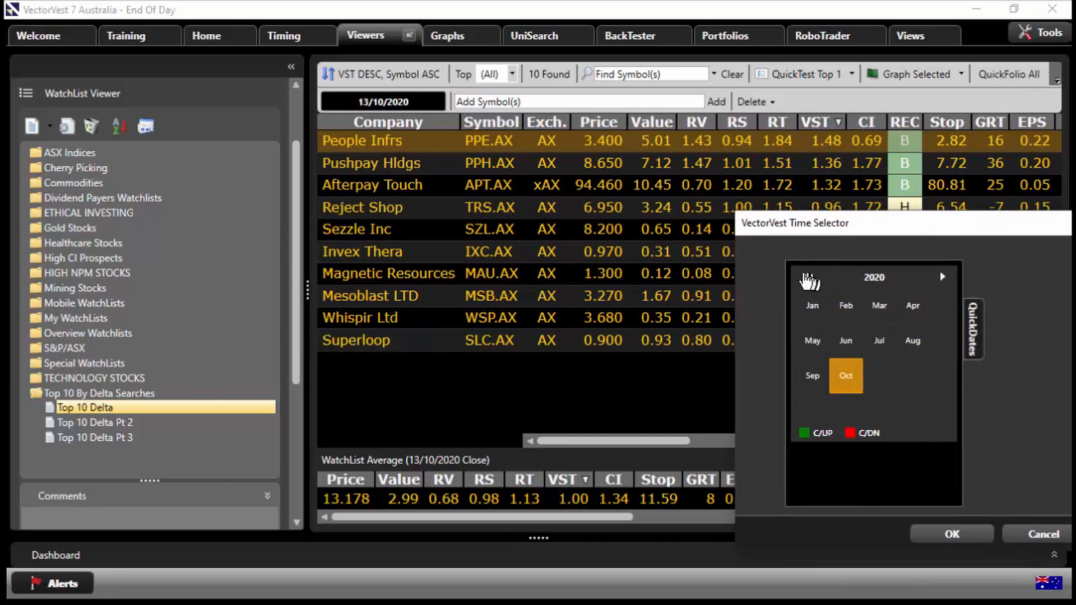
pyautogui.click(806, 277)
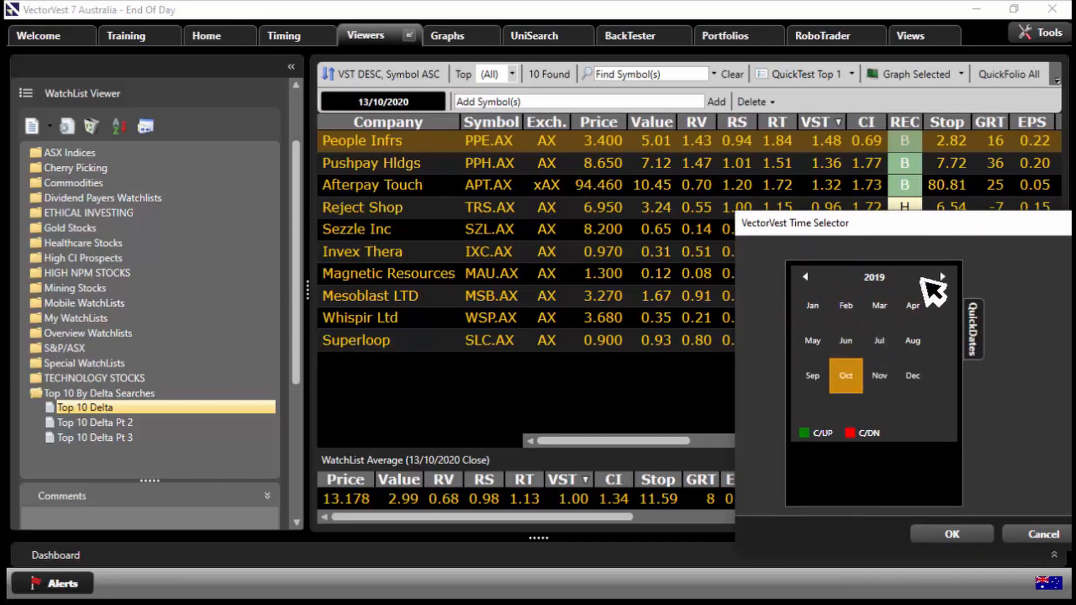
pyautogui.click(942, 276)
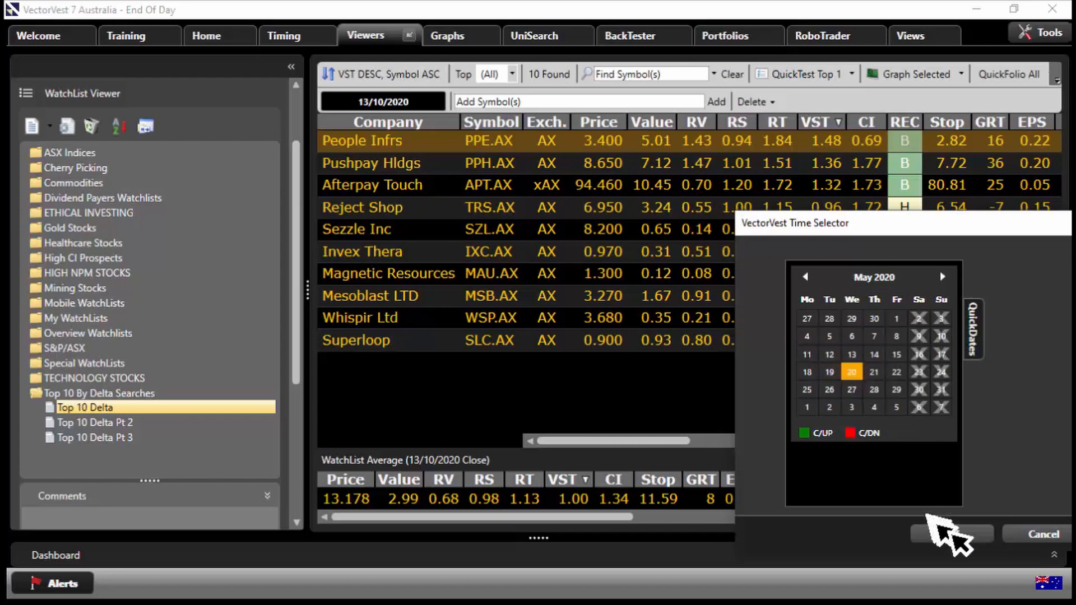
pyautogui.click(851, 371)
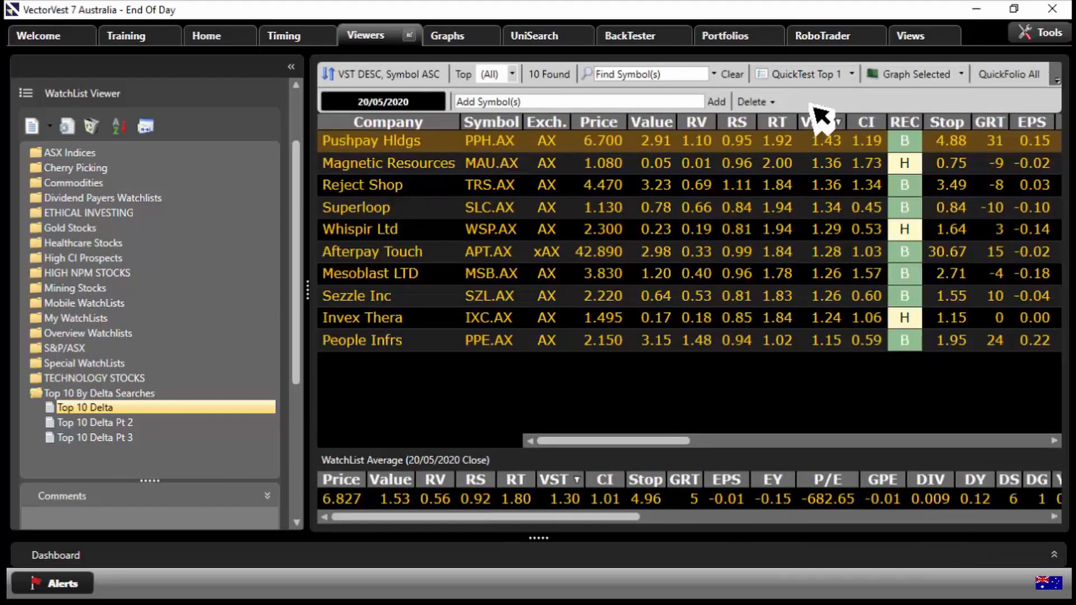
pyautogui.click(810, 74)
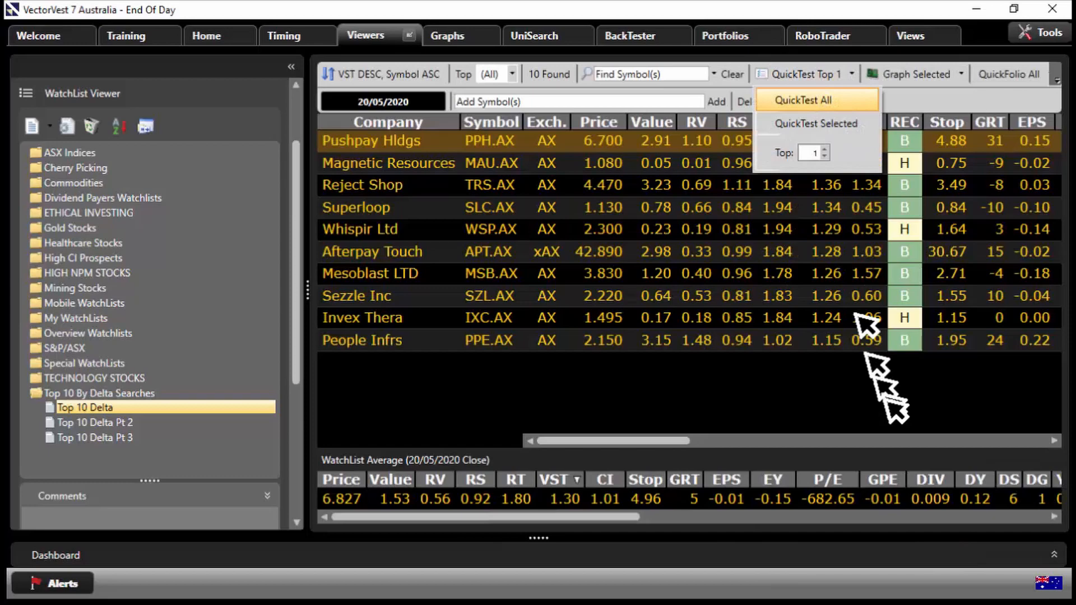
pyautogui.click(802, 99)
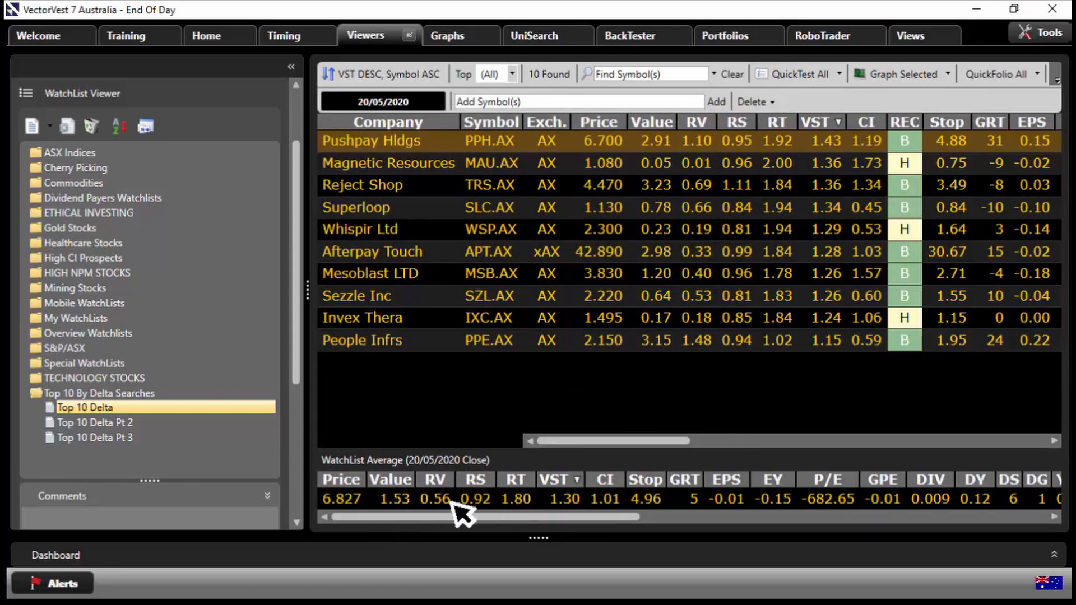
pyautogui.moveTo(495, 545)
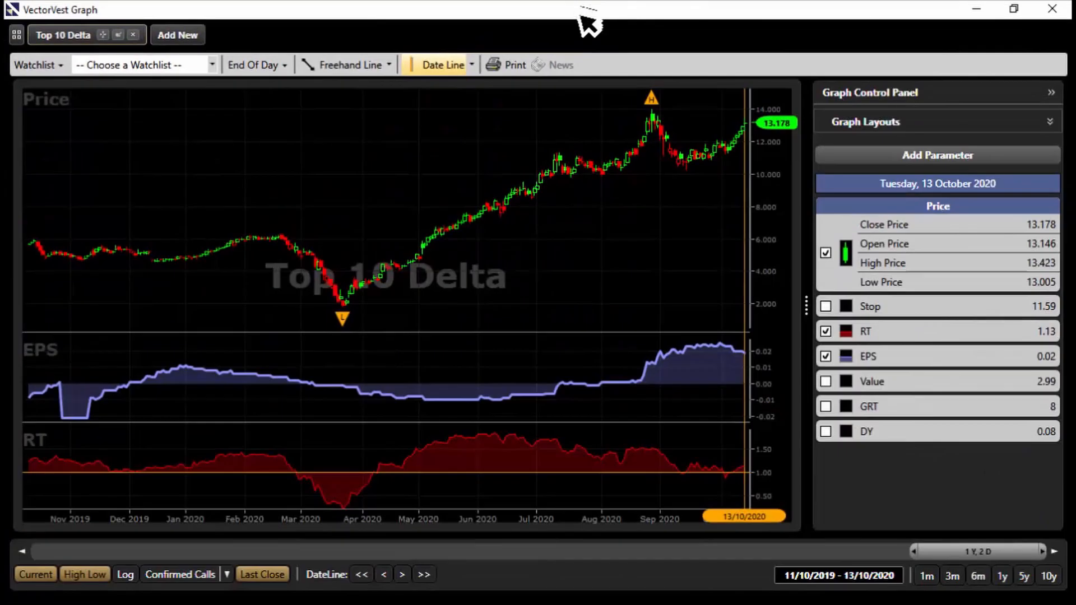
pyautogui.moveTo(610, 454)
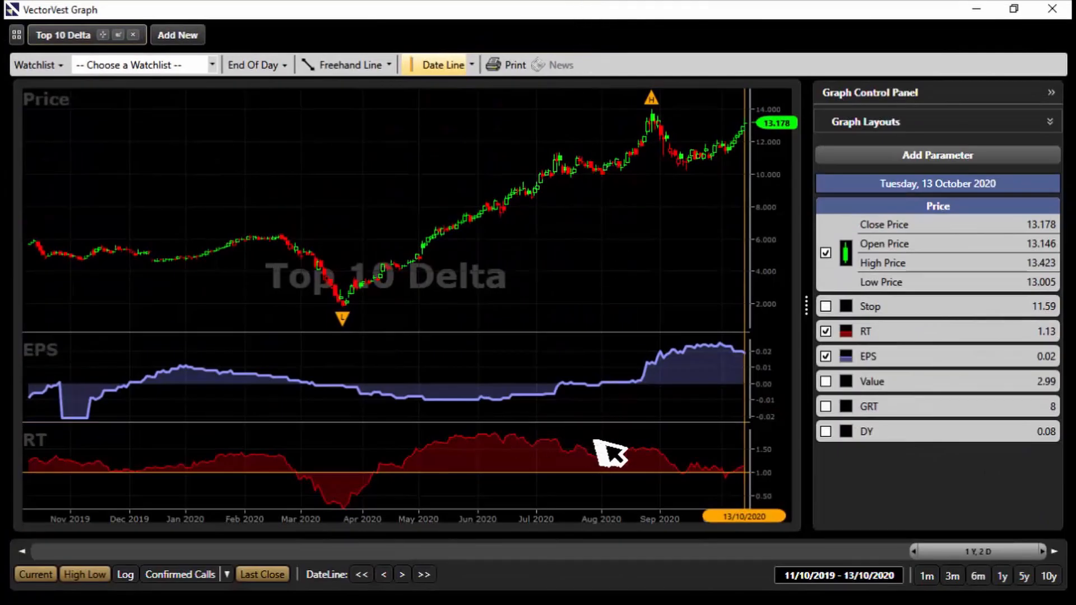
pyautogui.moveTo(710, 495)
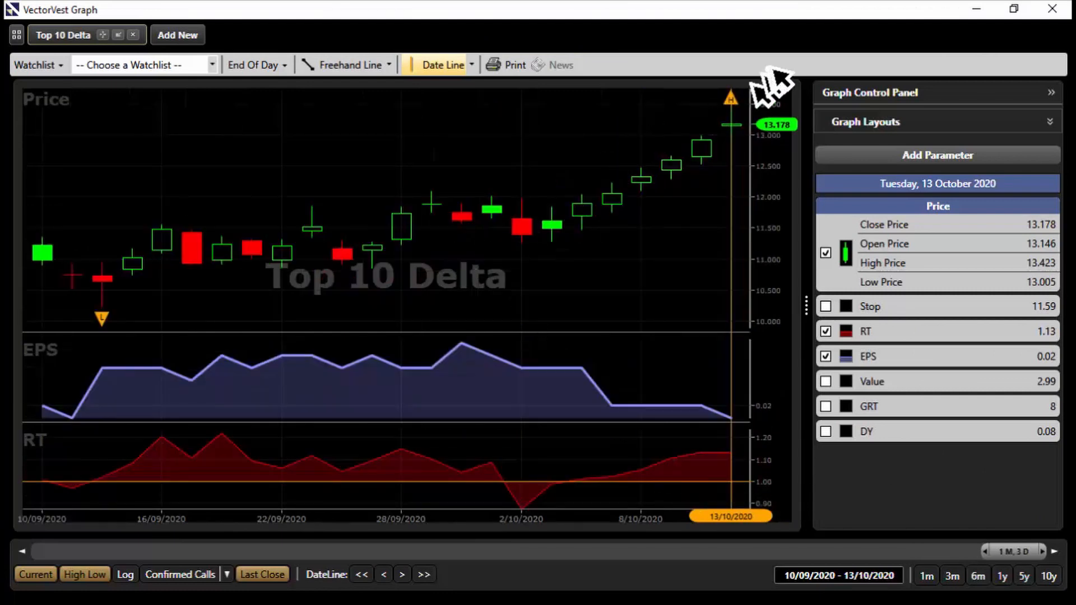
pyautogui.moveTo(471, 357)
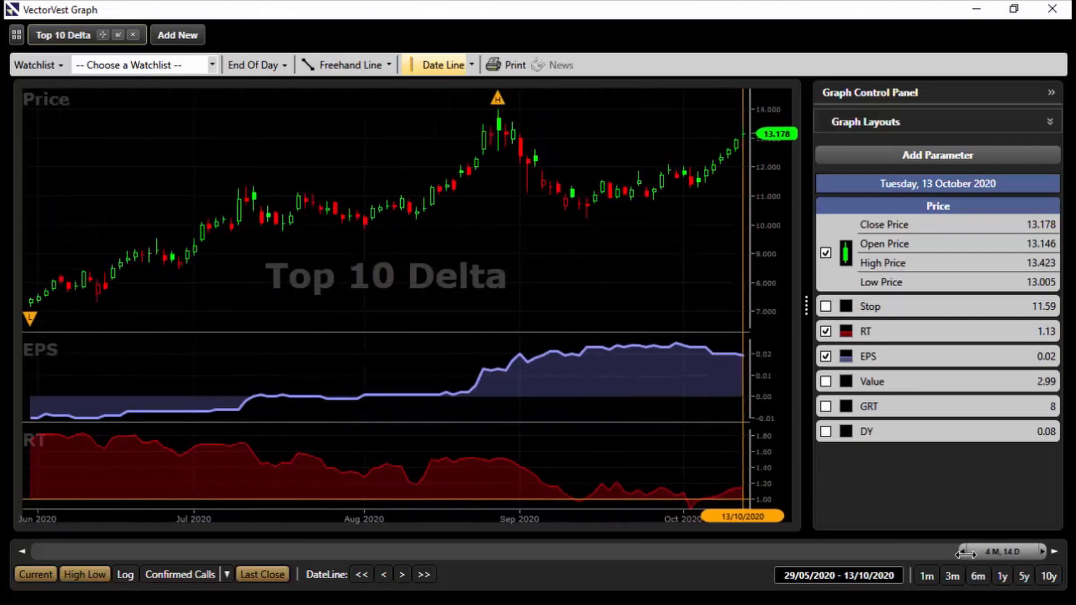
pyautogui.moveTo(692, 419)
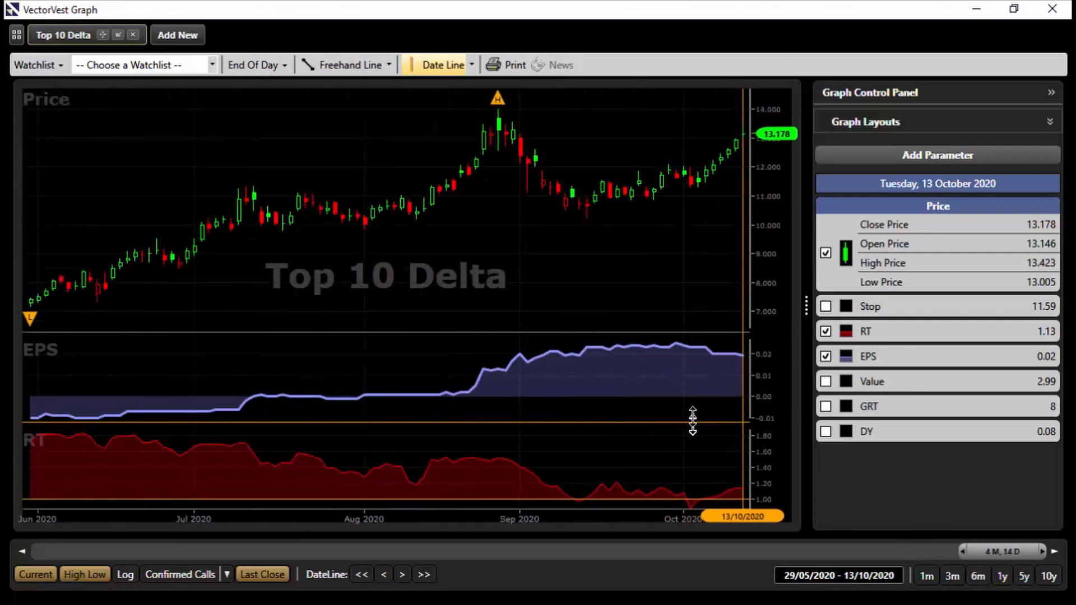
pyautogui.moveTo(765, 296)
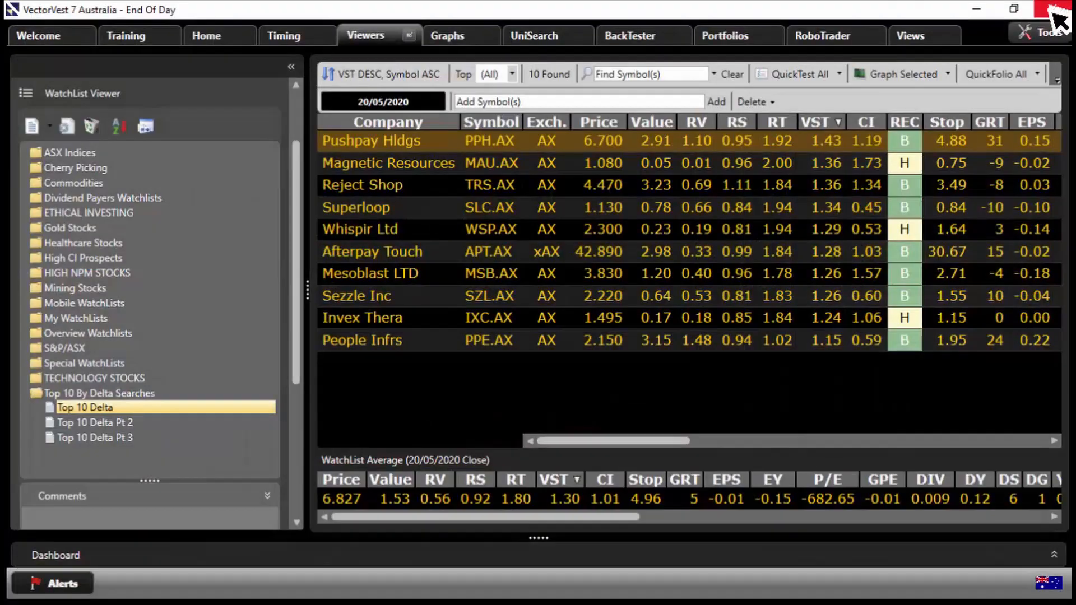
# - Add a GRT >= 10 filter to the 5-Week Price Delta search and rerun it
pyautogui.click(534, 36)
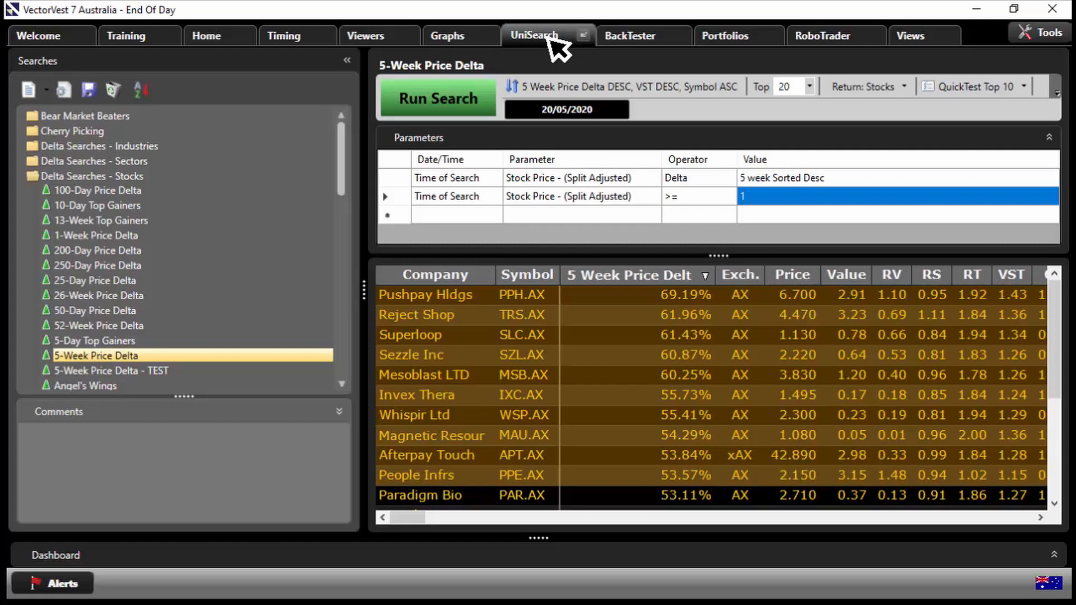
pyautogui.moveTo(556, 230)
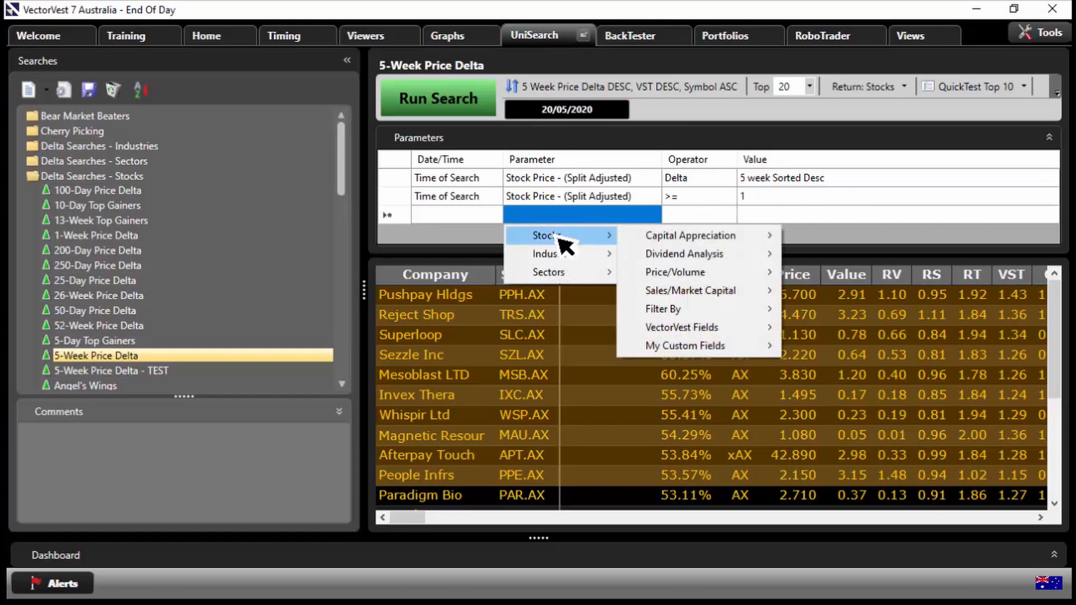
pyautogui.moveTo(690, 236)
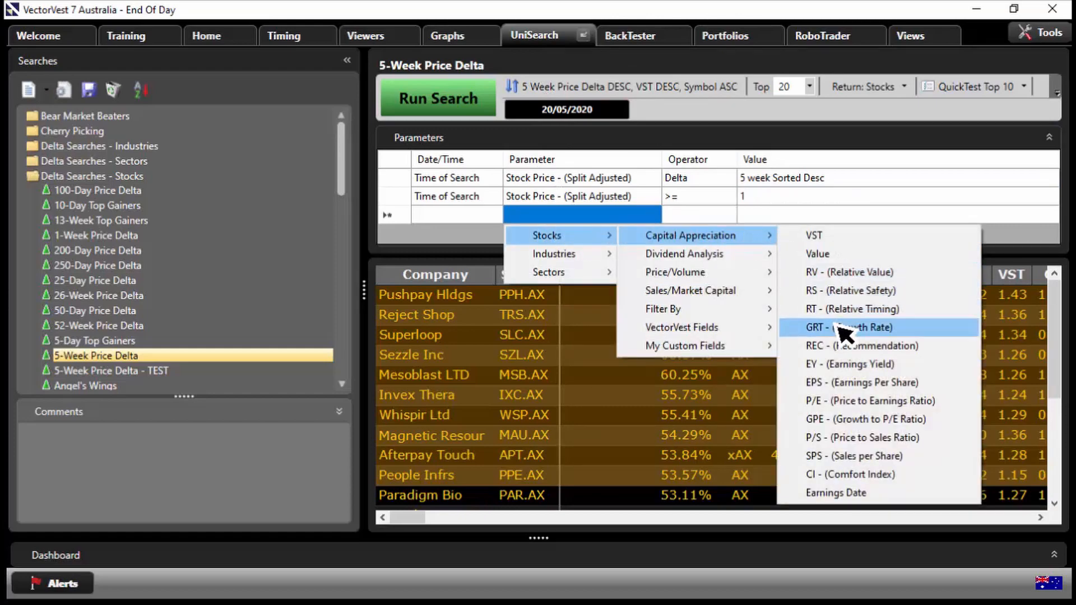
pyautogui.click(832, 327)
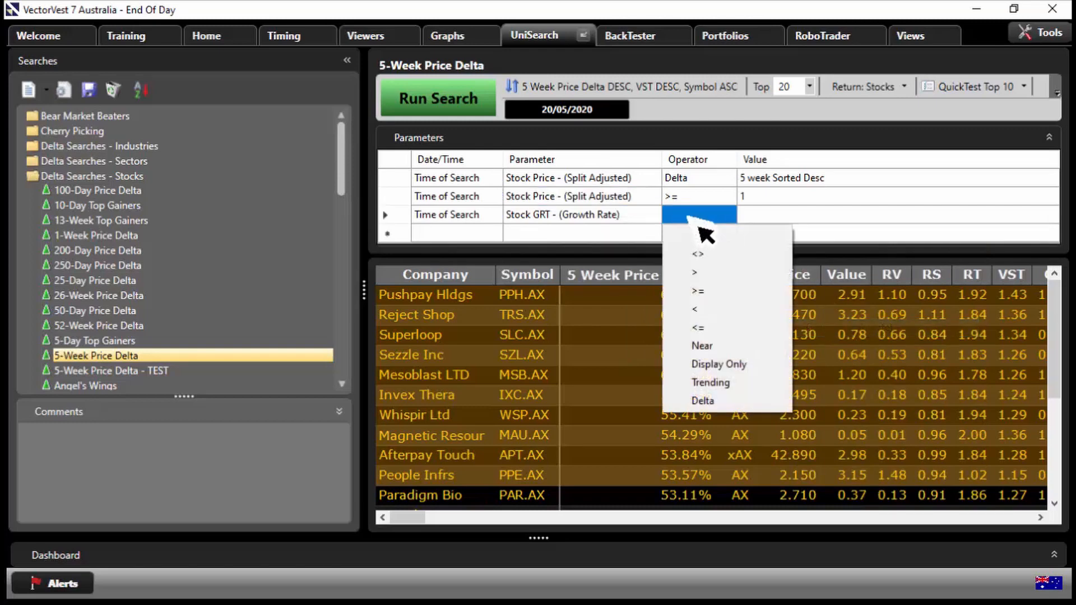
pyautogui.click(698, 290)
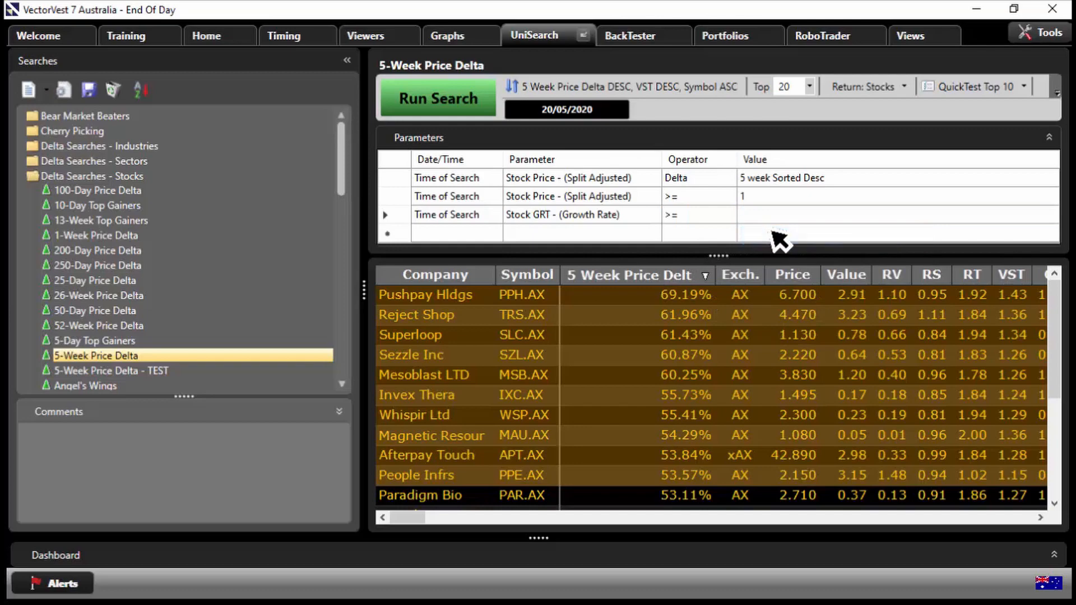
pyautogui.write('10')
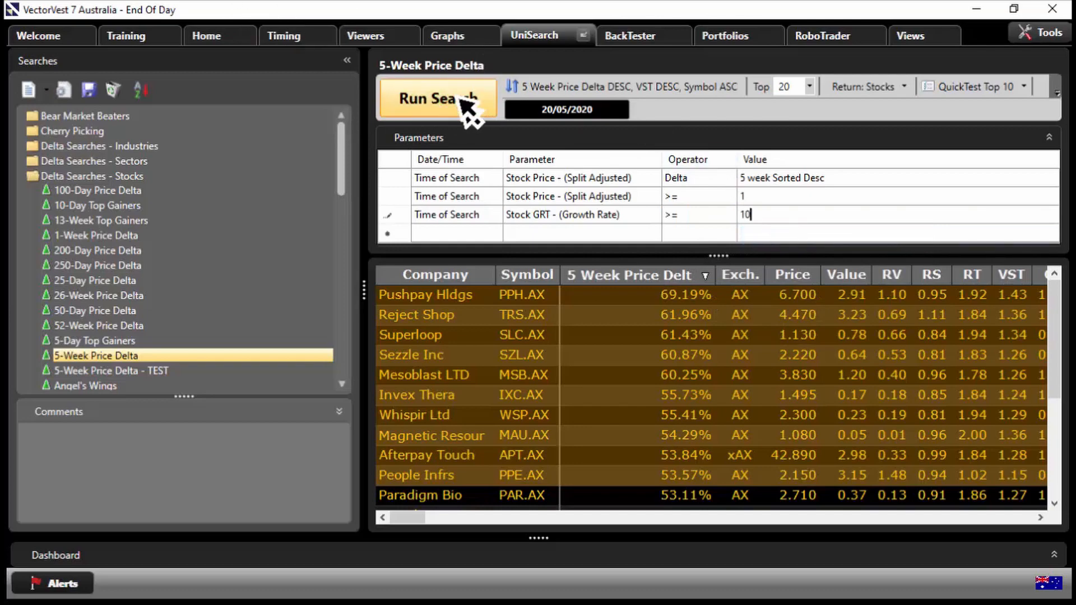
pyautogui.click(437, 98)
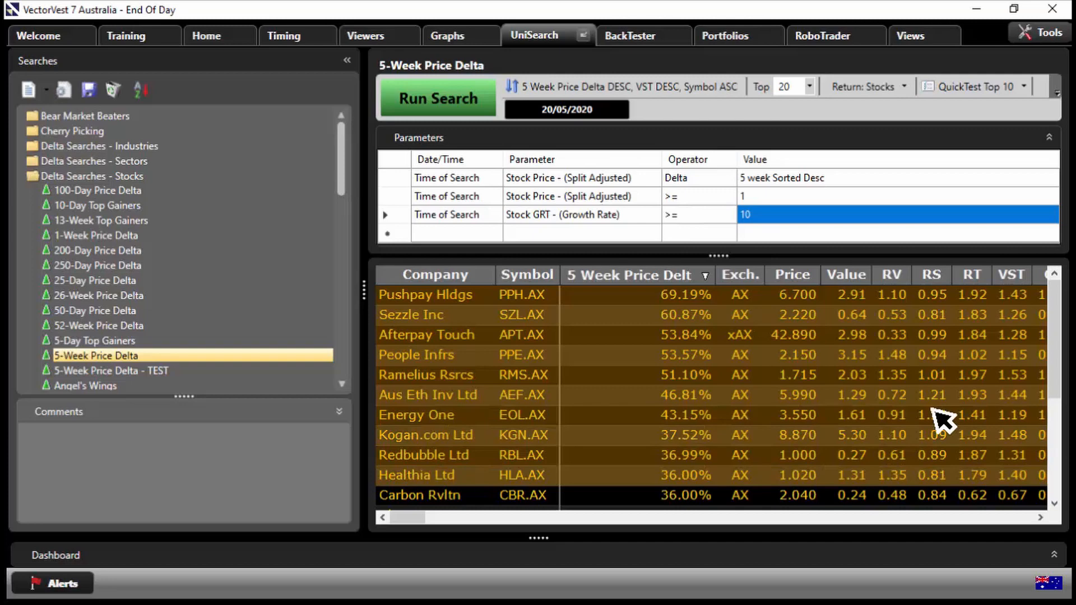
pyautogui.moveTo(542, 370)
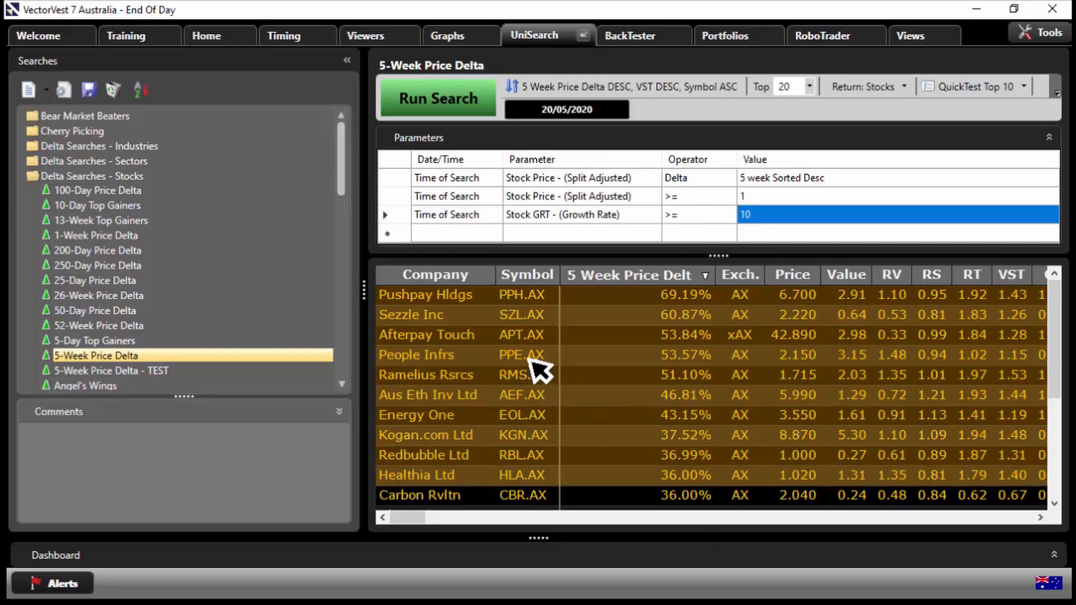
# - Send the ten growth-filtered results to the Top 10 Delta Pt 2 watchlist
pyautogui.rightClick(536, 375)
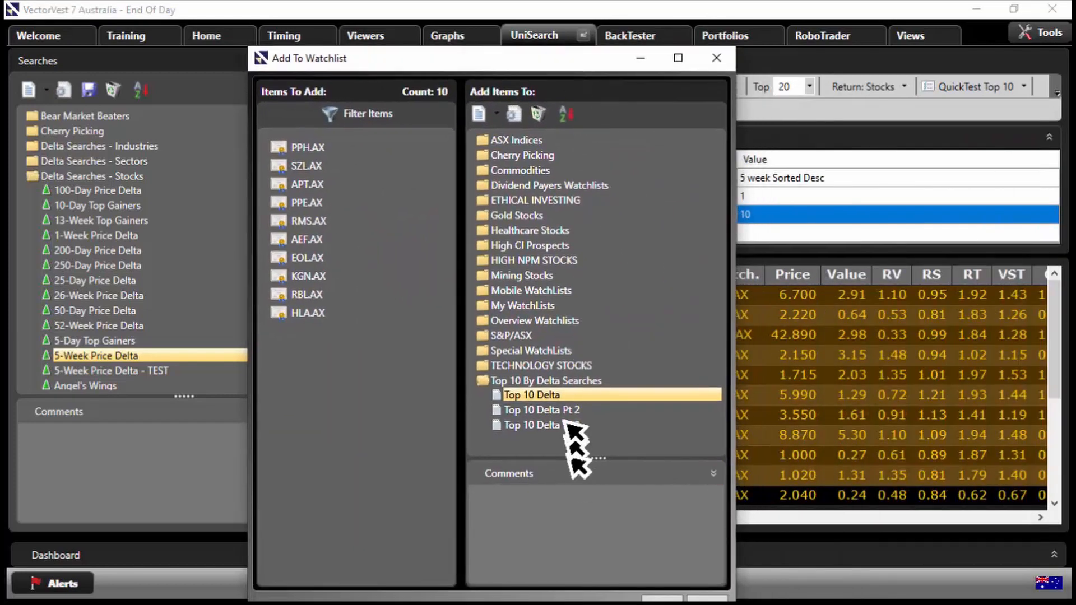
pyautogui.click(541, 410)
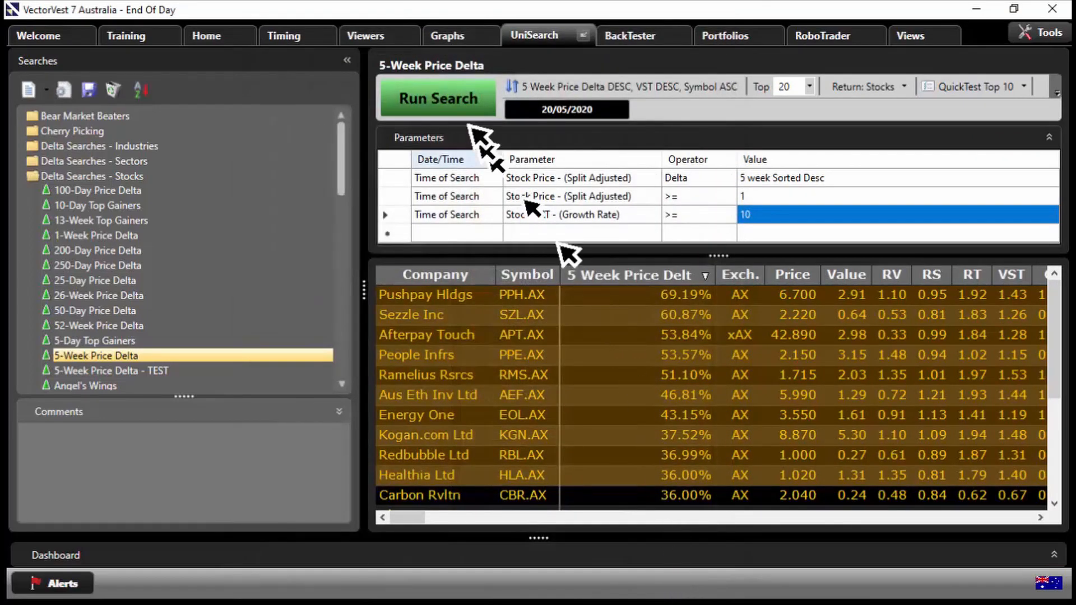
pyautogui.click(365, 35)
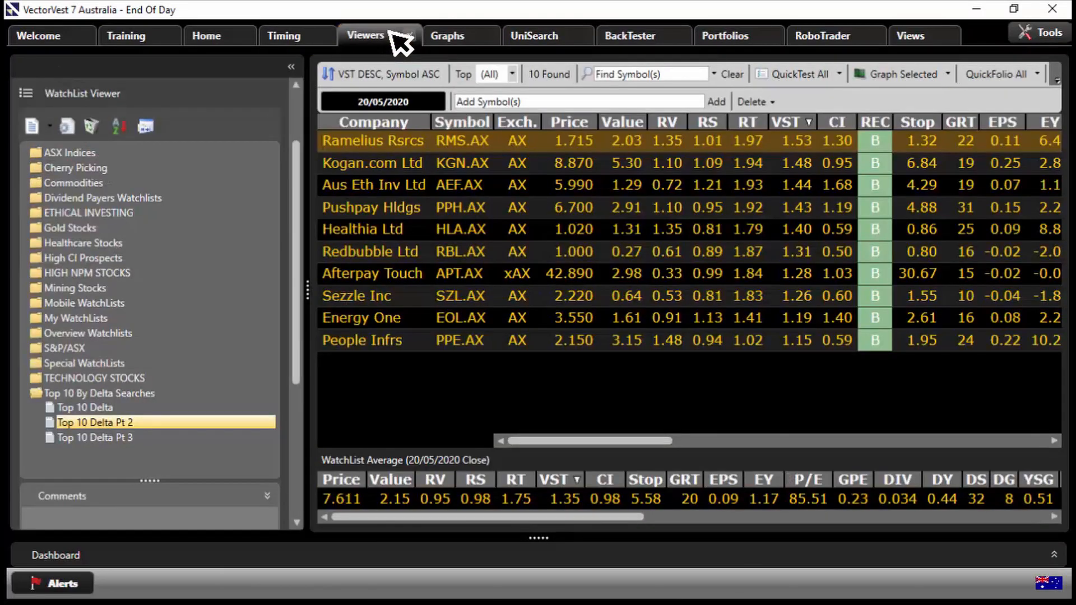
pyautogui.moveTo(975, 295)
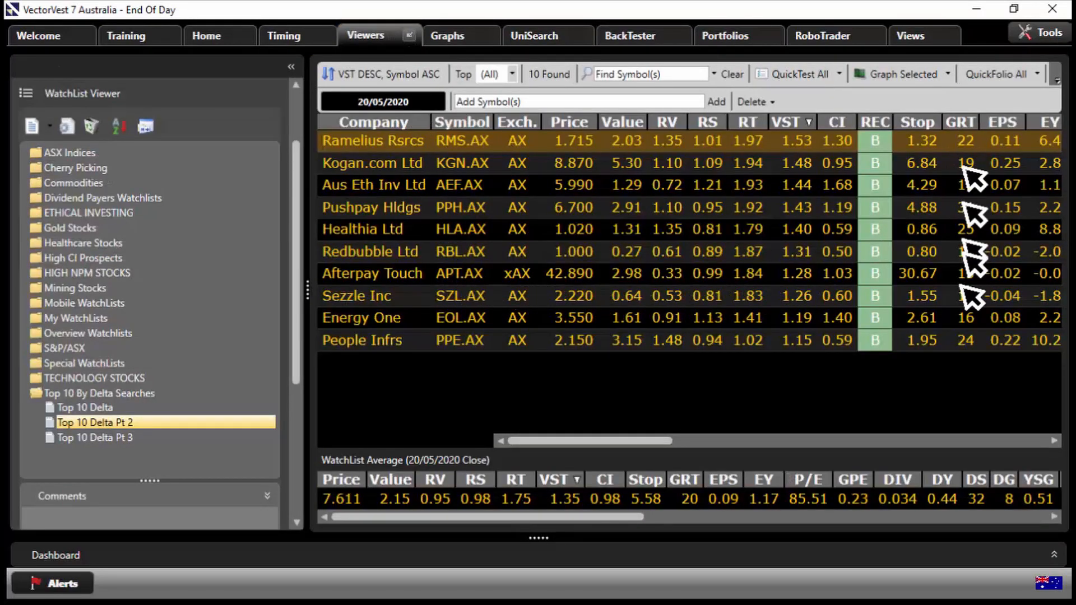
pyautogui.moveTo(409, 507)
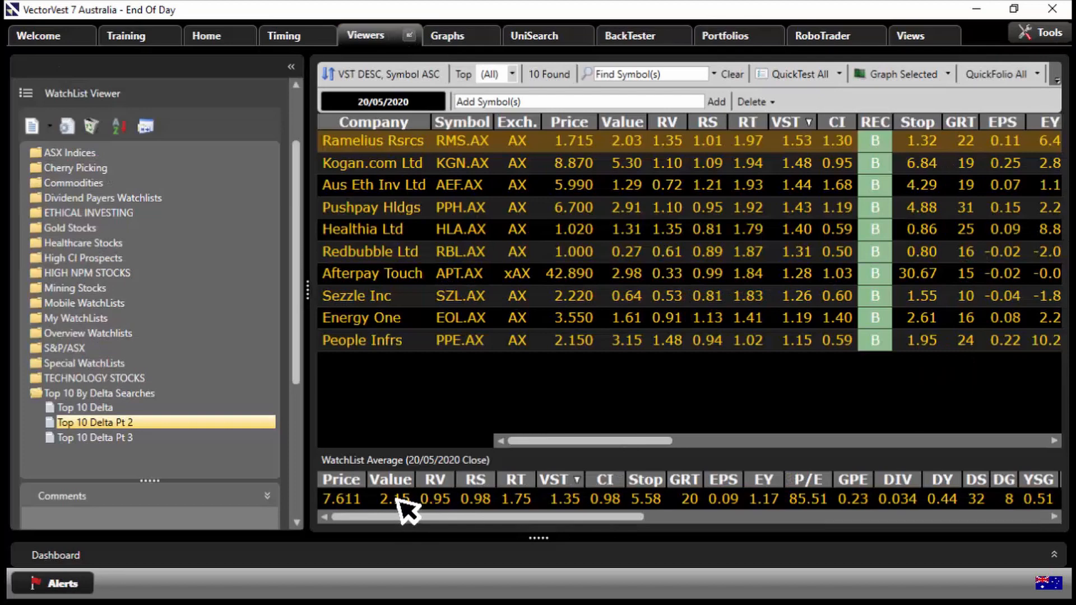
pyautogui.click(899, 74)
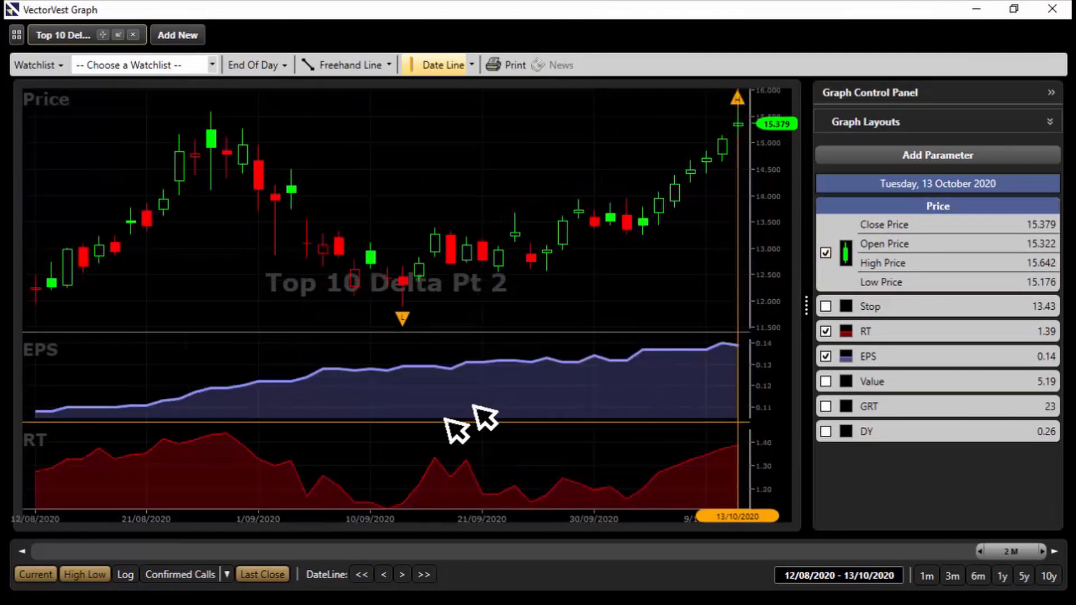
pyautogui.moveTo(718, 459)
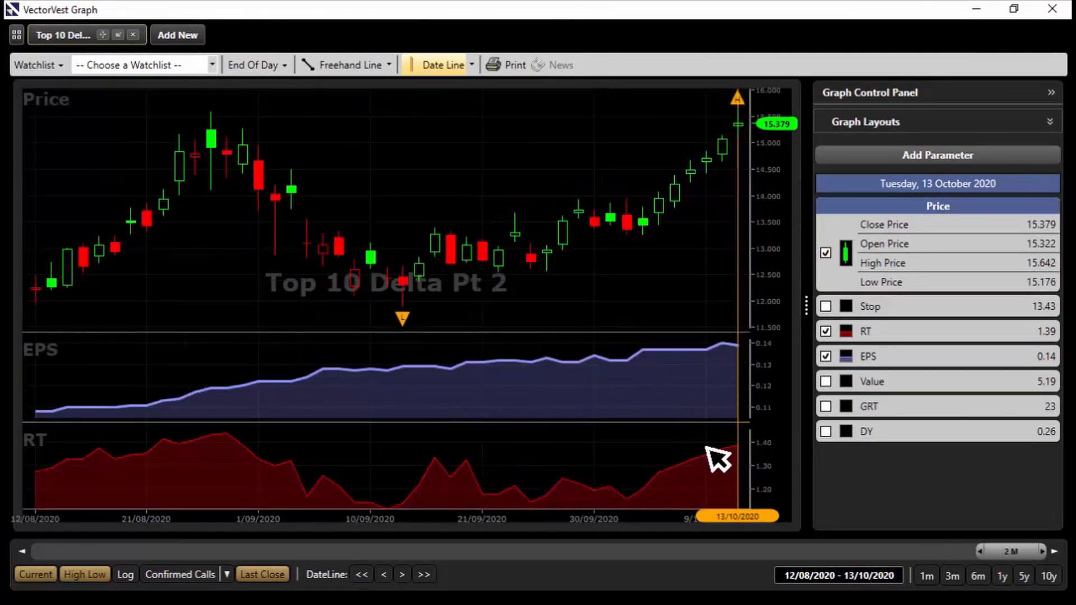
pyautogui.moveTo(1061, 33)
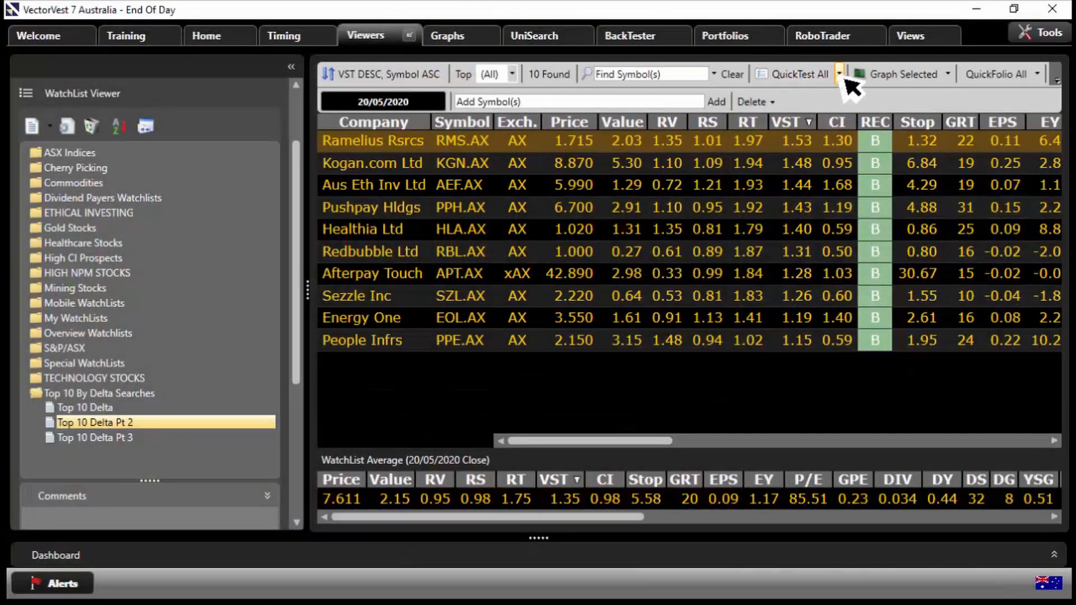
# - QuickTest all Top 10 Delta Pt 2 stocks from 20 May 2020: 8 winners, 2 losers
pyautogui.click(798, 74)
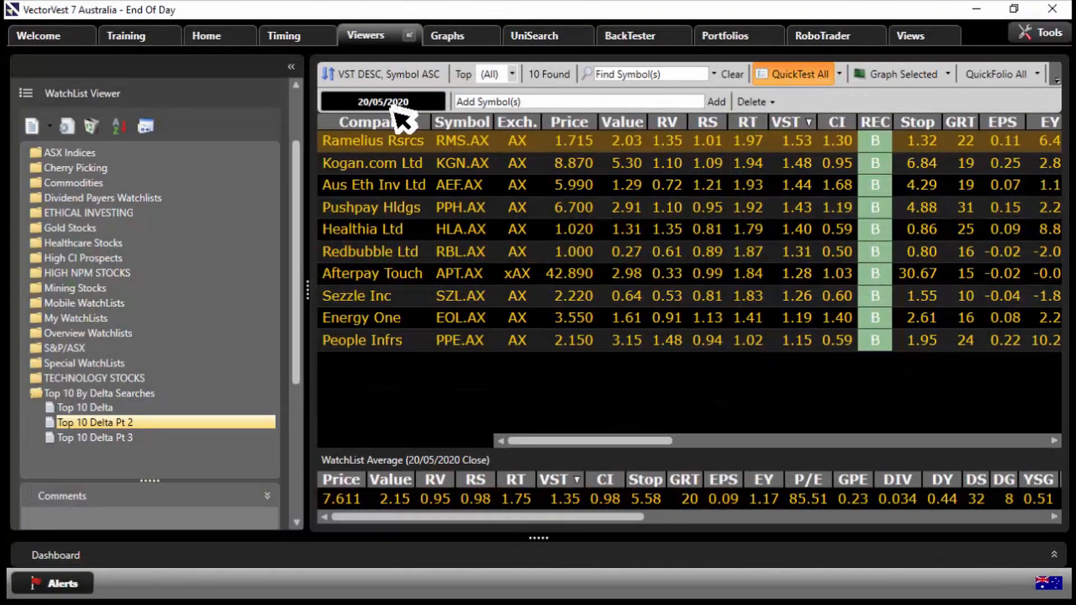
pyautogui.click(798, 74)
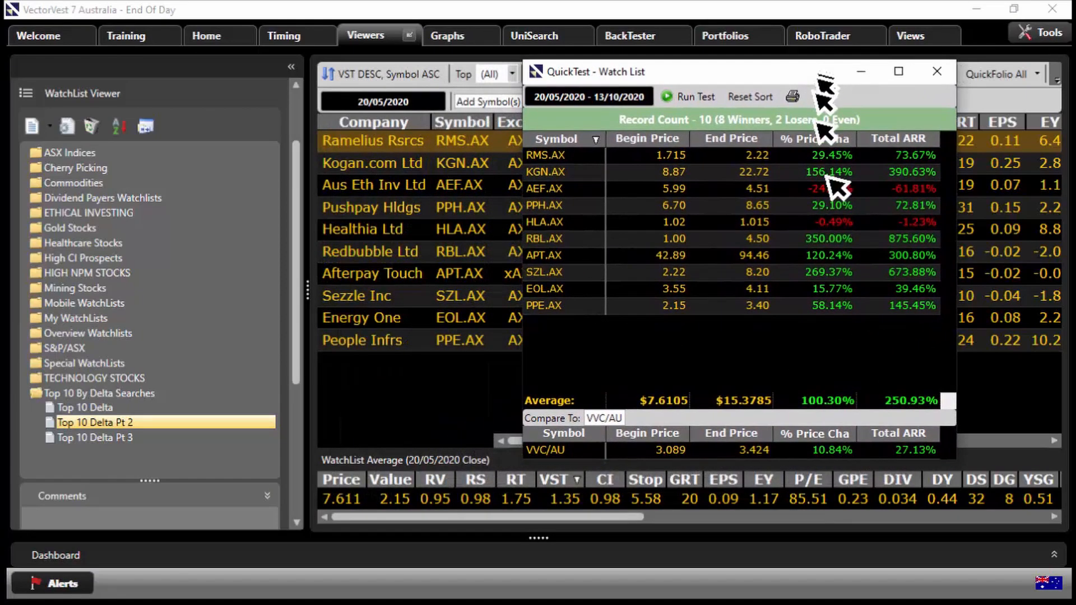
pyautogui.moveTo(840, 419)
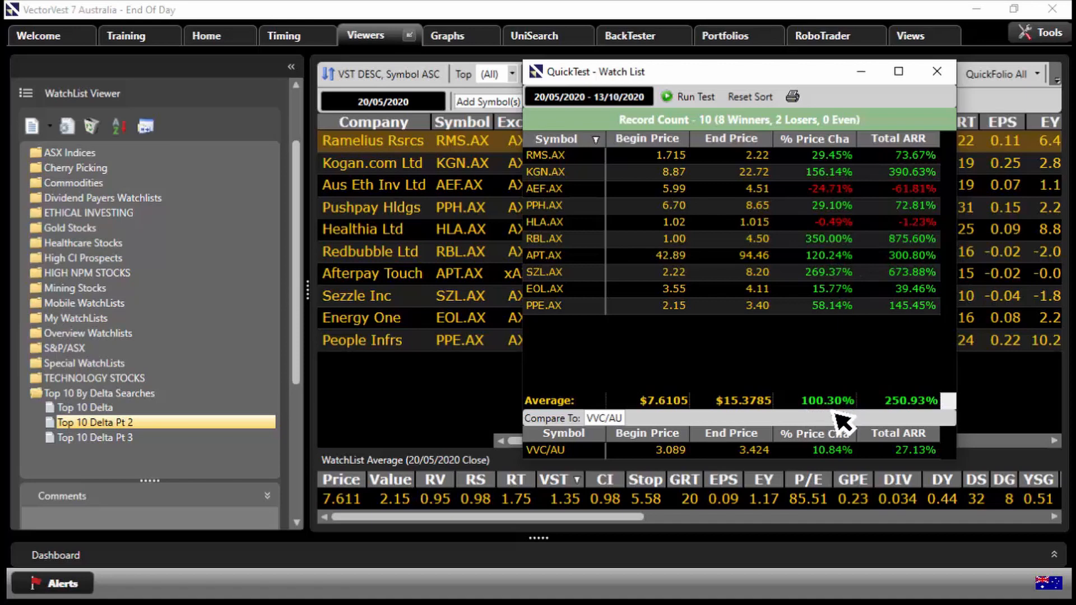
pyautogui.moveTo(936, 71)
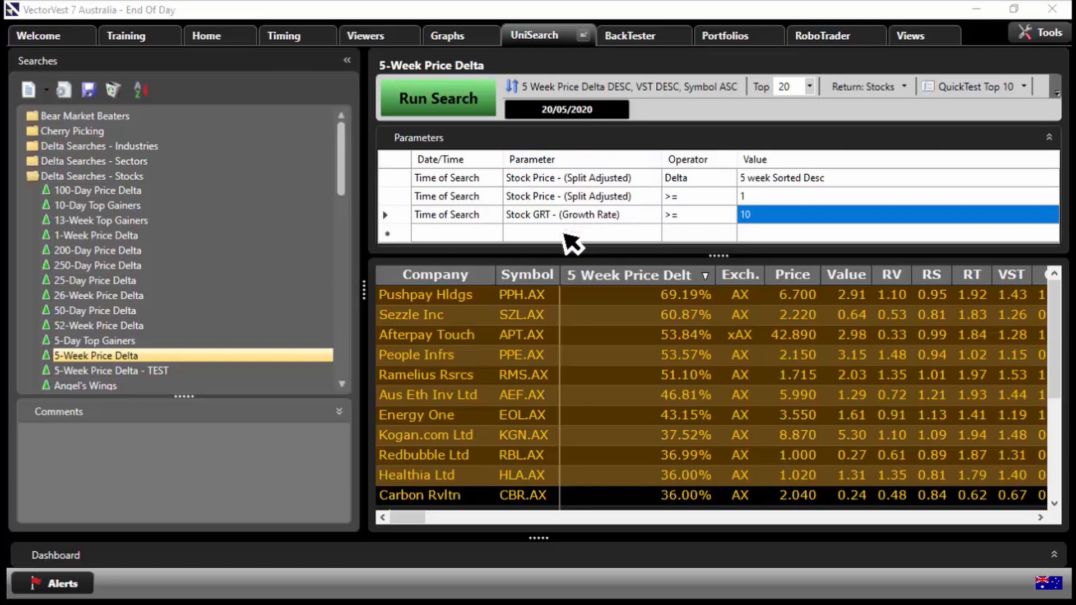
# - Add an RS >= 1.2 filter, rerun the search, and save the ten results to Top 10 Delta Pt 3
pyautogui.click(580, 233)
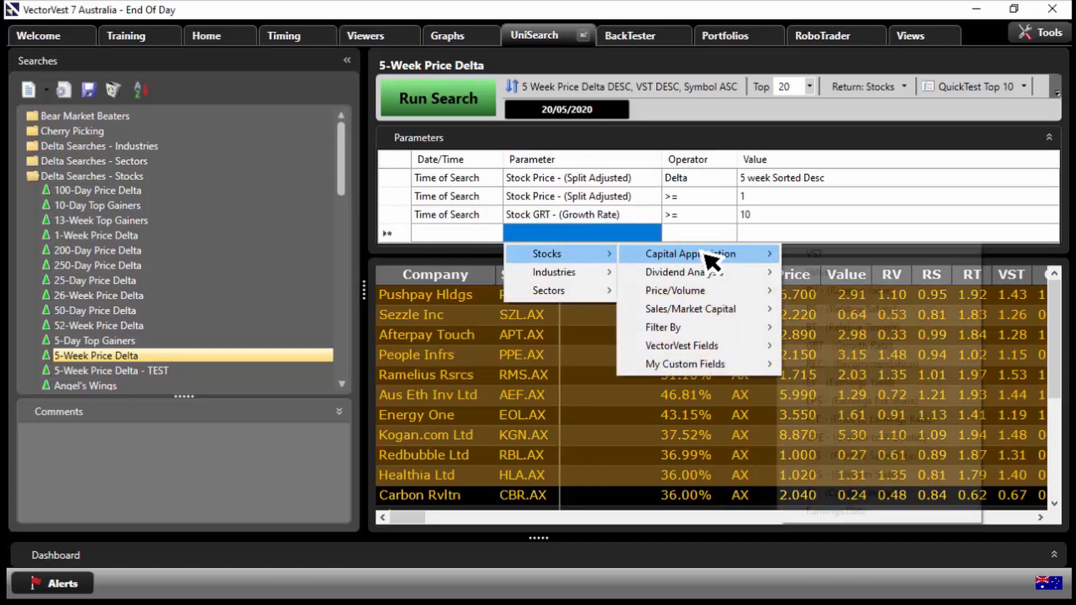
pyautogui.moveTo(691, 254)
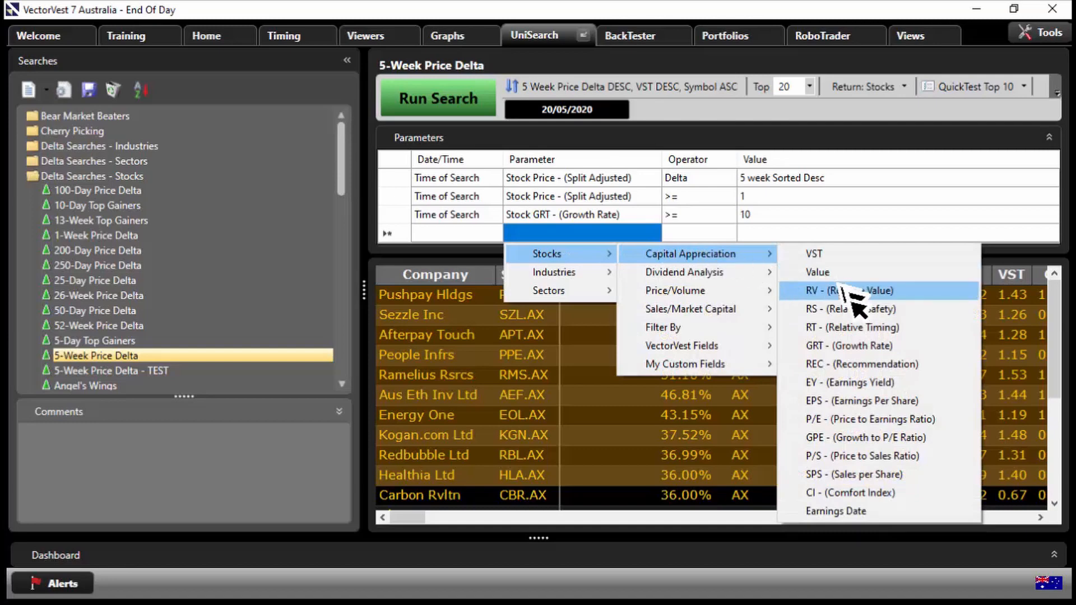
pyautogui.click(851, 308)
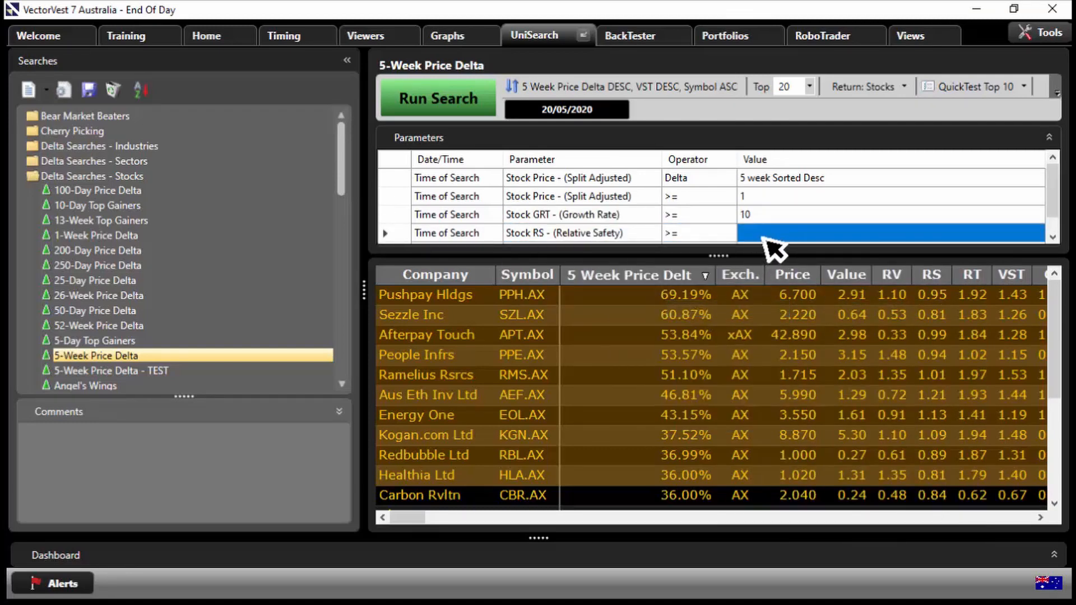
pyautogui.write('1.2')
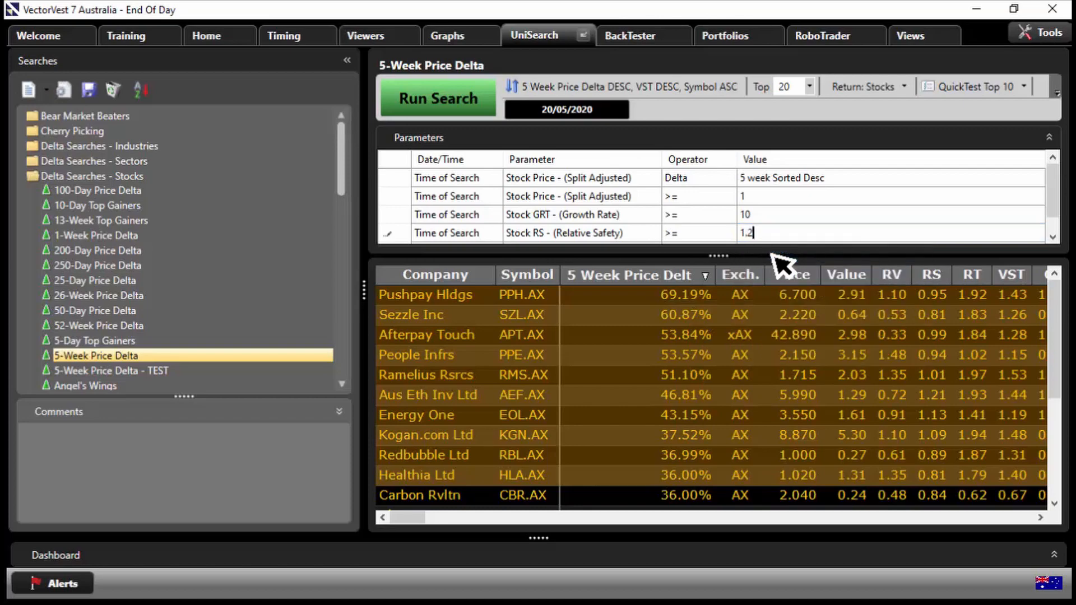
pyautogui.click(437, 97)
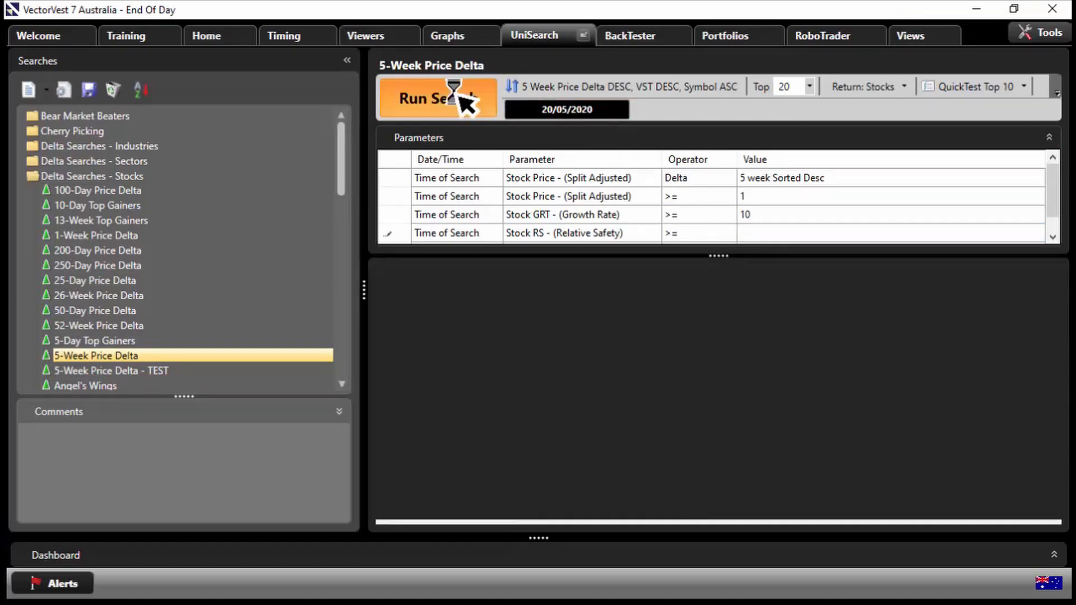
pyautogui.click(438, 97)
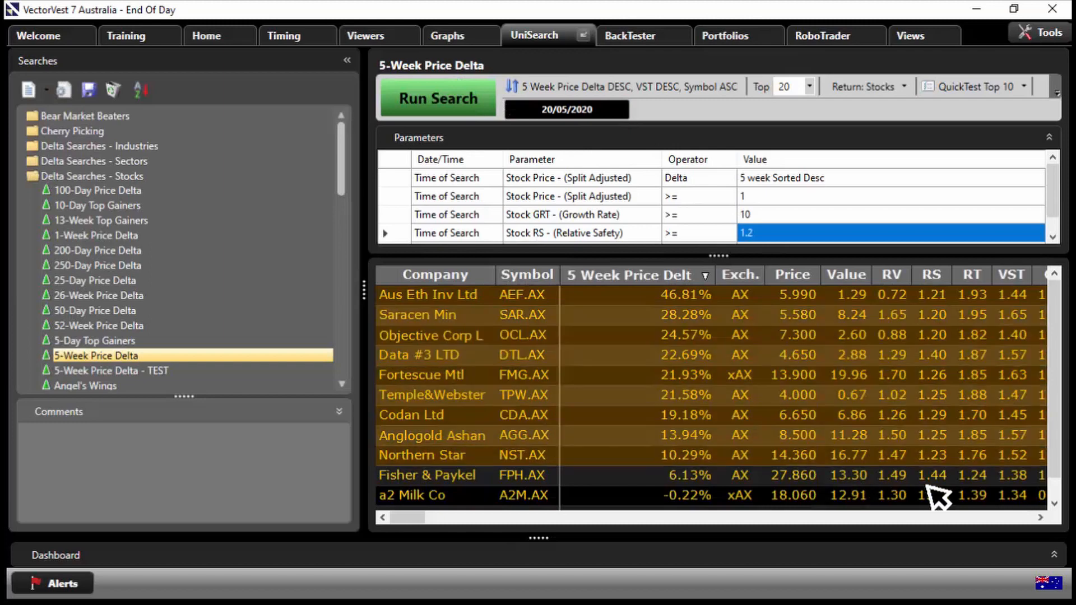
pyautogui.moveTo(632, 317)
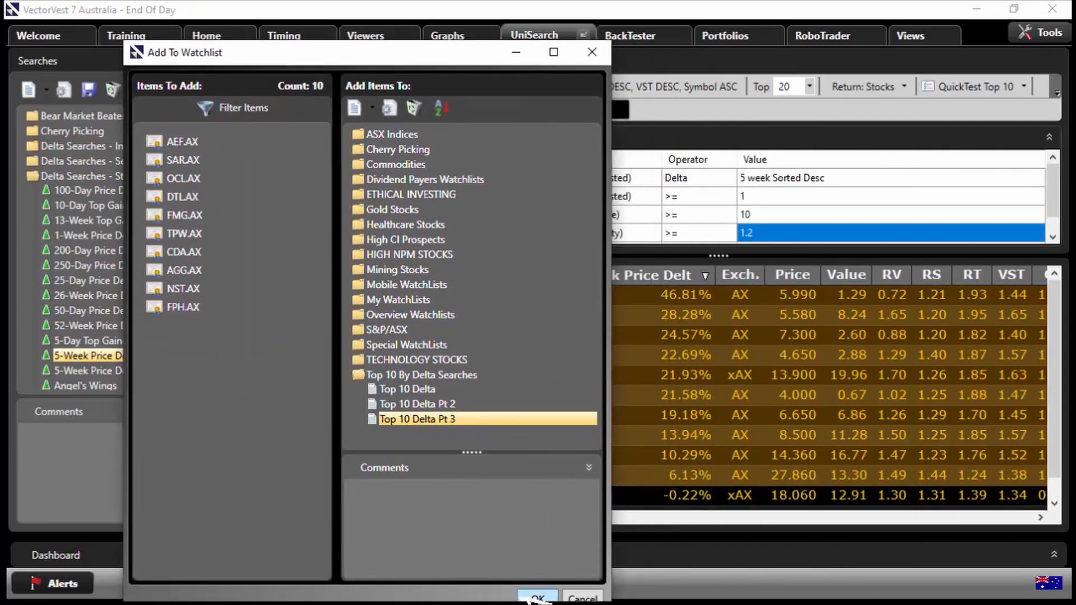
pyautogui.click(537, 596)
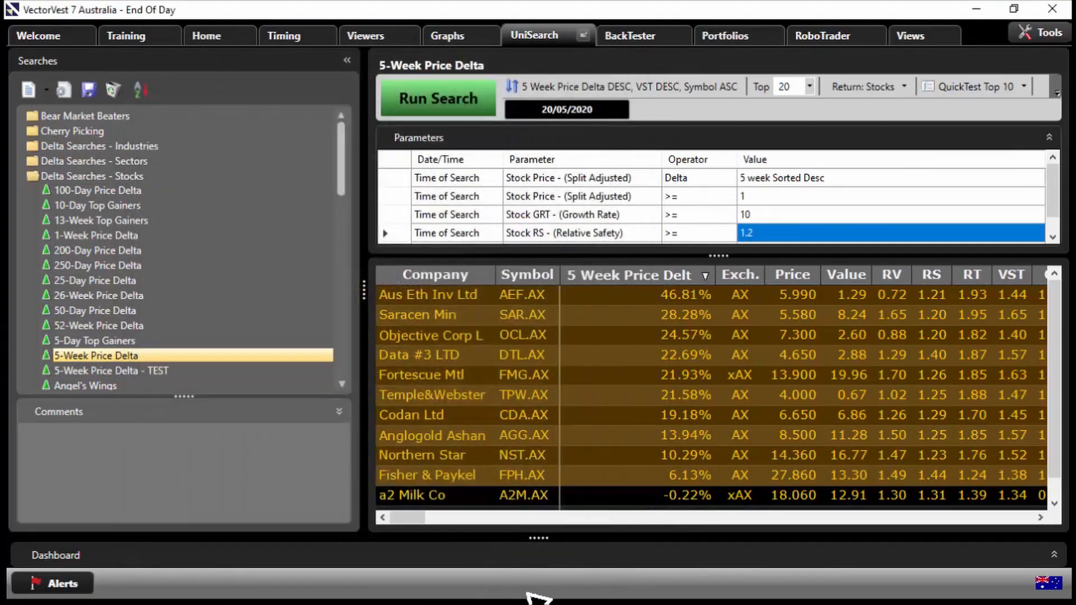
pyautogui.moveTo(365, 36)
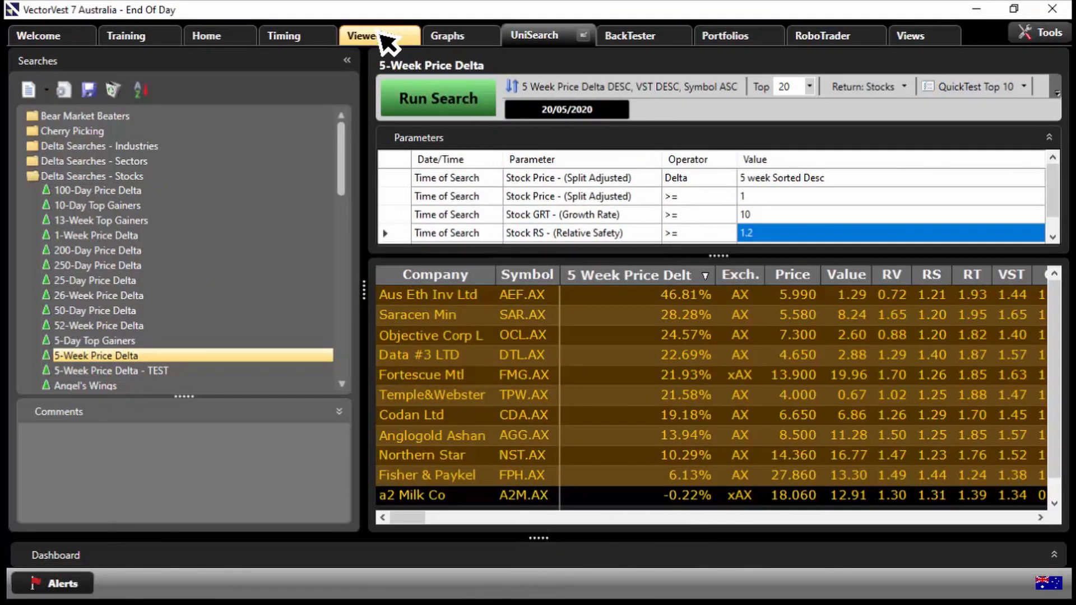
pyautogui.click(365, 36)
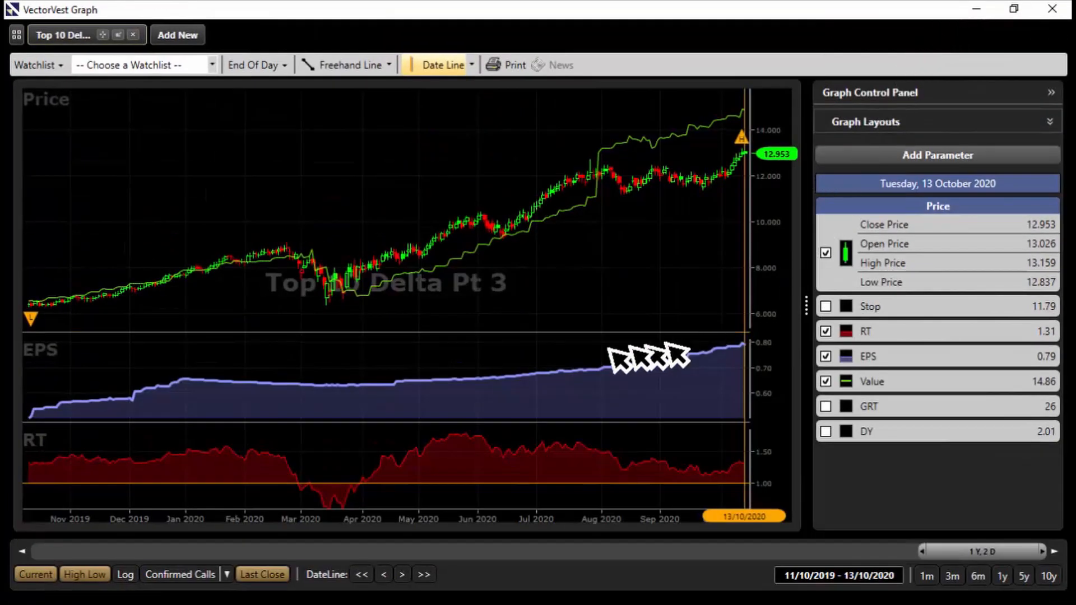
pyautogui.click(826, 382)
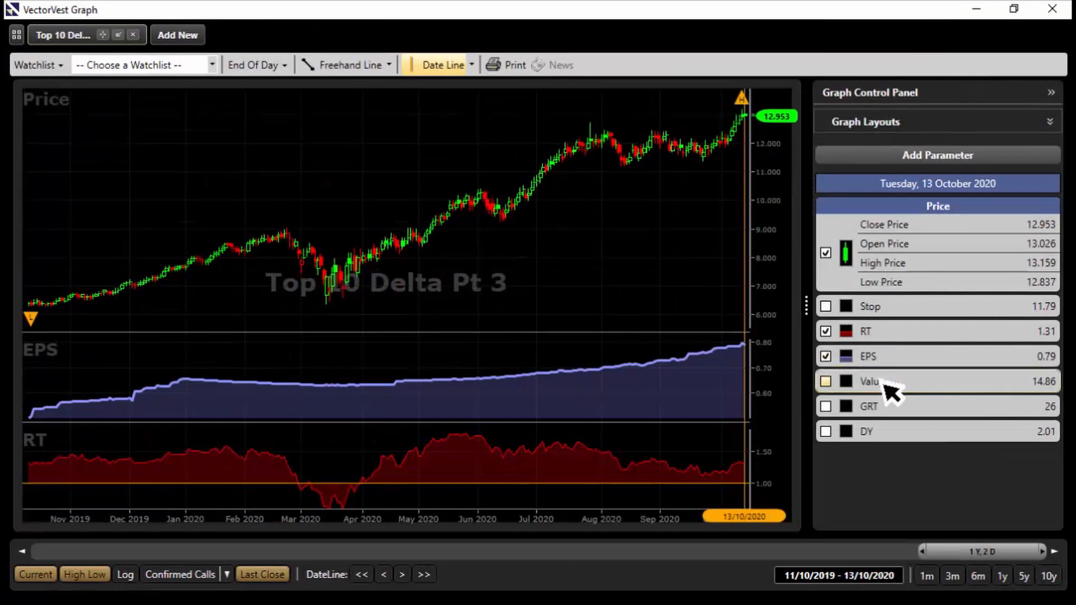
pyautogui.click(826, 381)
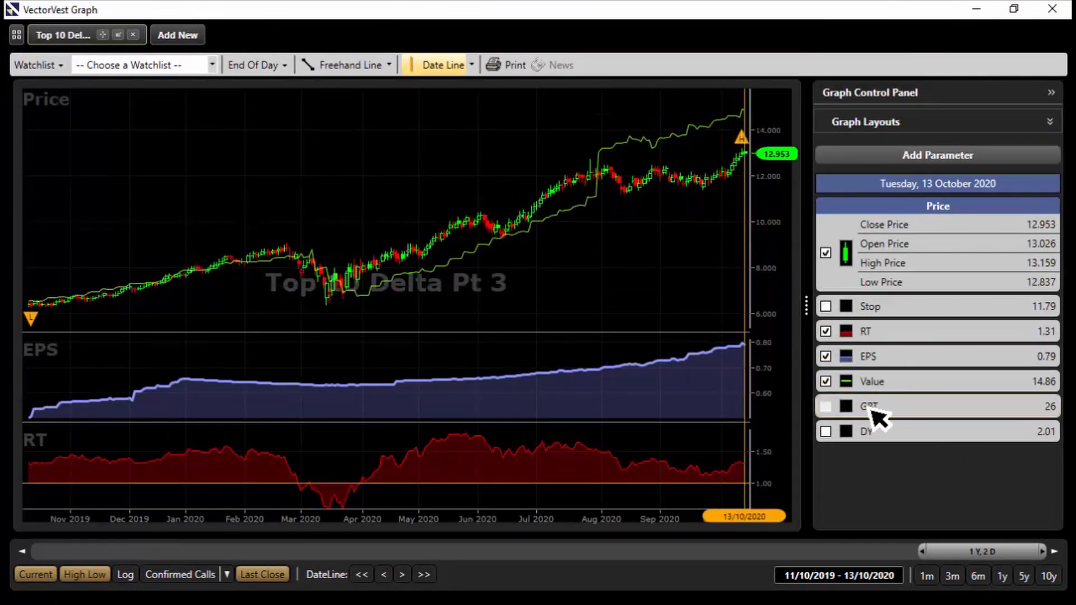
pyautogui.click(825, 406)
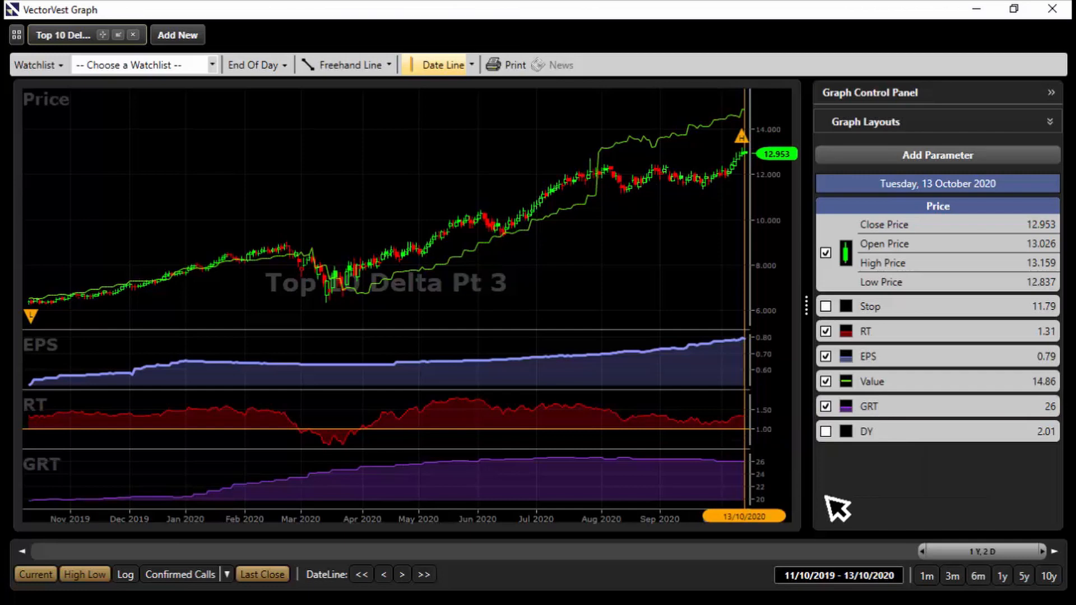
pyautogui.moveTo(940, 288)
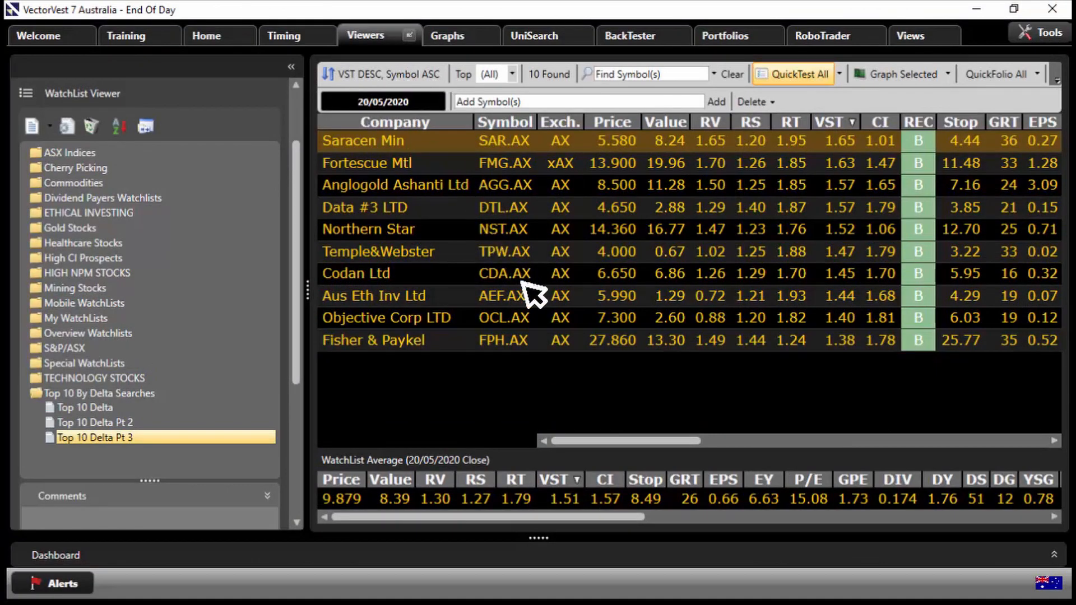
pyautogui.click(798, 73)
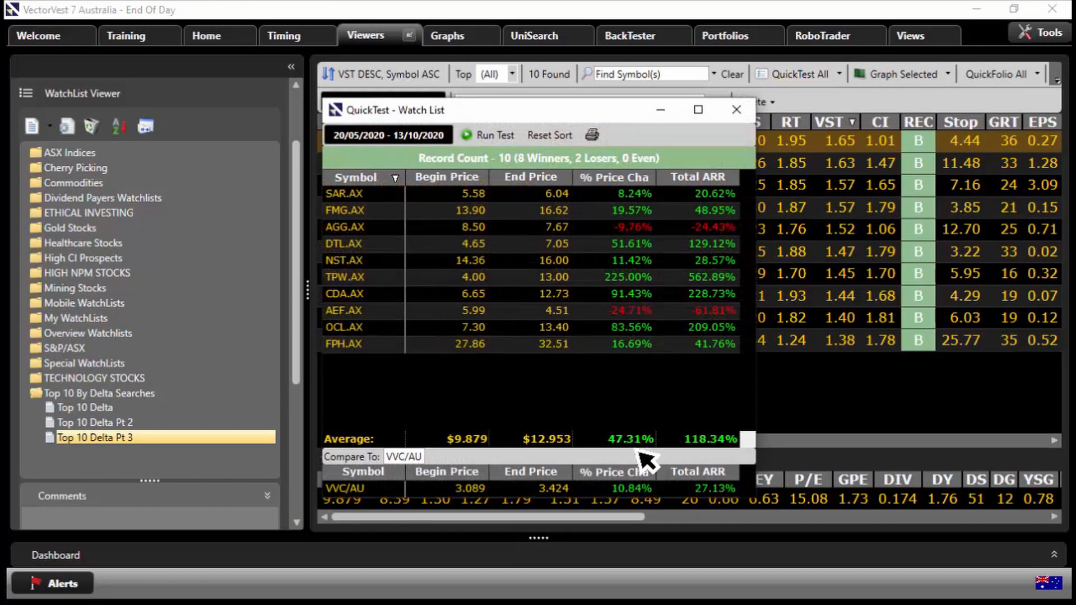
pyautogui.moveTo(737, 110)
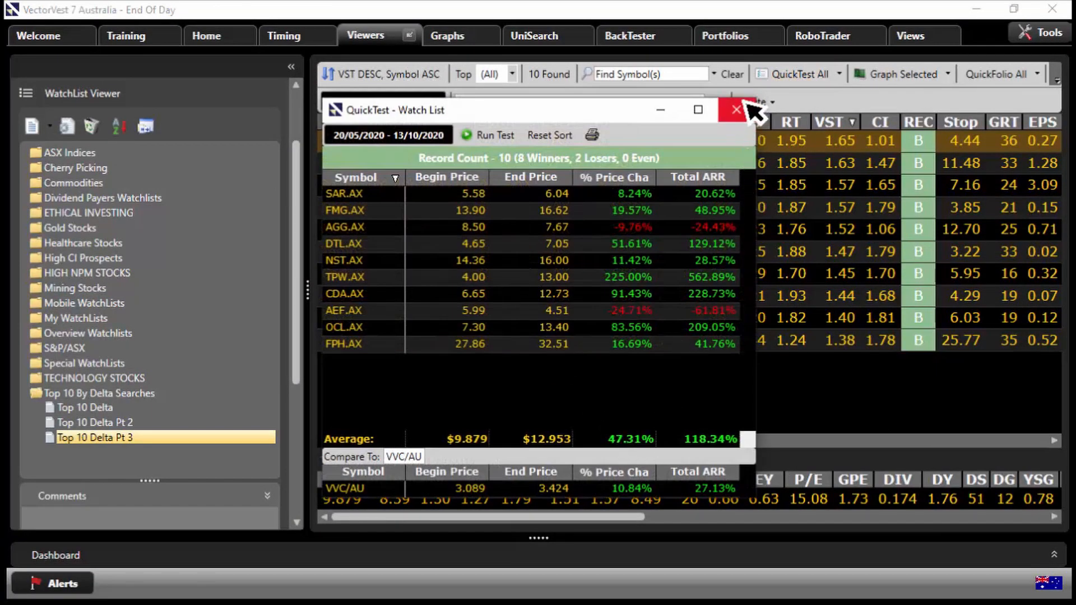
pyautogui.click(736, 110)
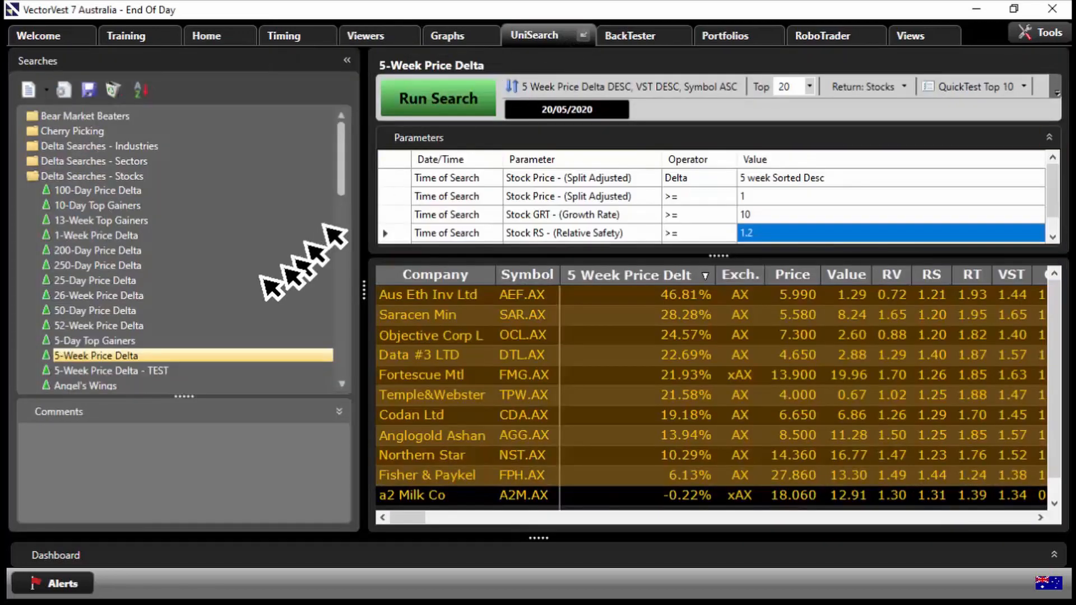
pyautogui.moveTo(153, 349)
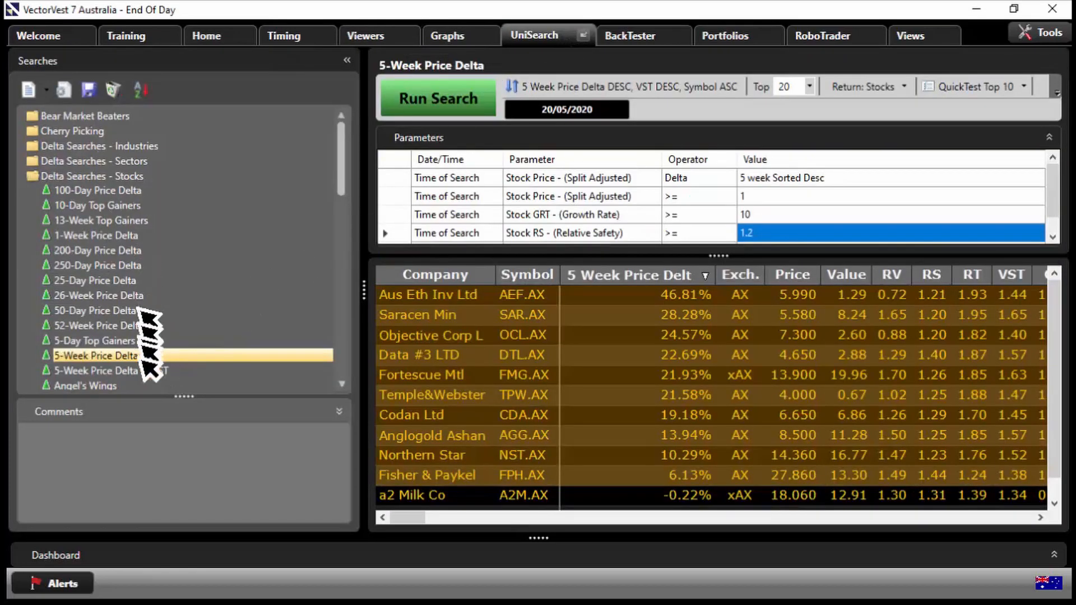